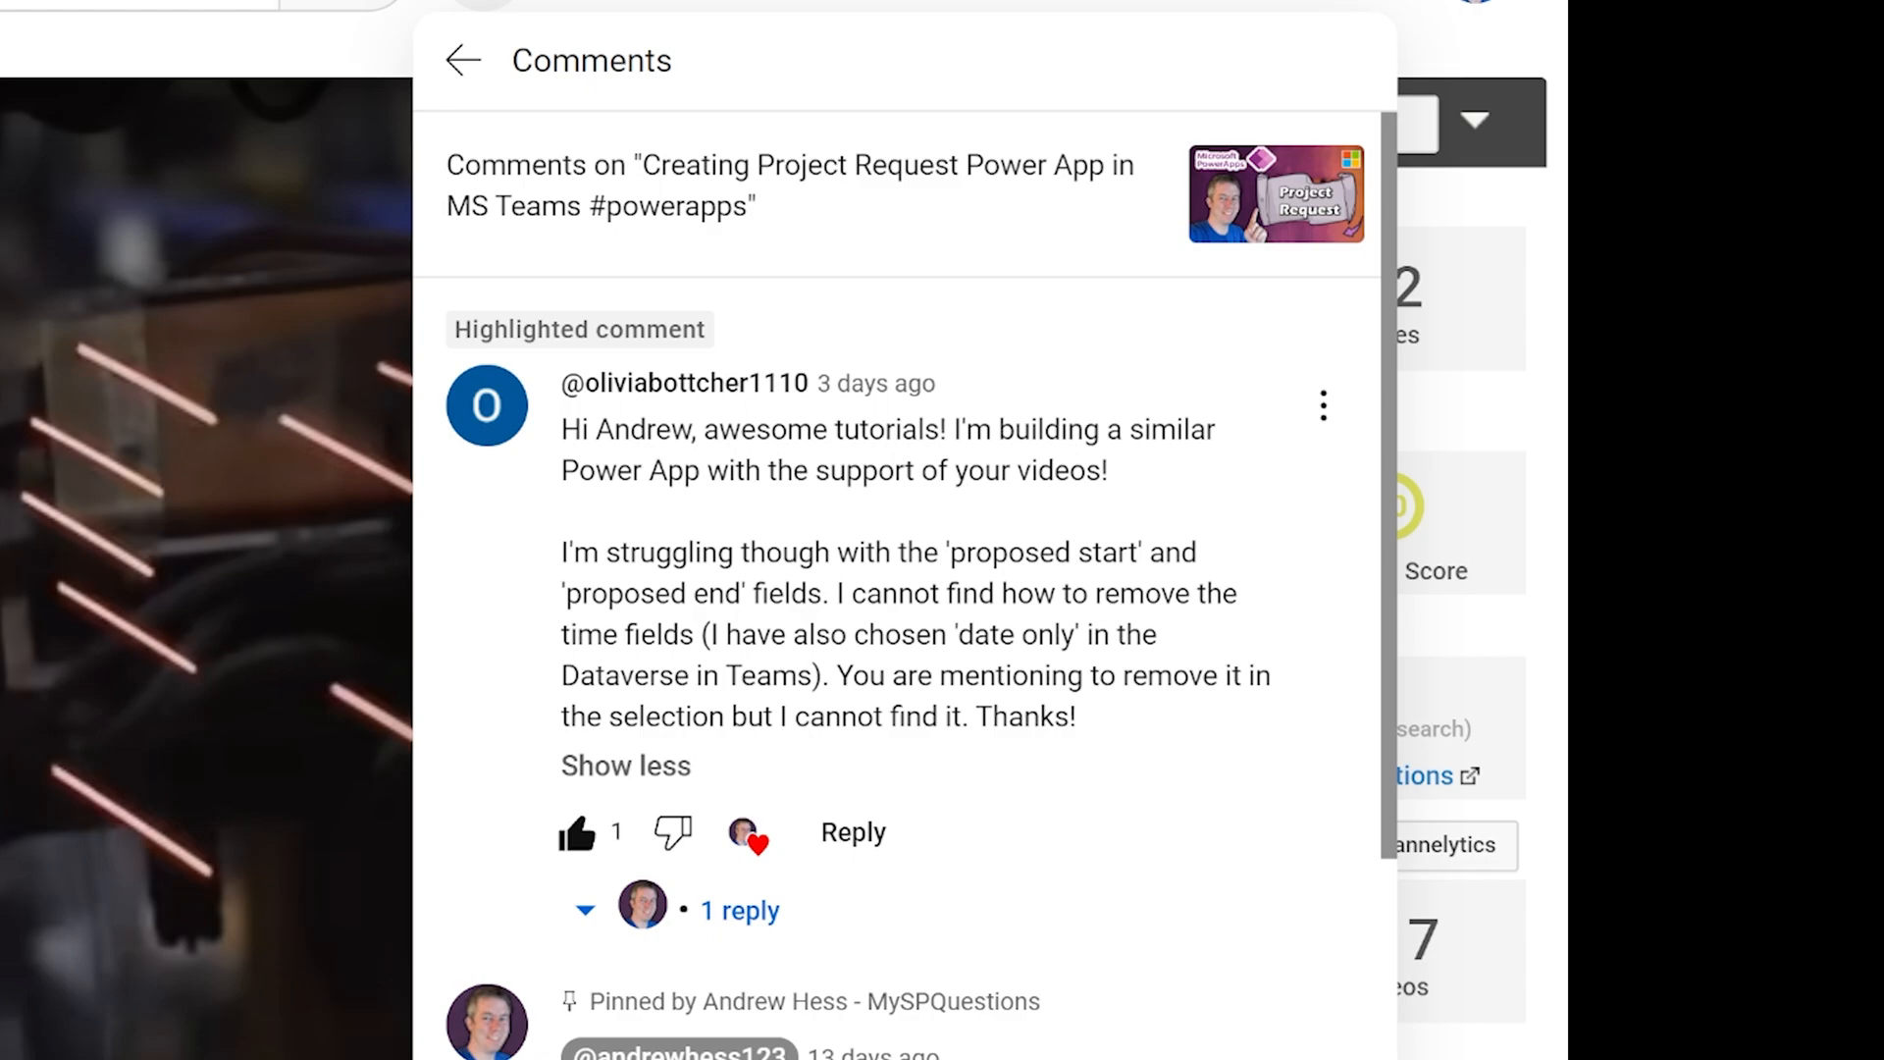
Show Form1's field list and scroll to the %Complete number field
left_click_drag(560, 552, 826, 593)
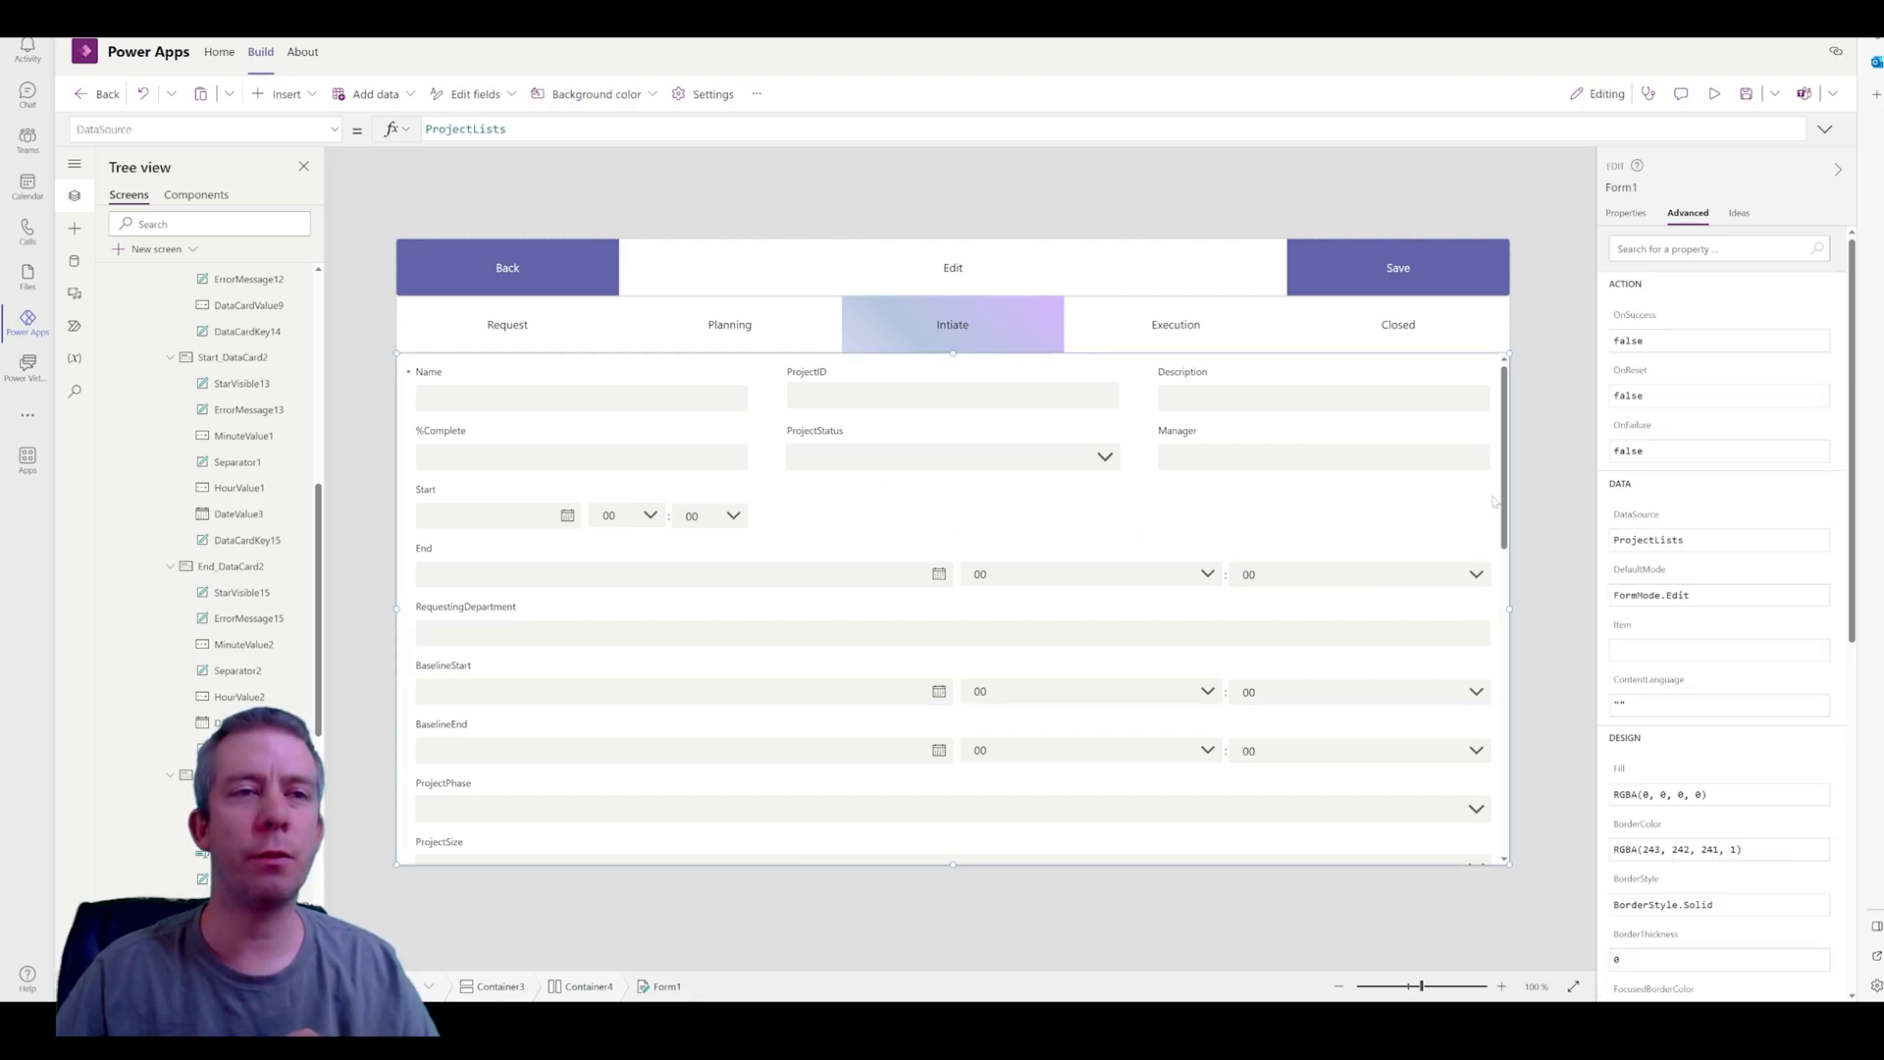
mouse_move(1477, 414)
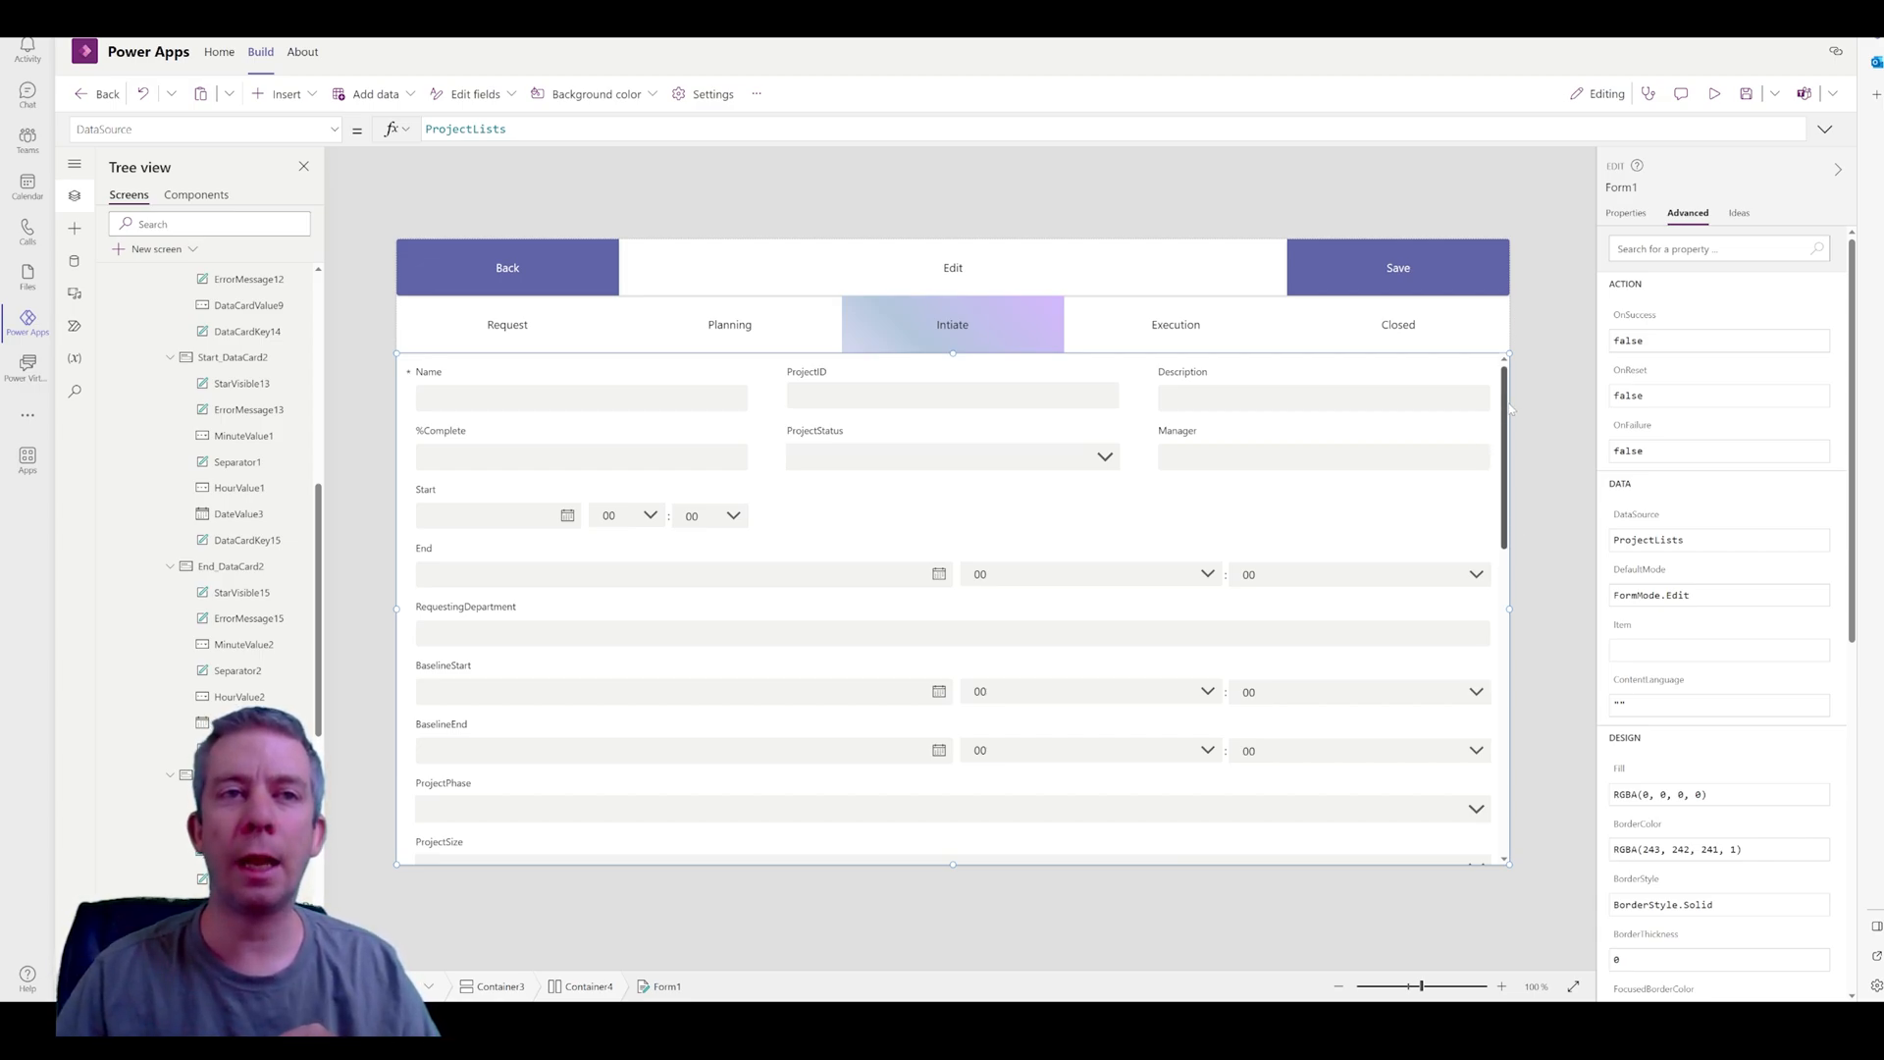
scroll("down", 3)
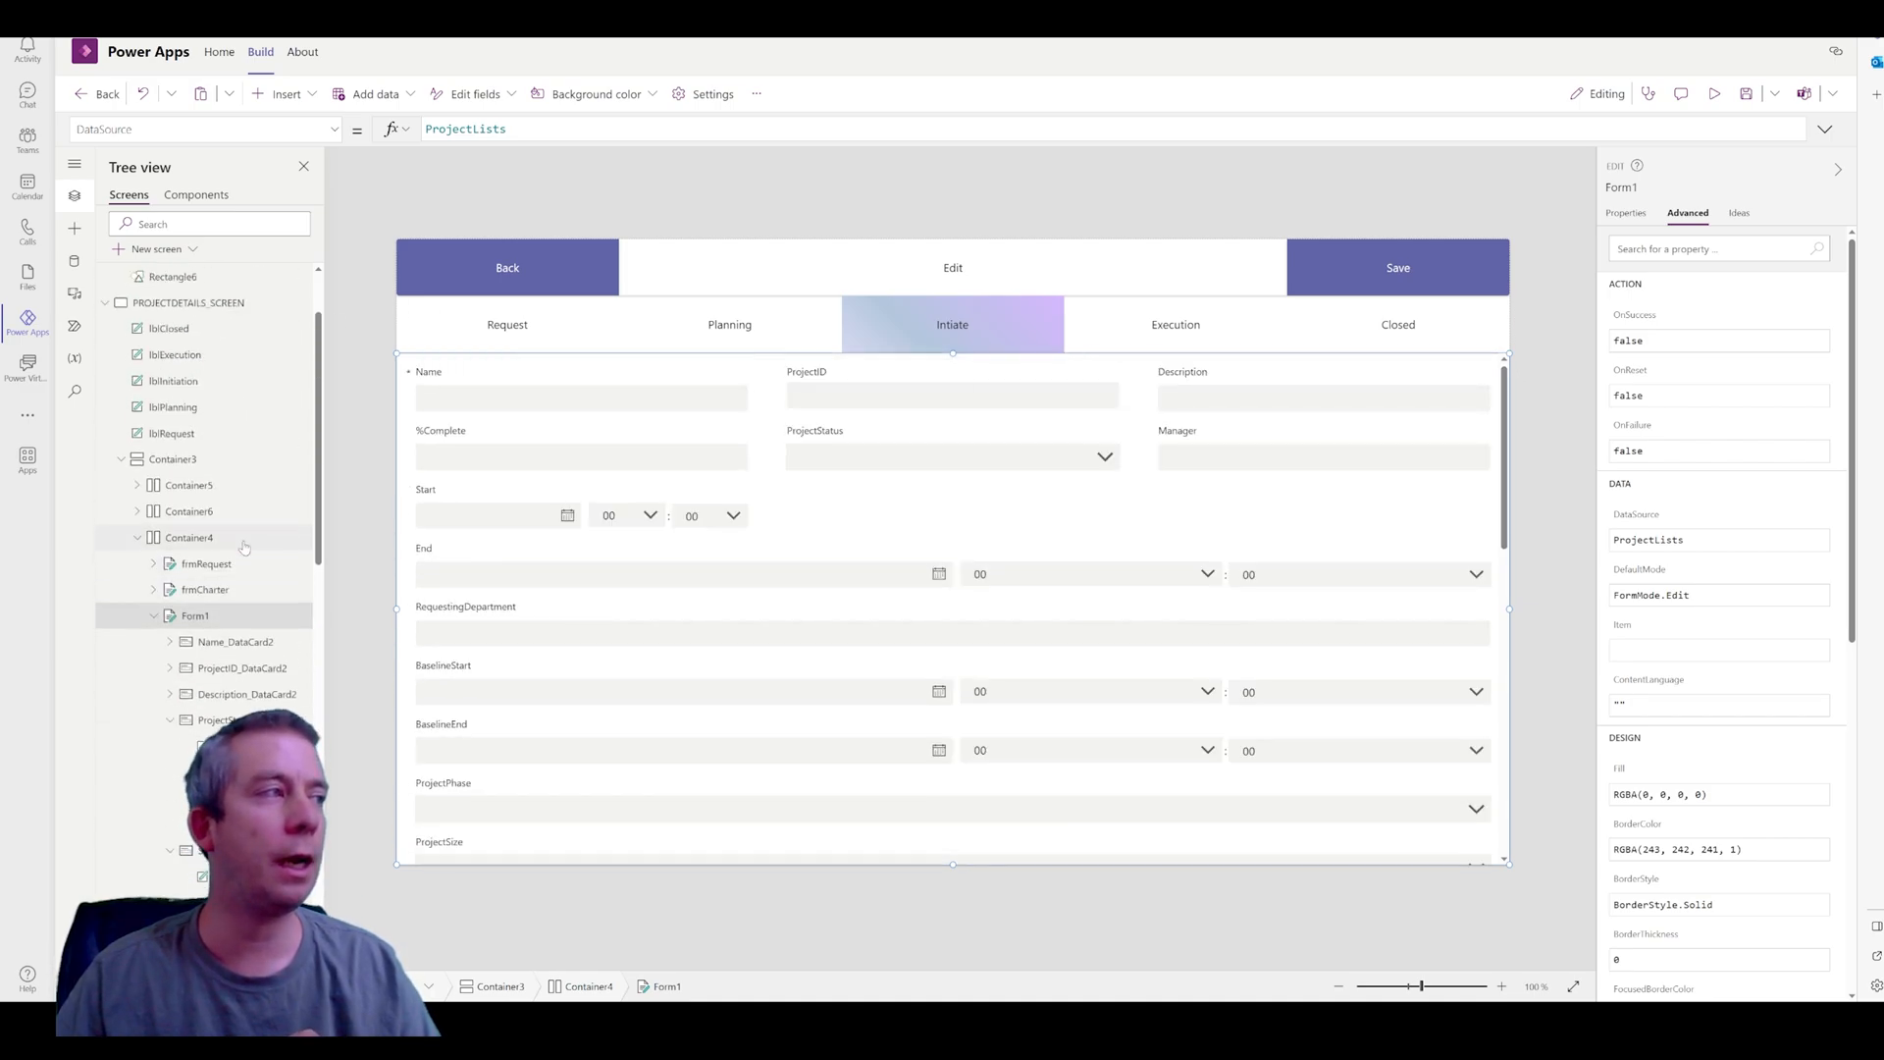
scroll("down", 3)
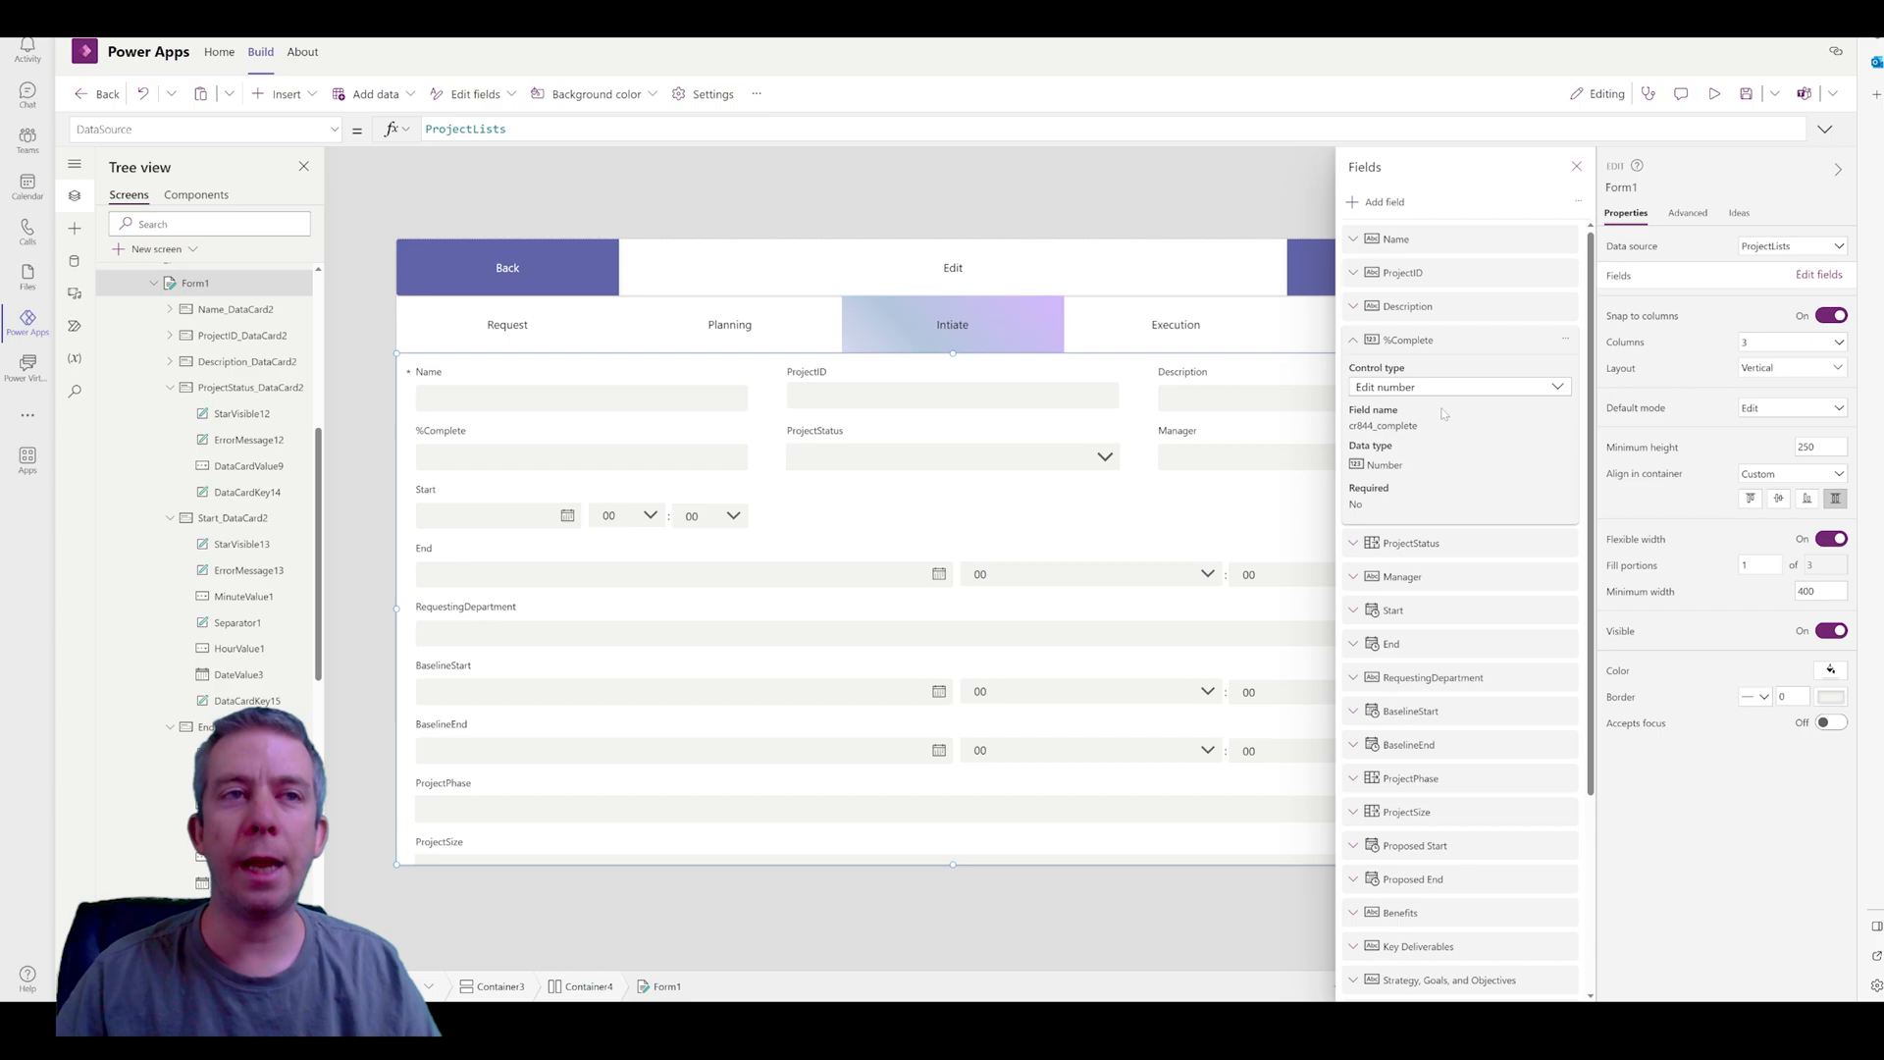
Select Start_DataCard2 and strip its hour, minute and separator controls, leaving a date-only entry
left_click(1352, 340)
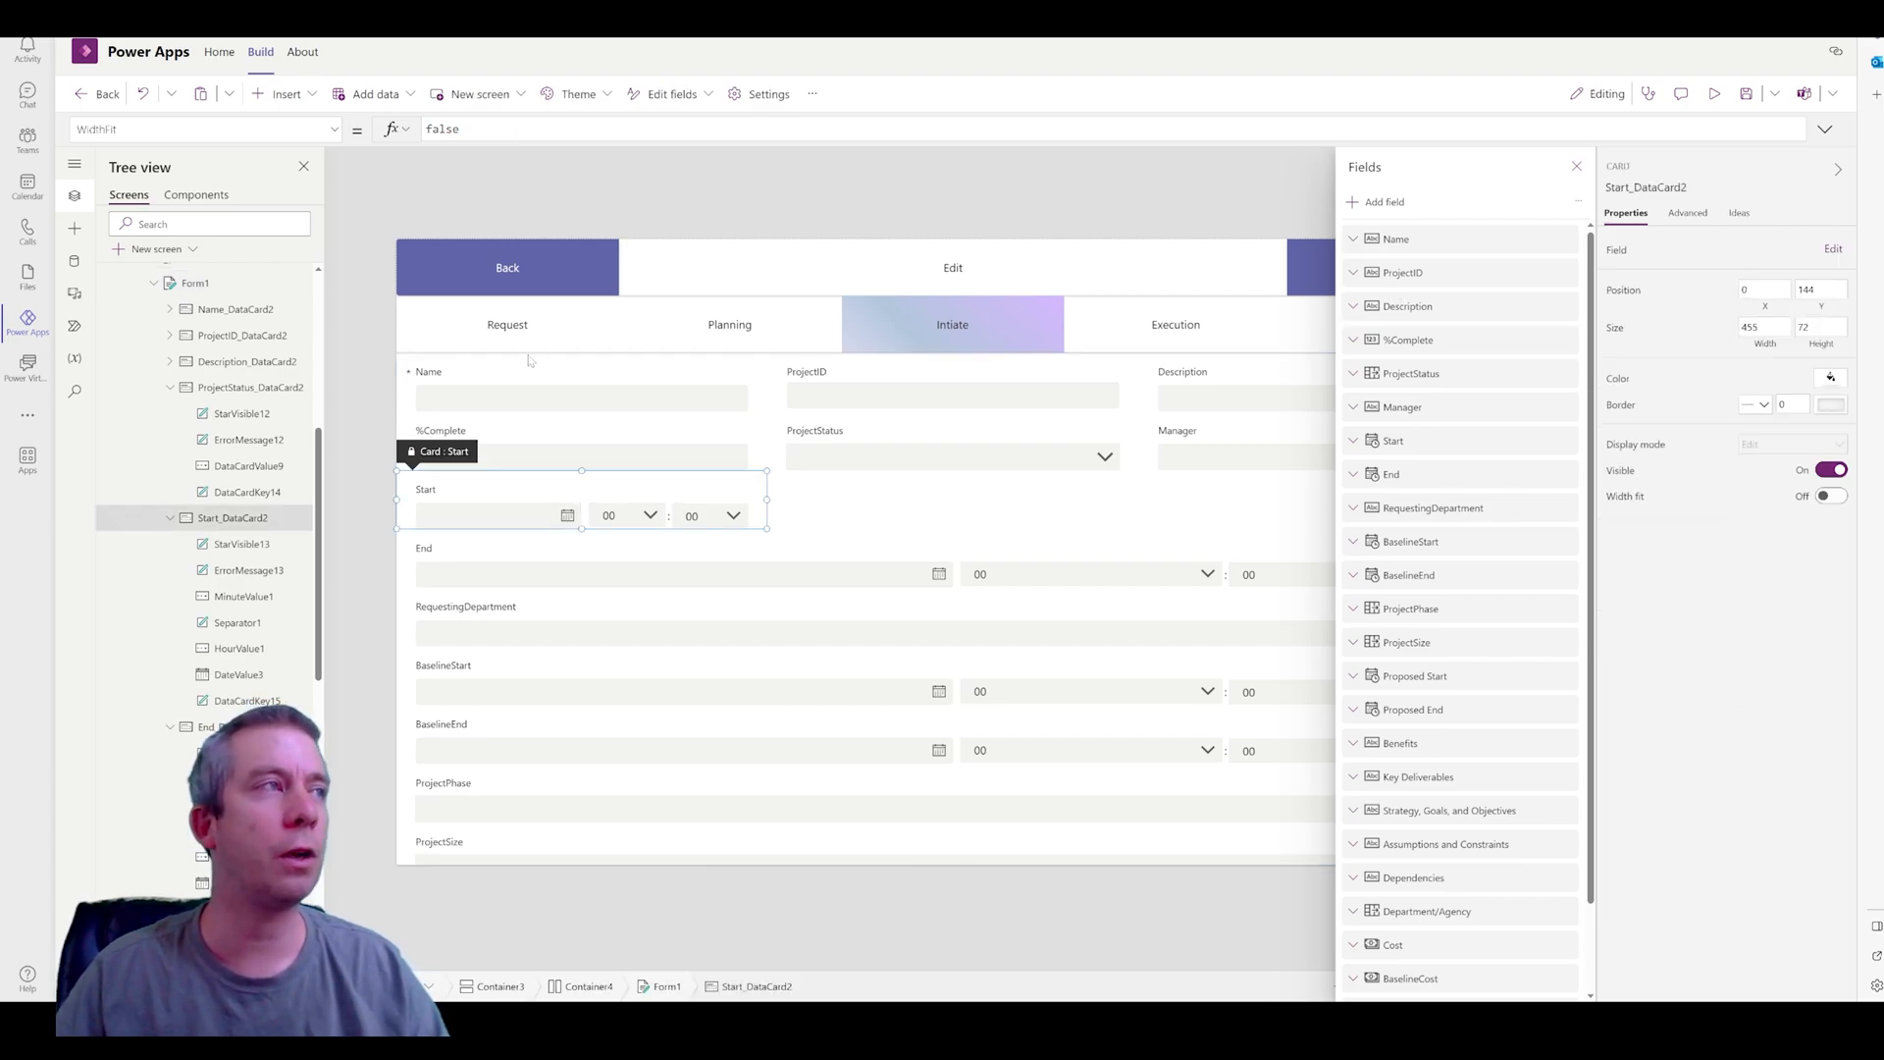
left_click(1687, 211)
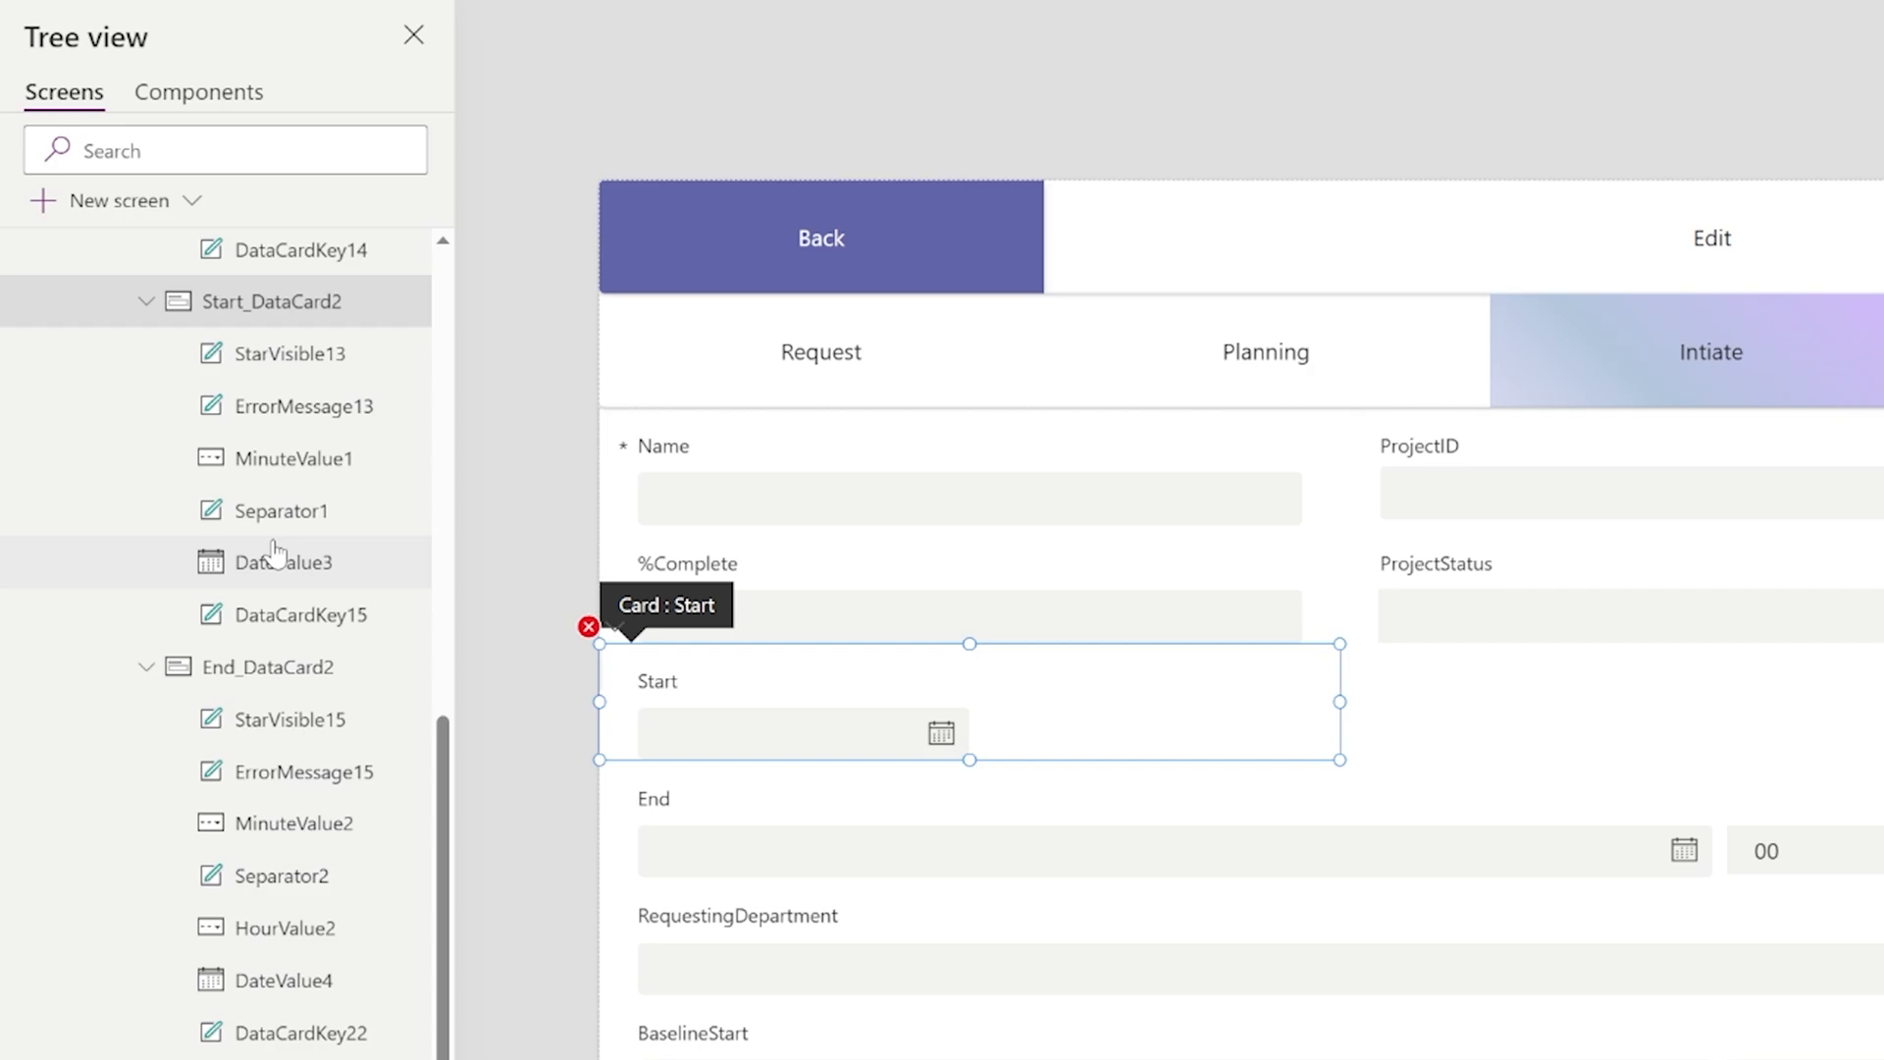
scroll("down", 3)
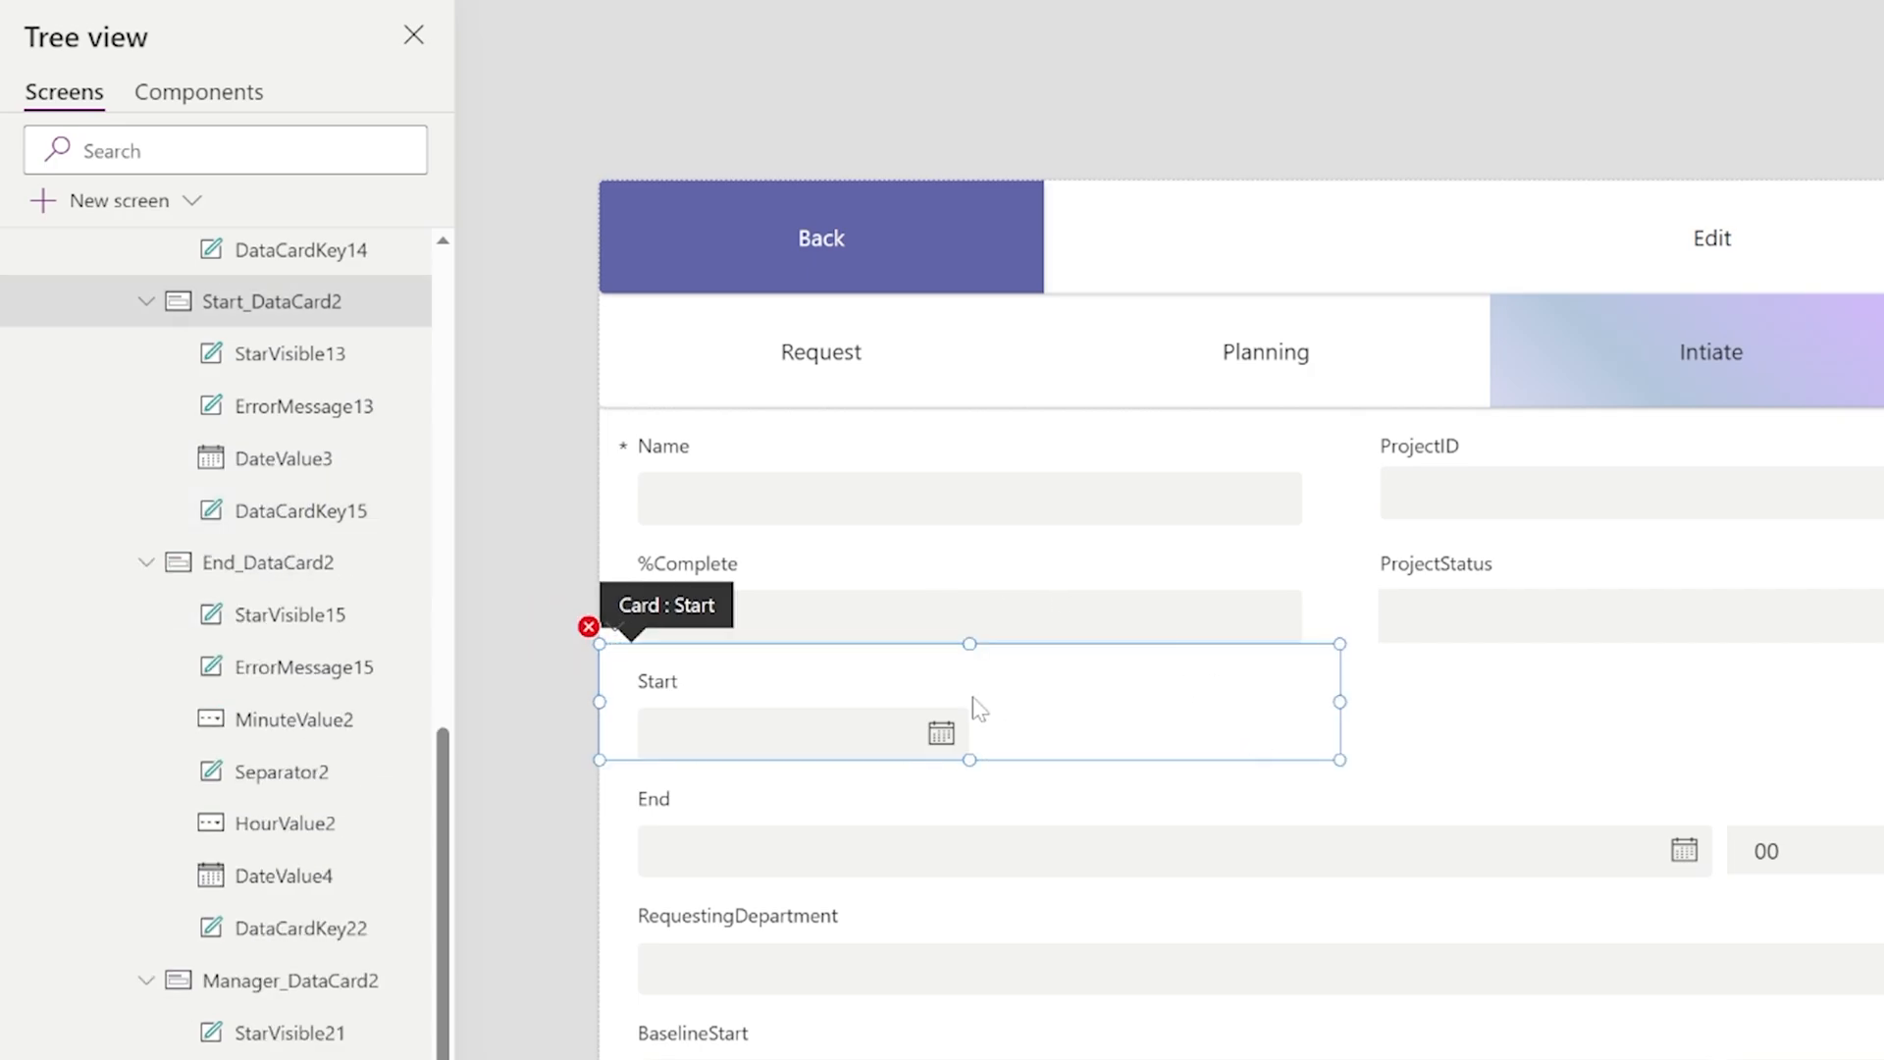
mouse_move(612, 649)
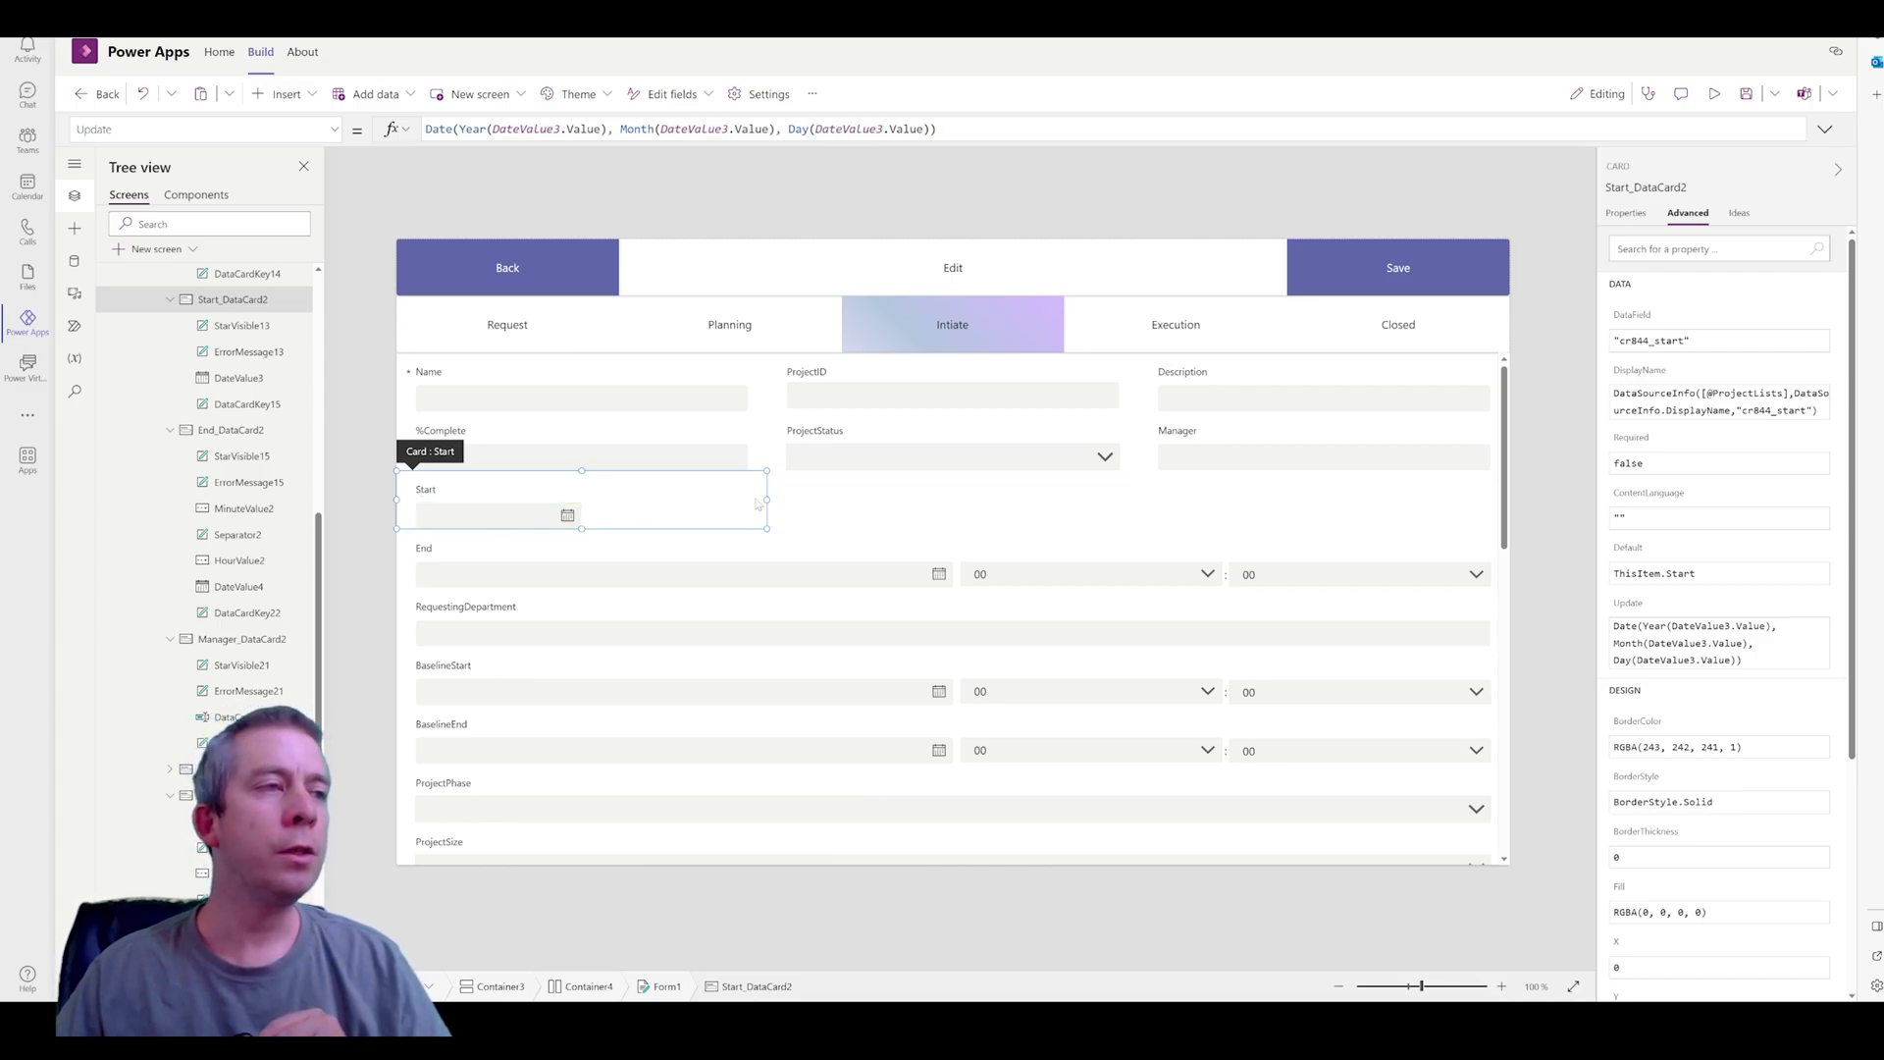
mouse_move(1030, 512)
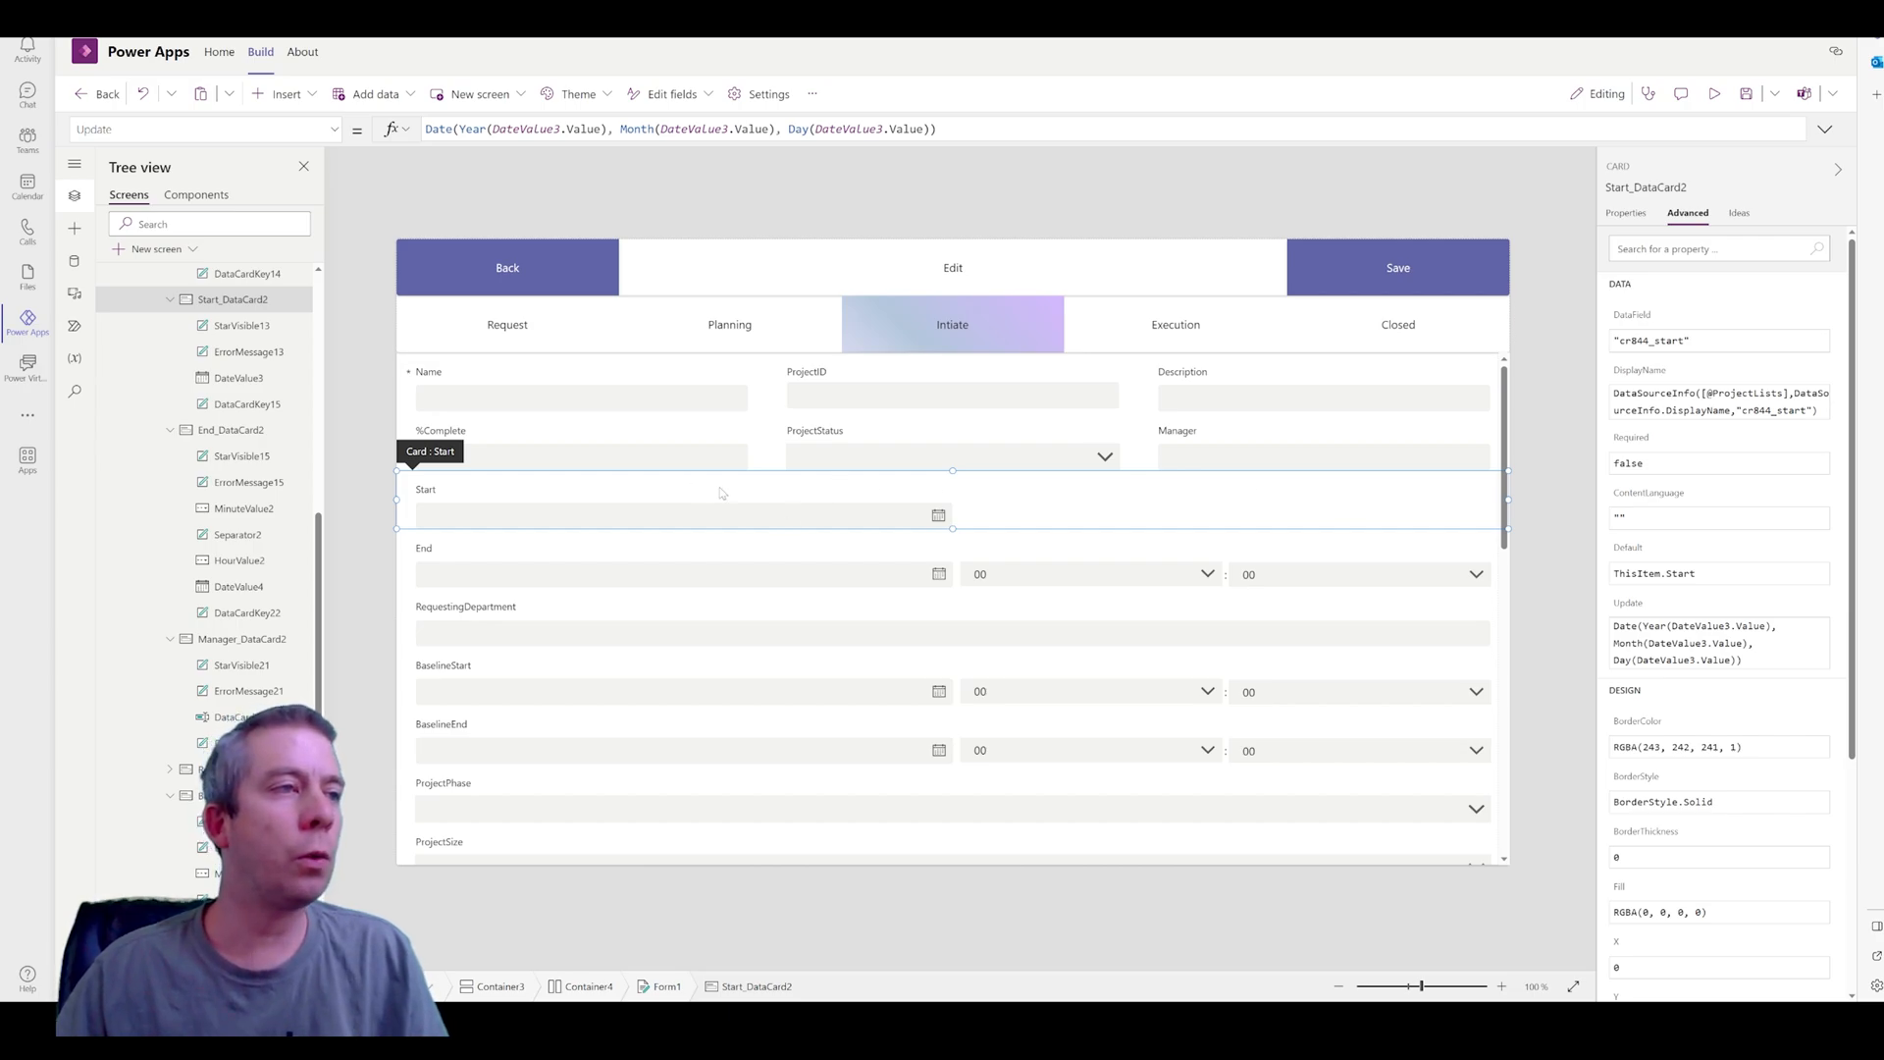
mouse_move(996, 516)
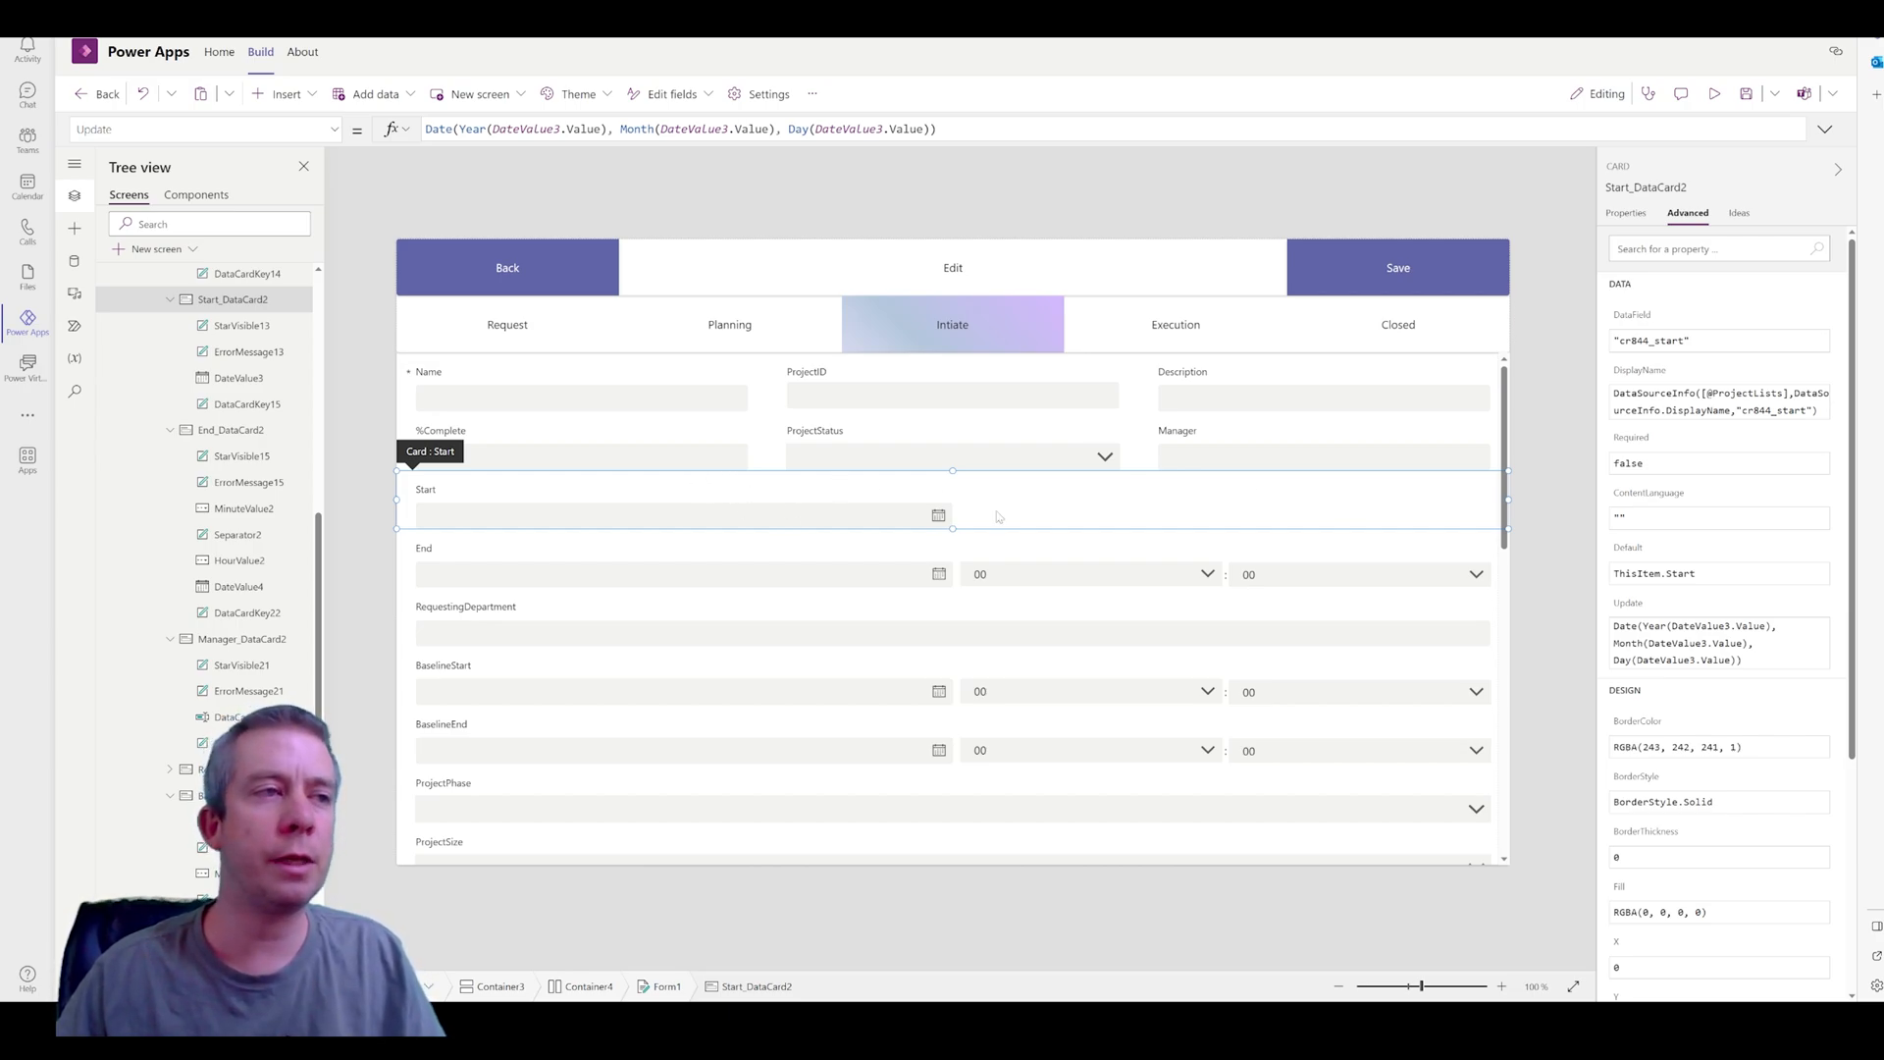
Check the %Complete input's Width formula as the model for DateValue3's Parent.Width - 48
left_click(581, 453)
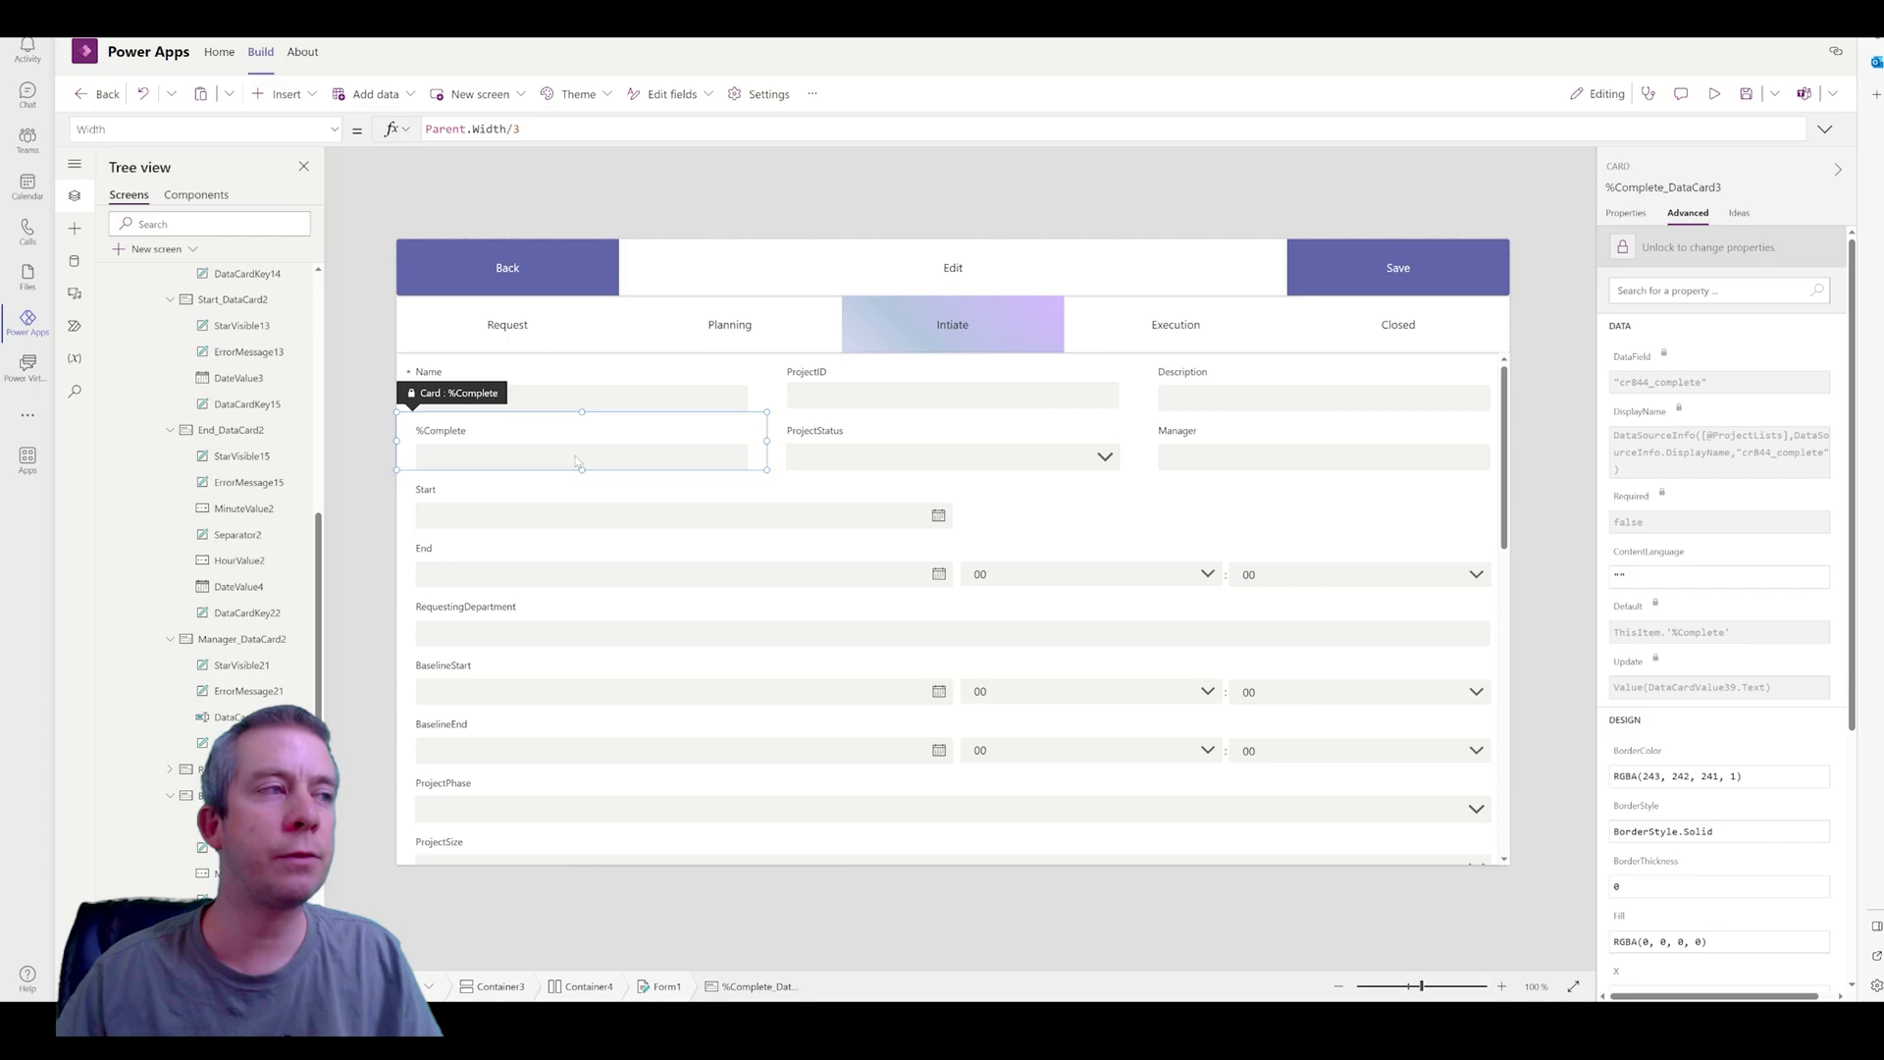
left_click(581, 453)
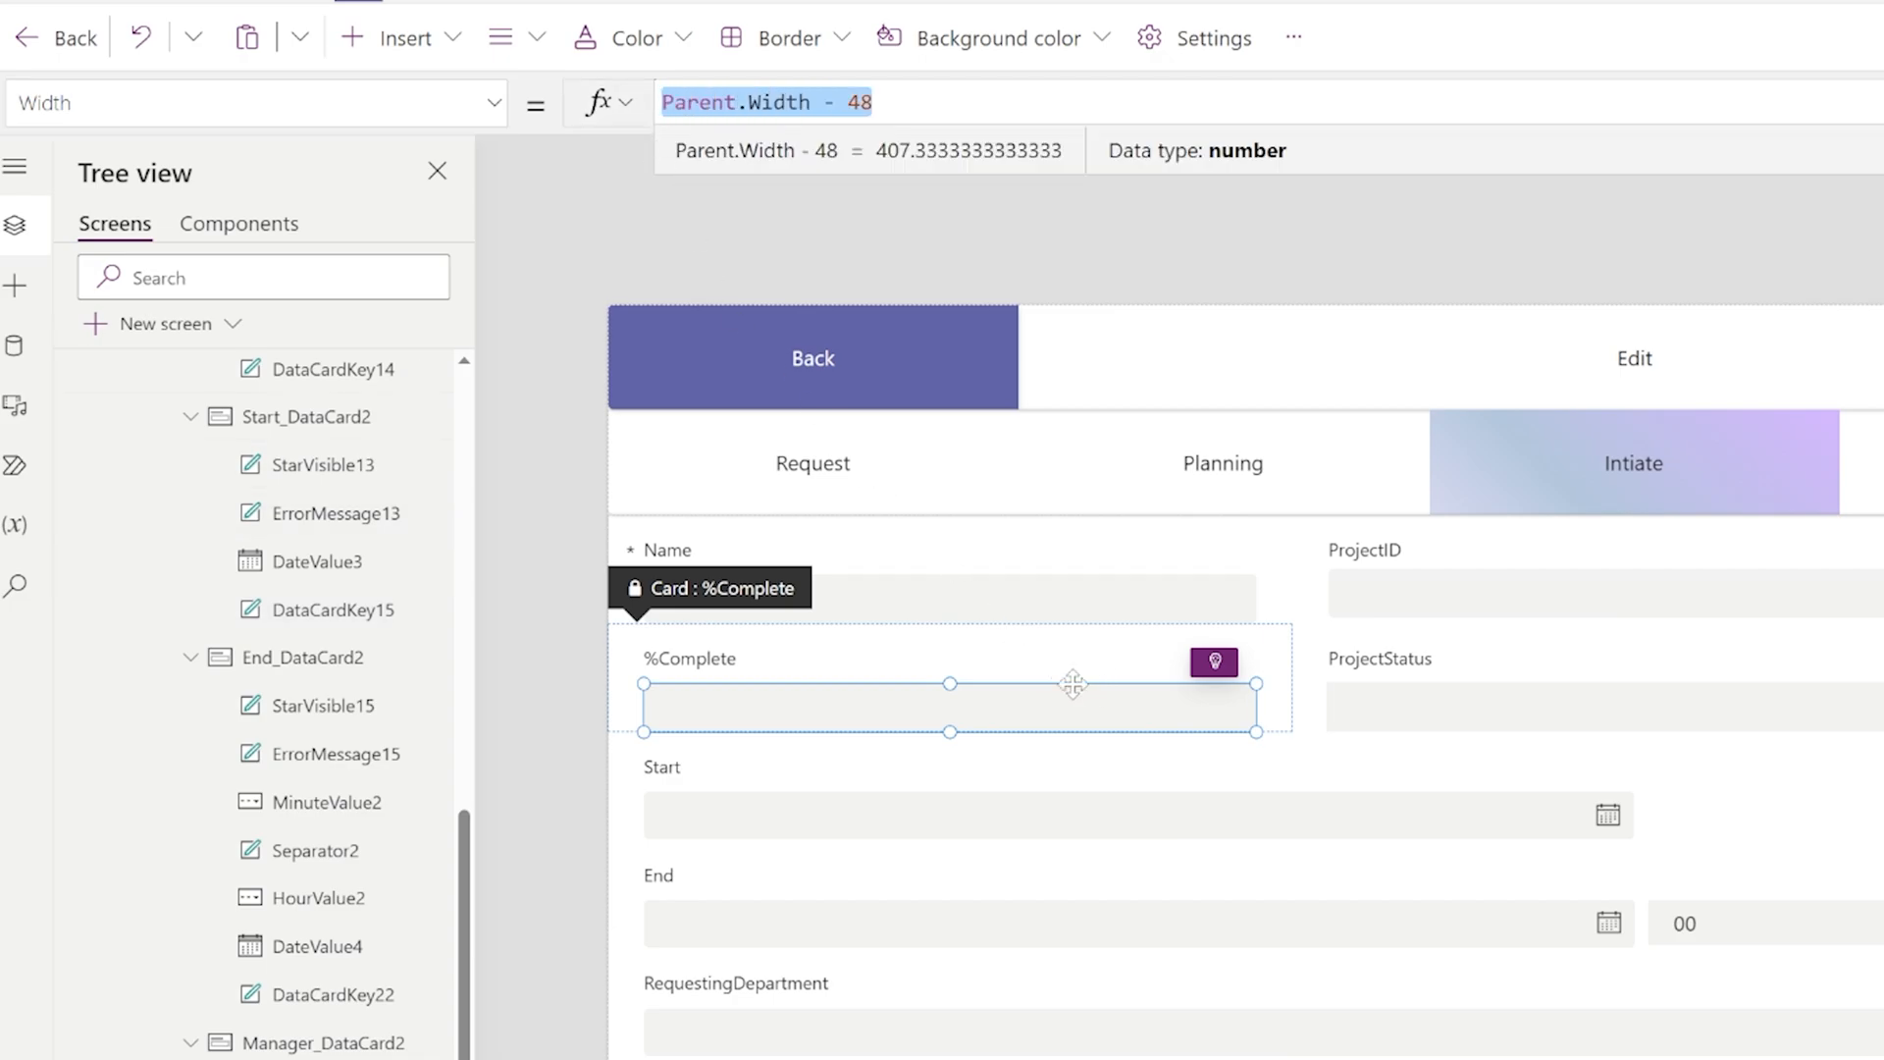
mouse_move(1058, 685)
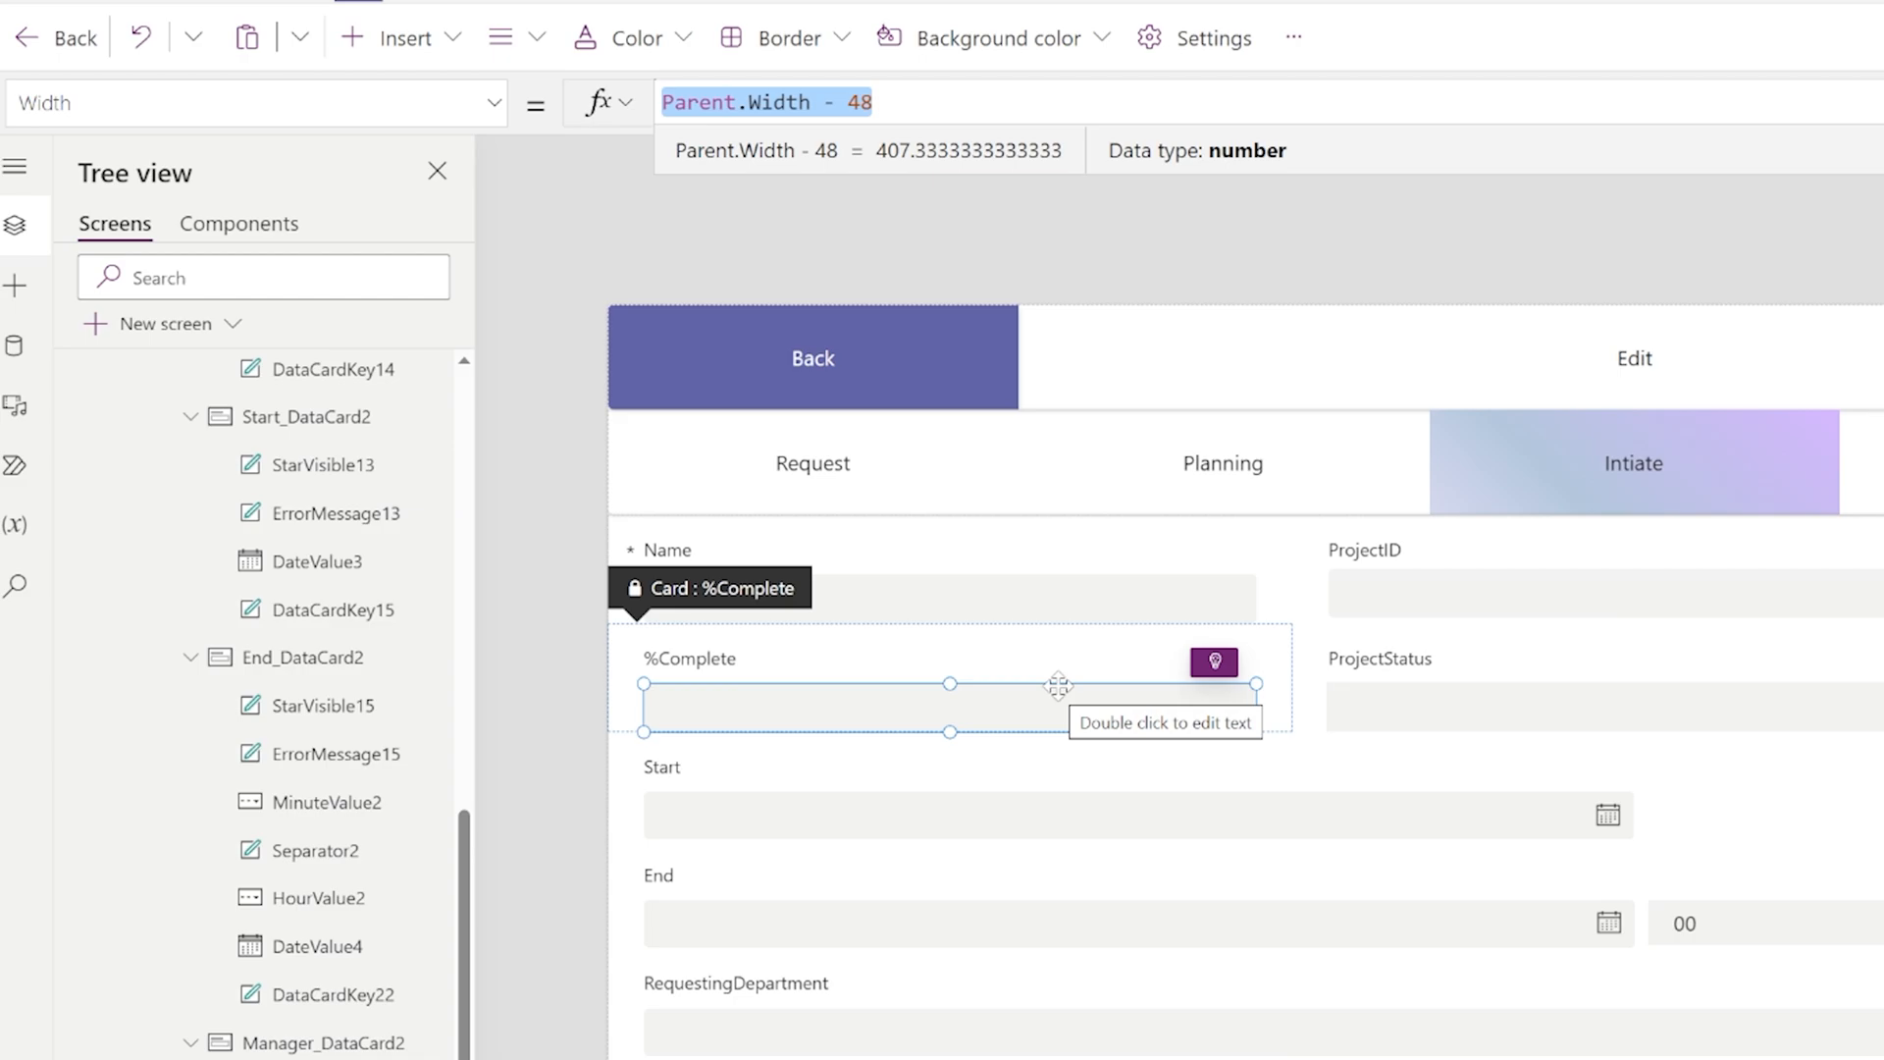
mouse_move(1446, 824)
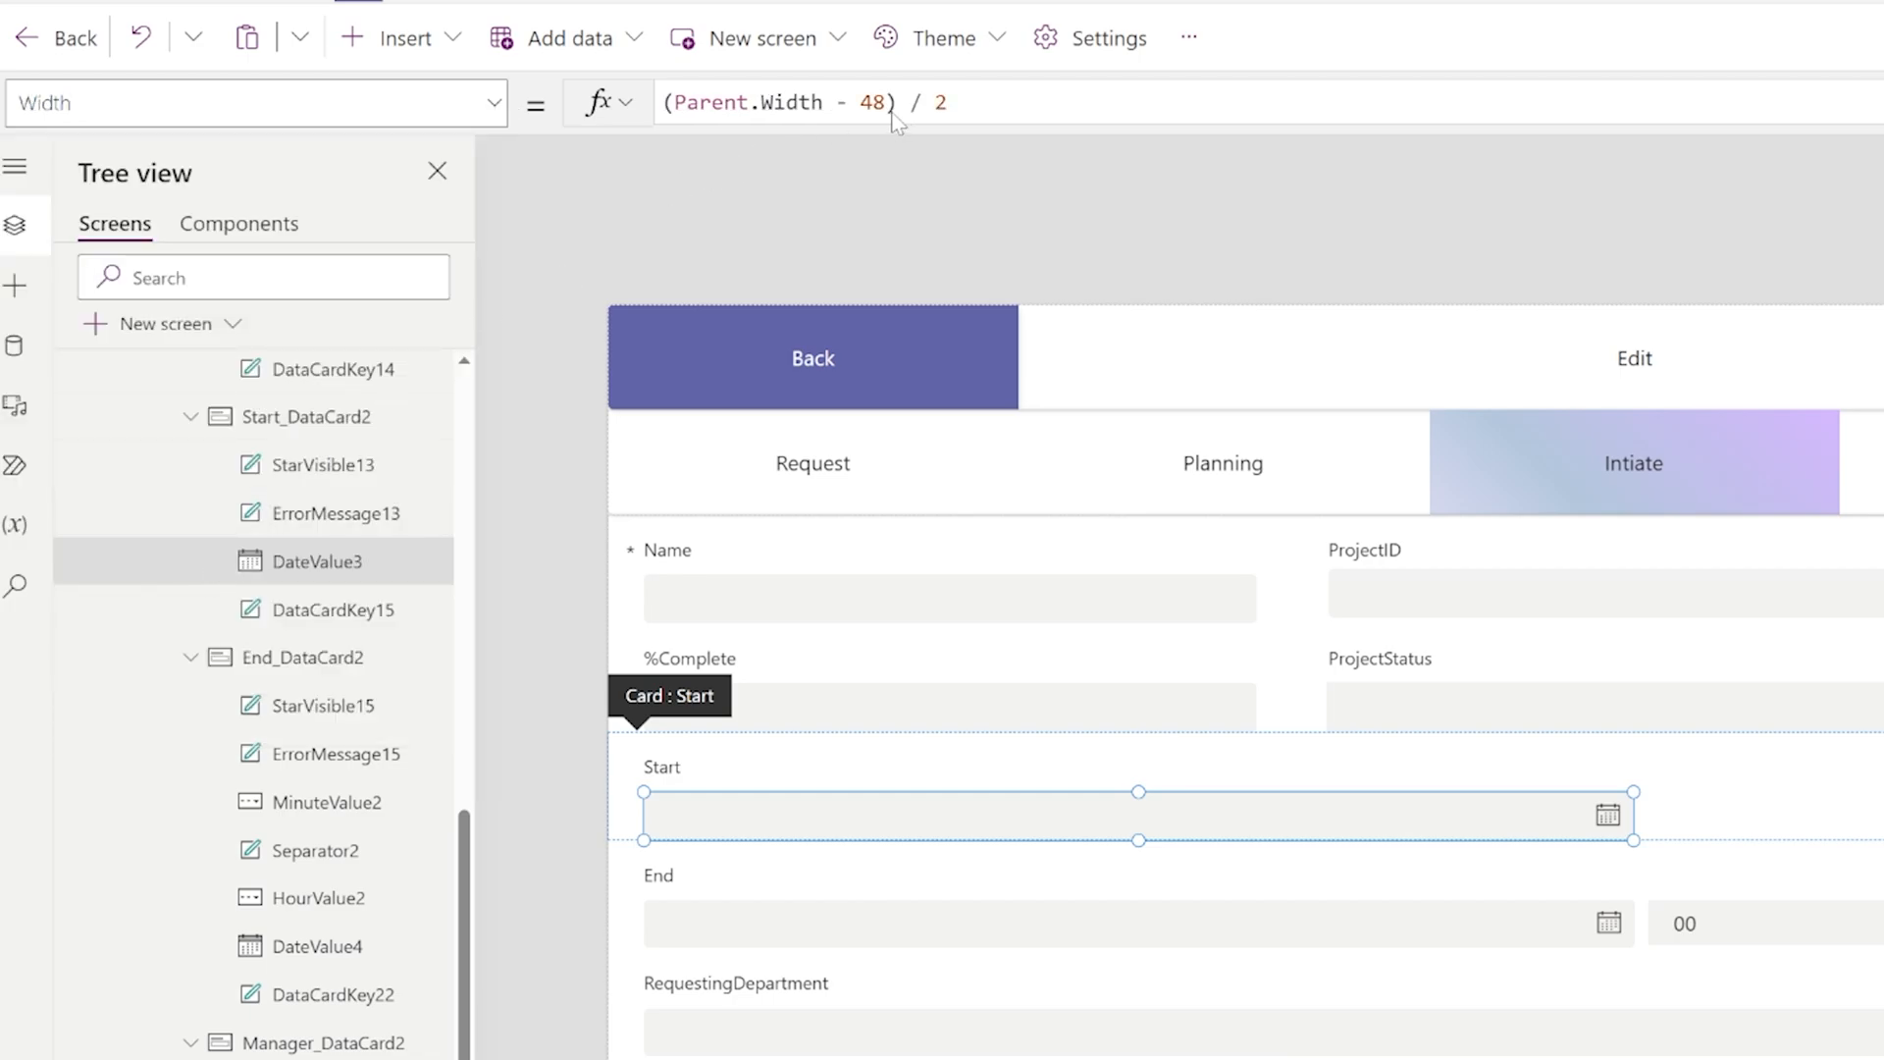
mouse_move(975, 114)
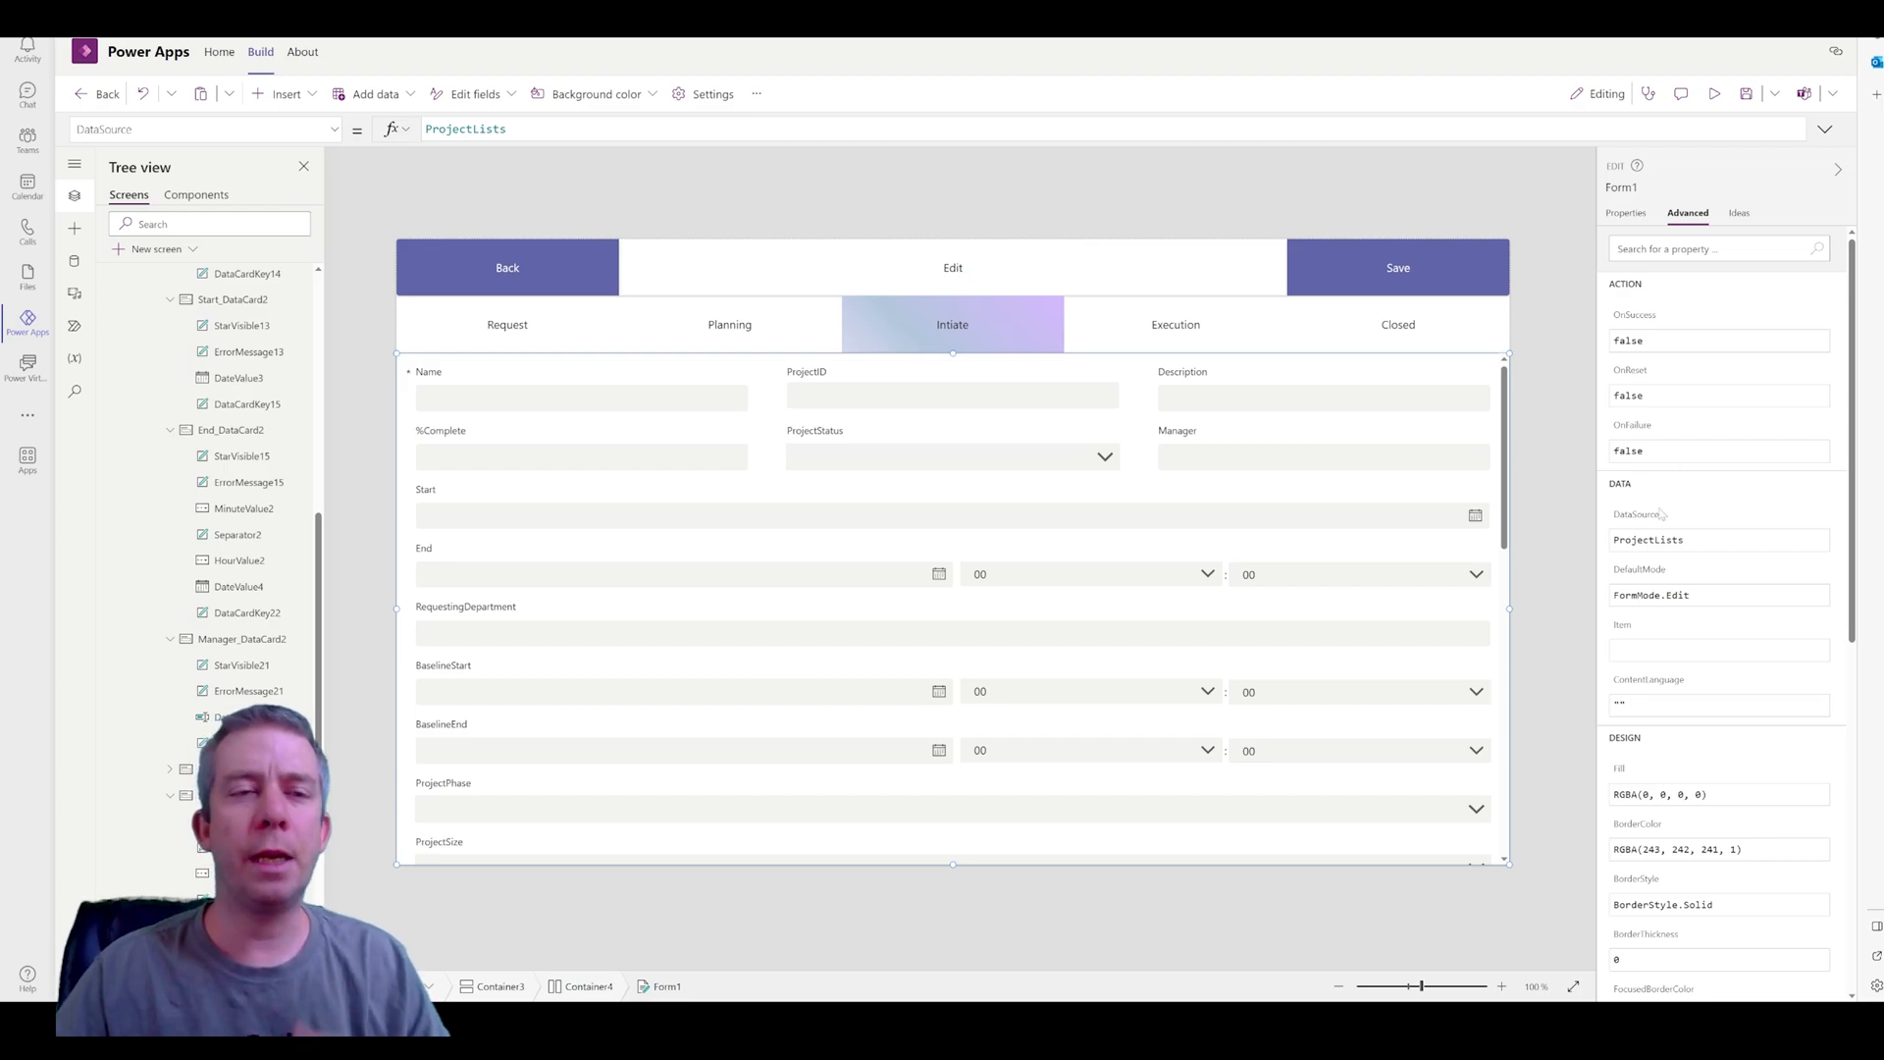
Preview the app briefly, then return to editing and select the form's Item property referencing the gallery
left_click(1715, 94)
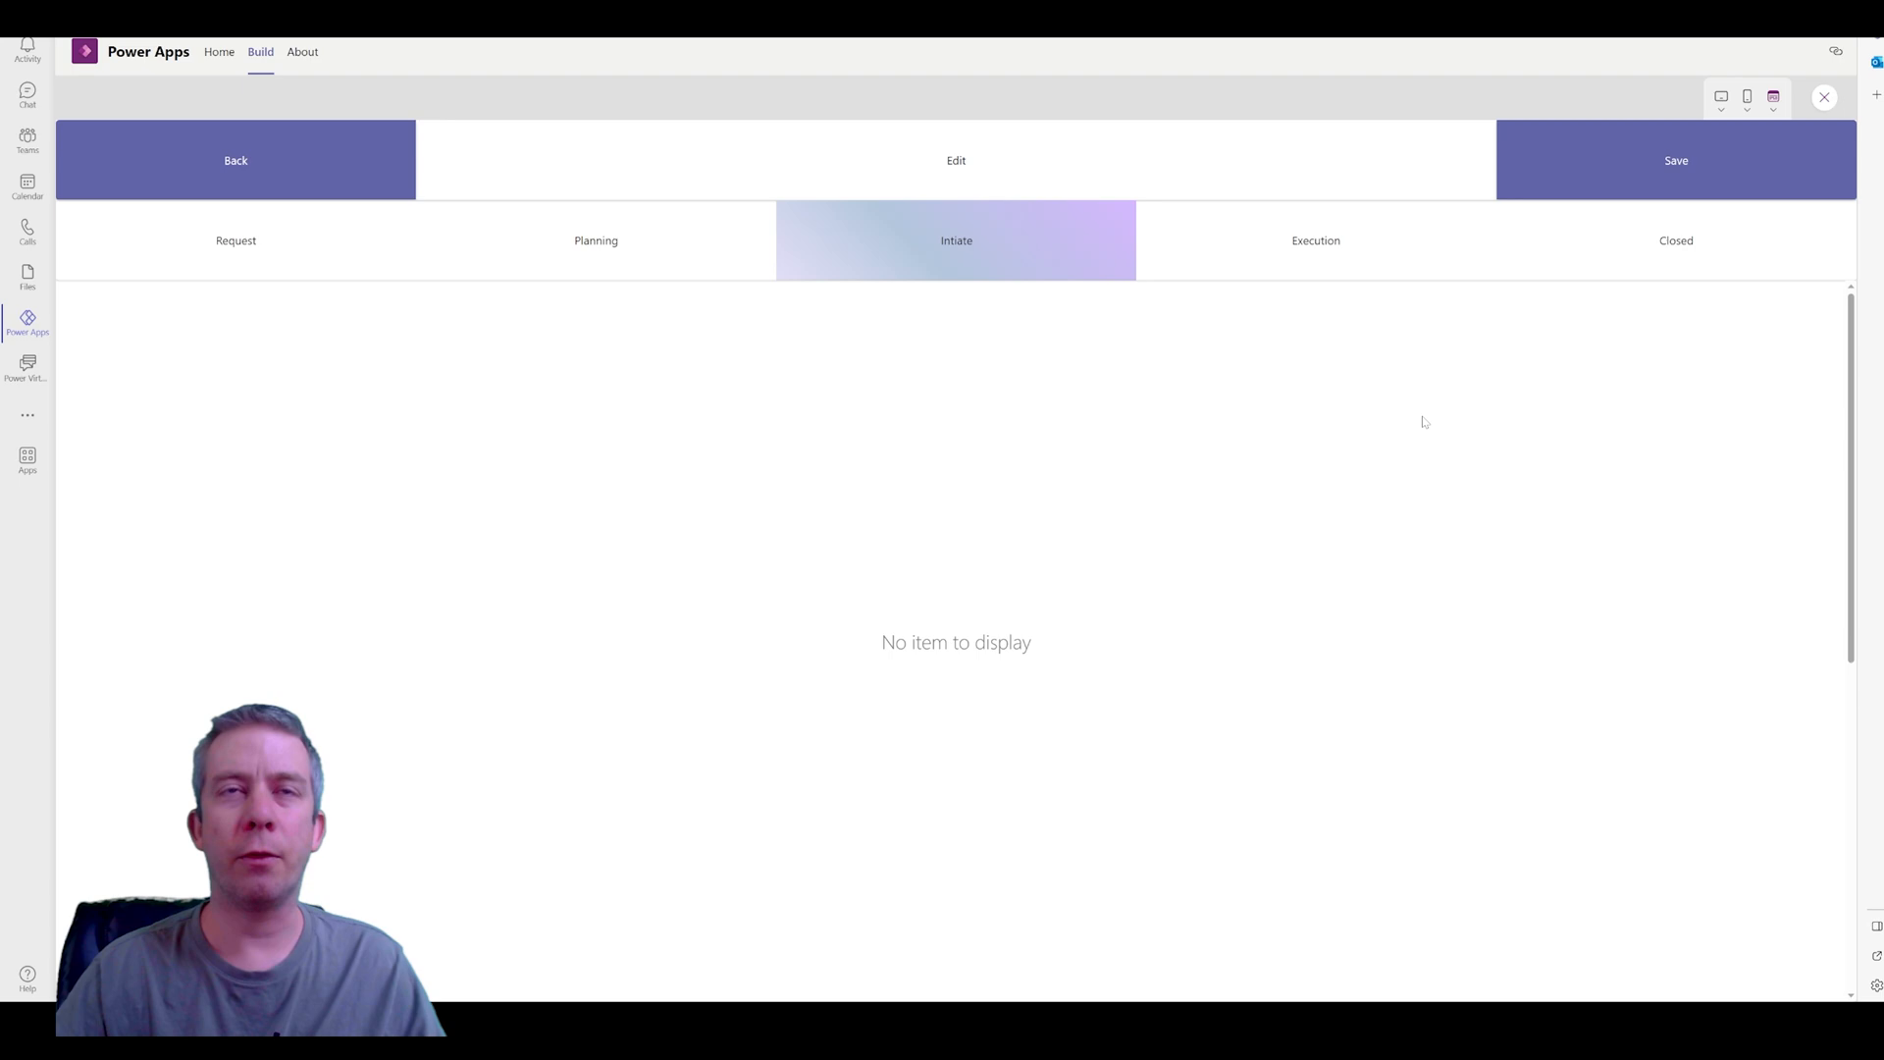
mouse_move(1376, 608)
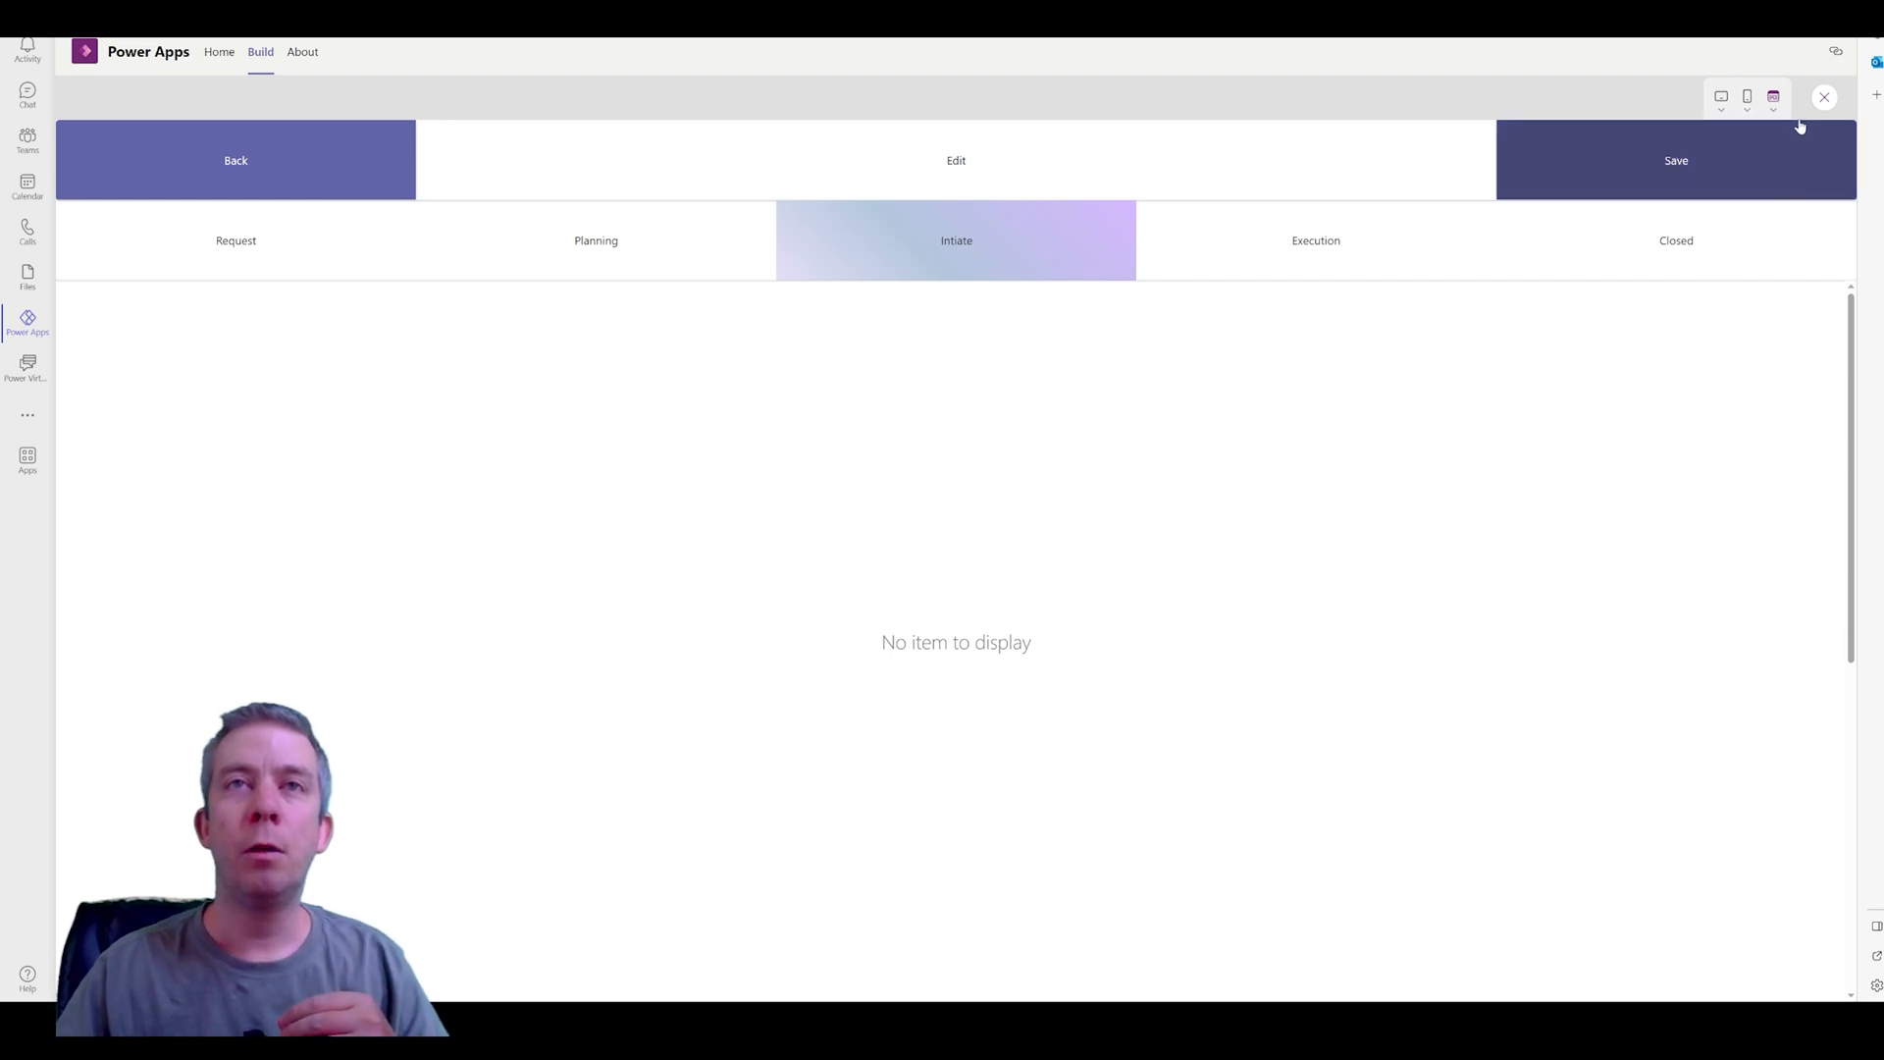
left_click(1823, 97)
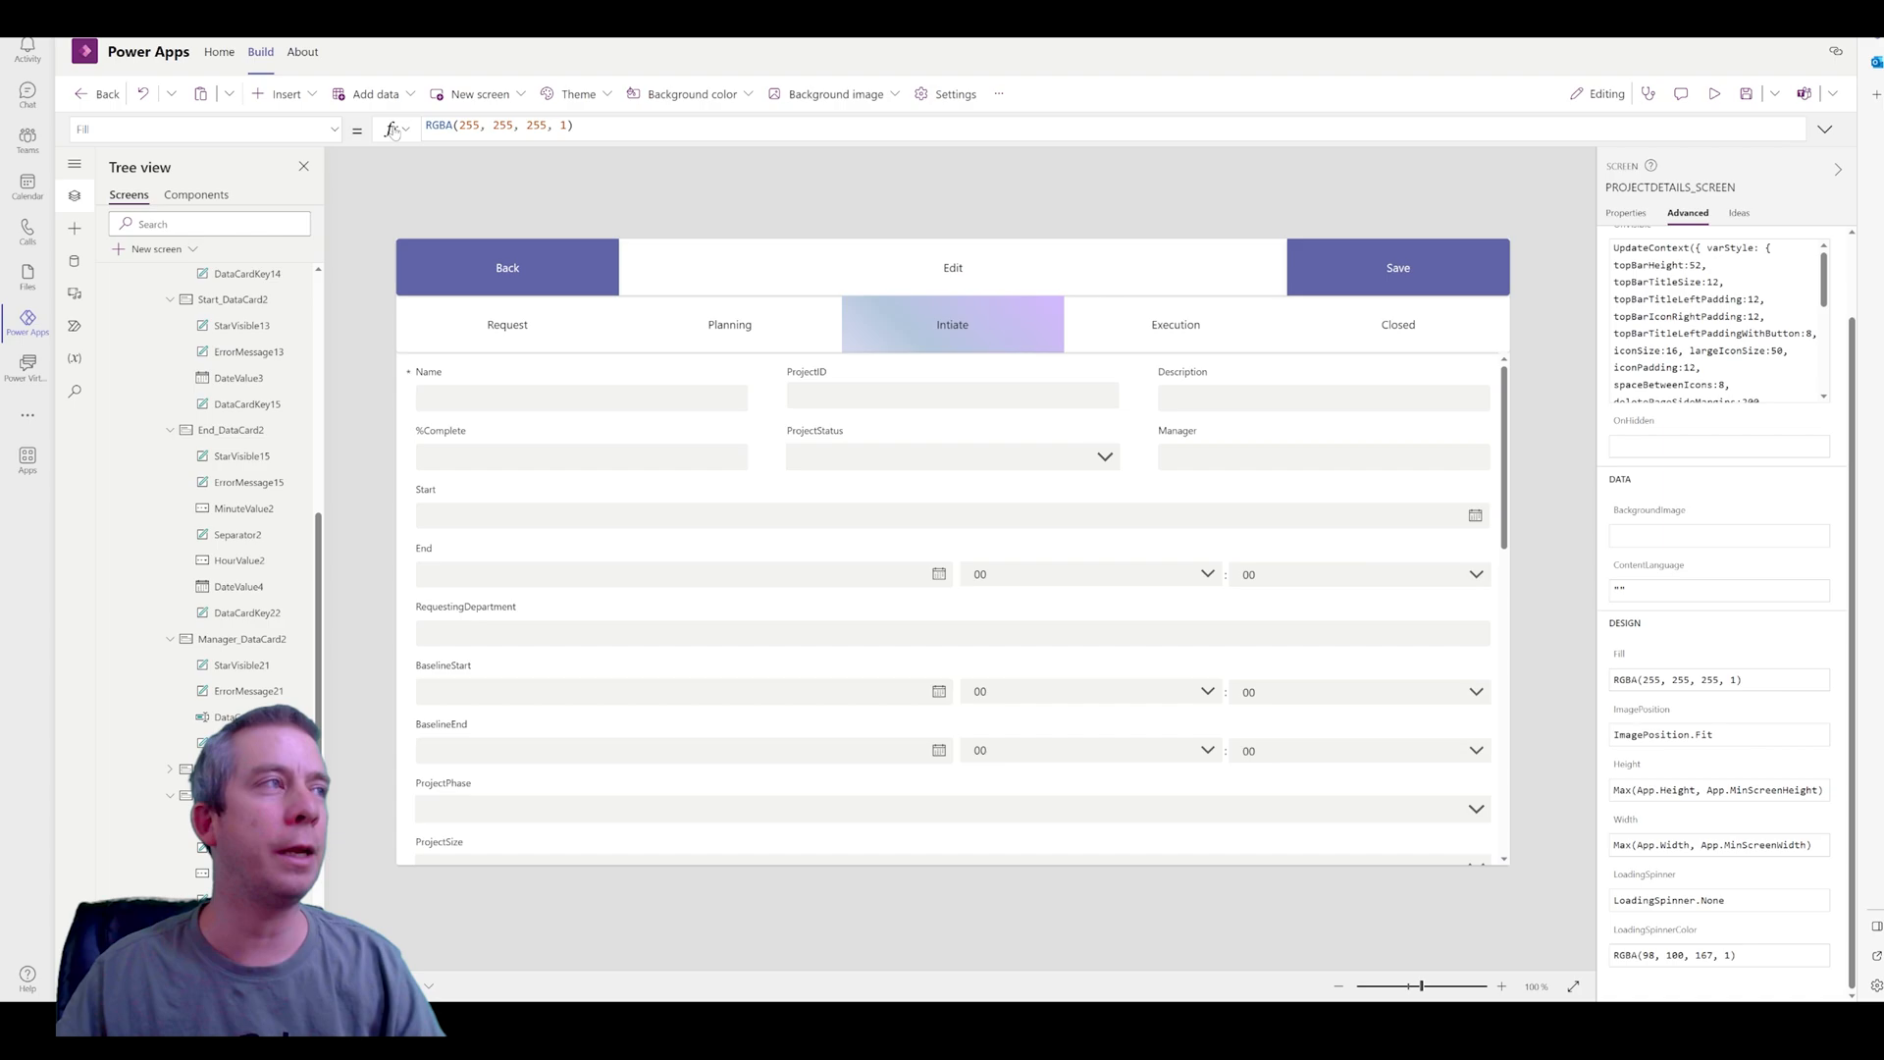
left_click(204, 129)
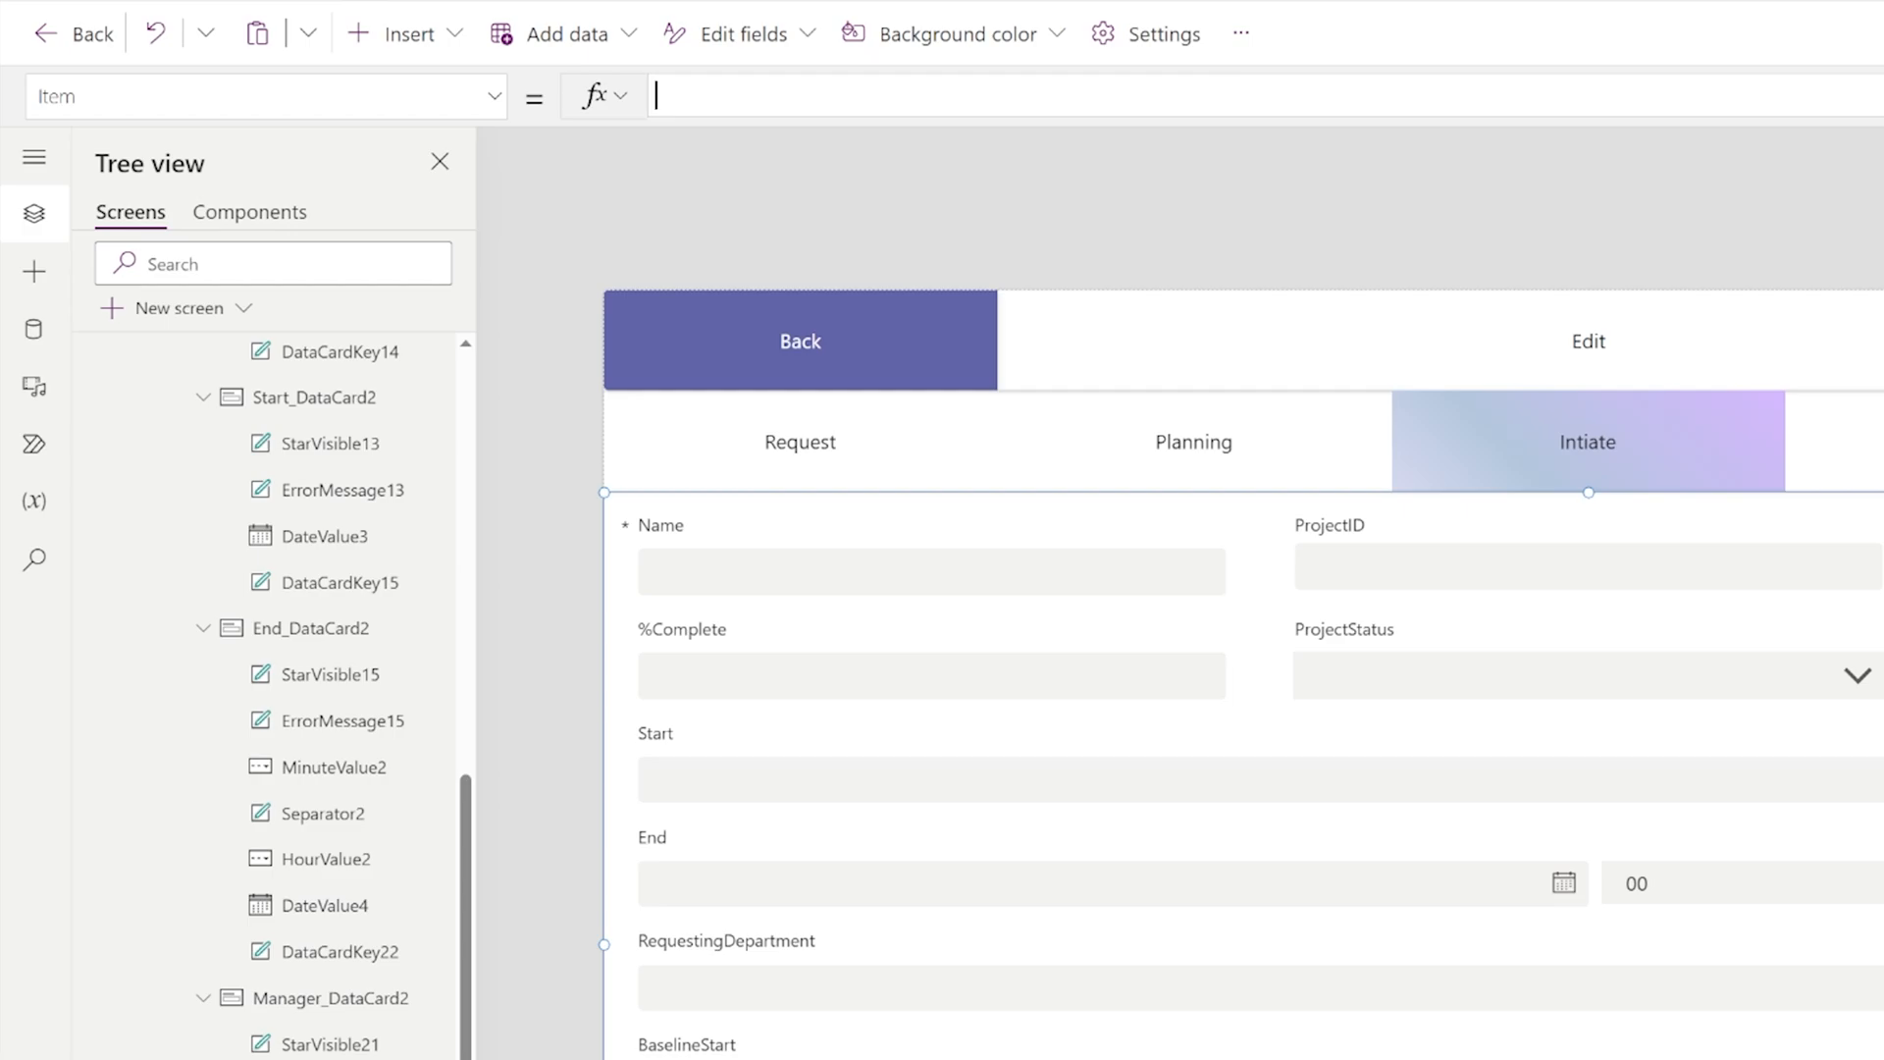
type("Galler")
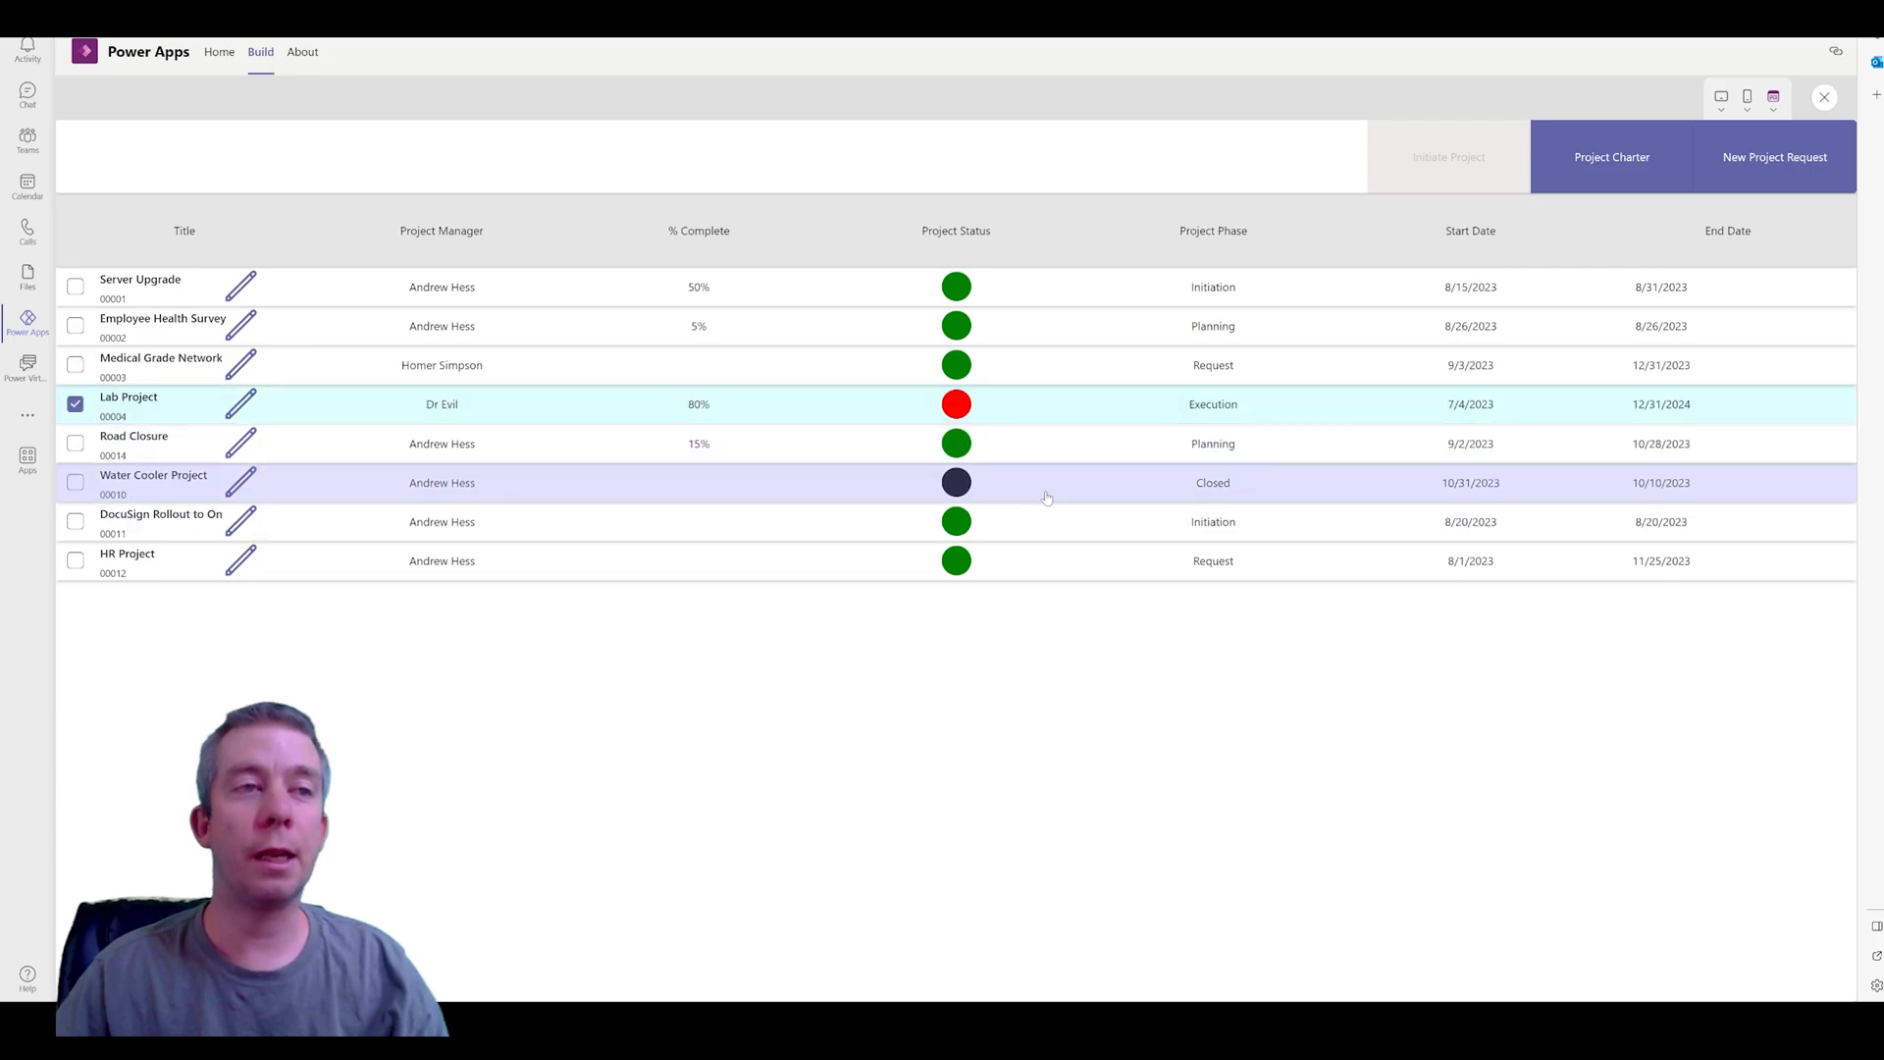
Preview the Road Closure project's detail form with date-only Start, then return to editing
left_click(75, 444)
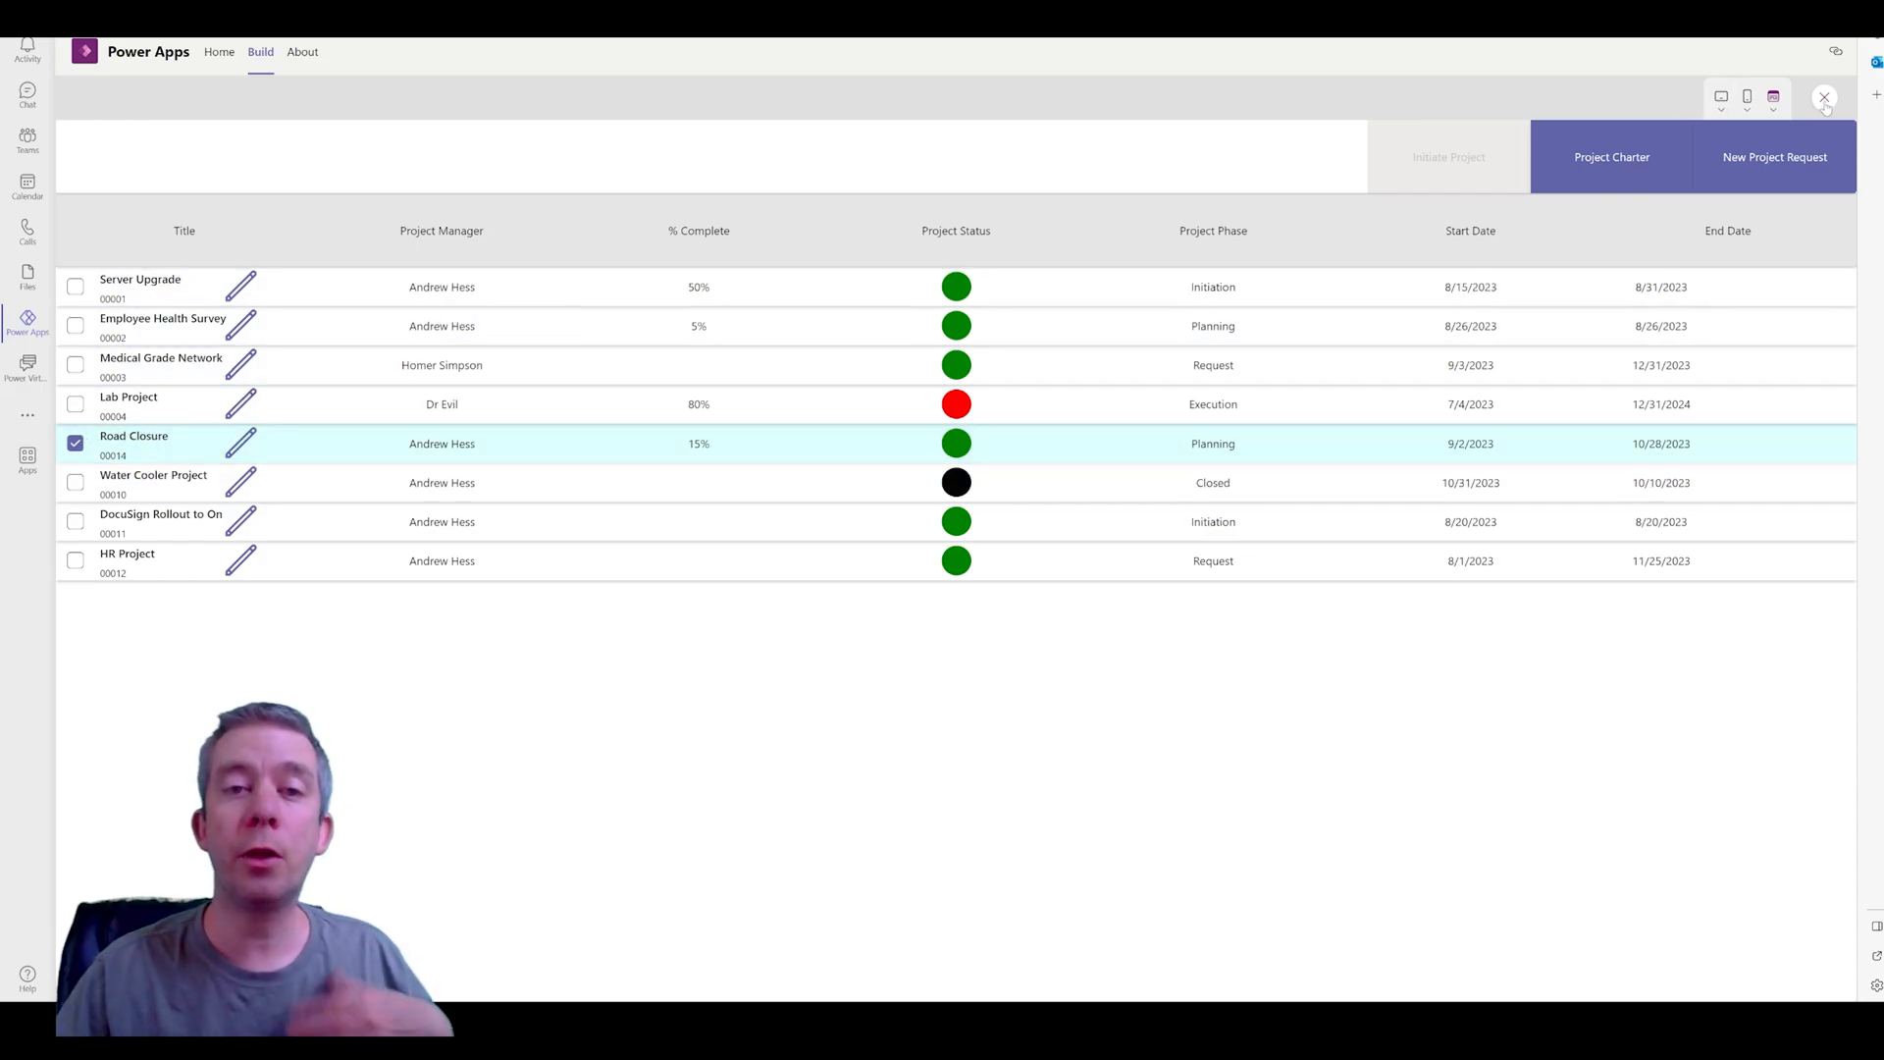
left_click(1823, 96)
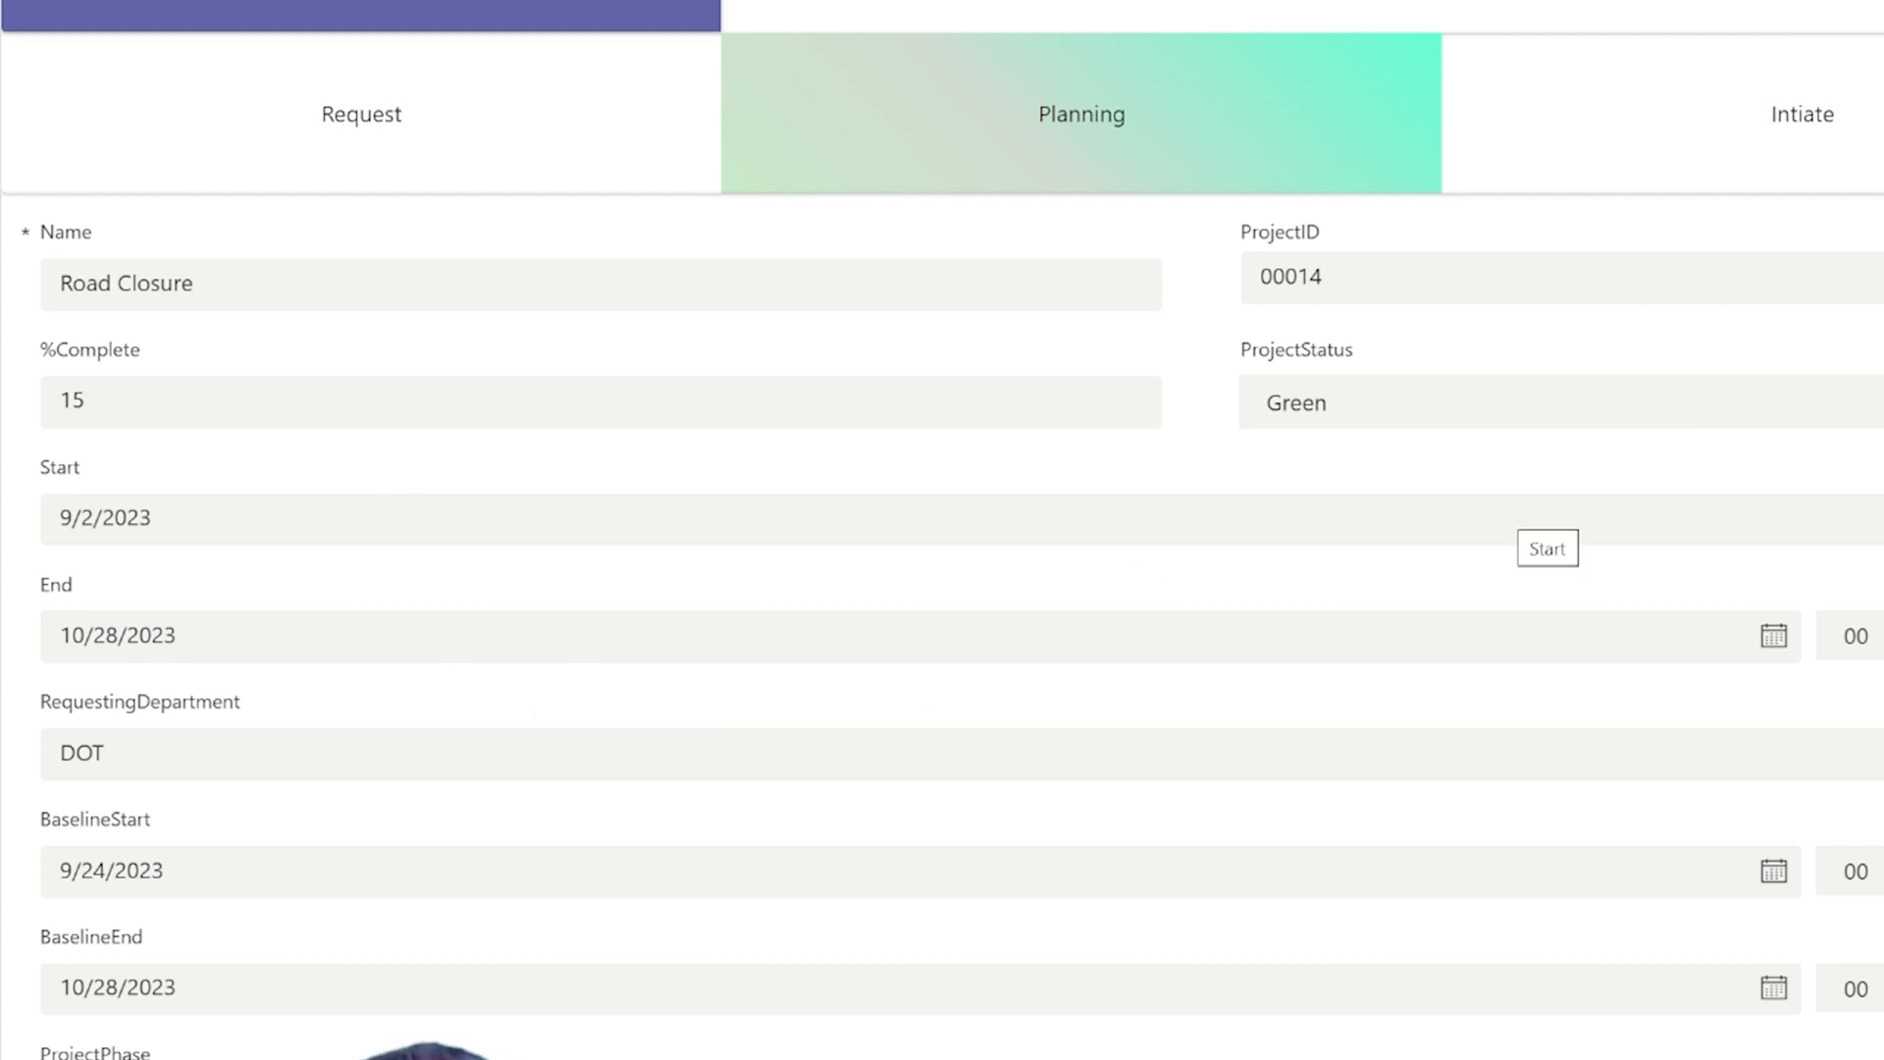
left_click(601, 518)
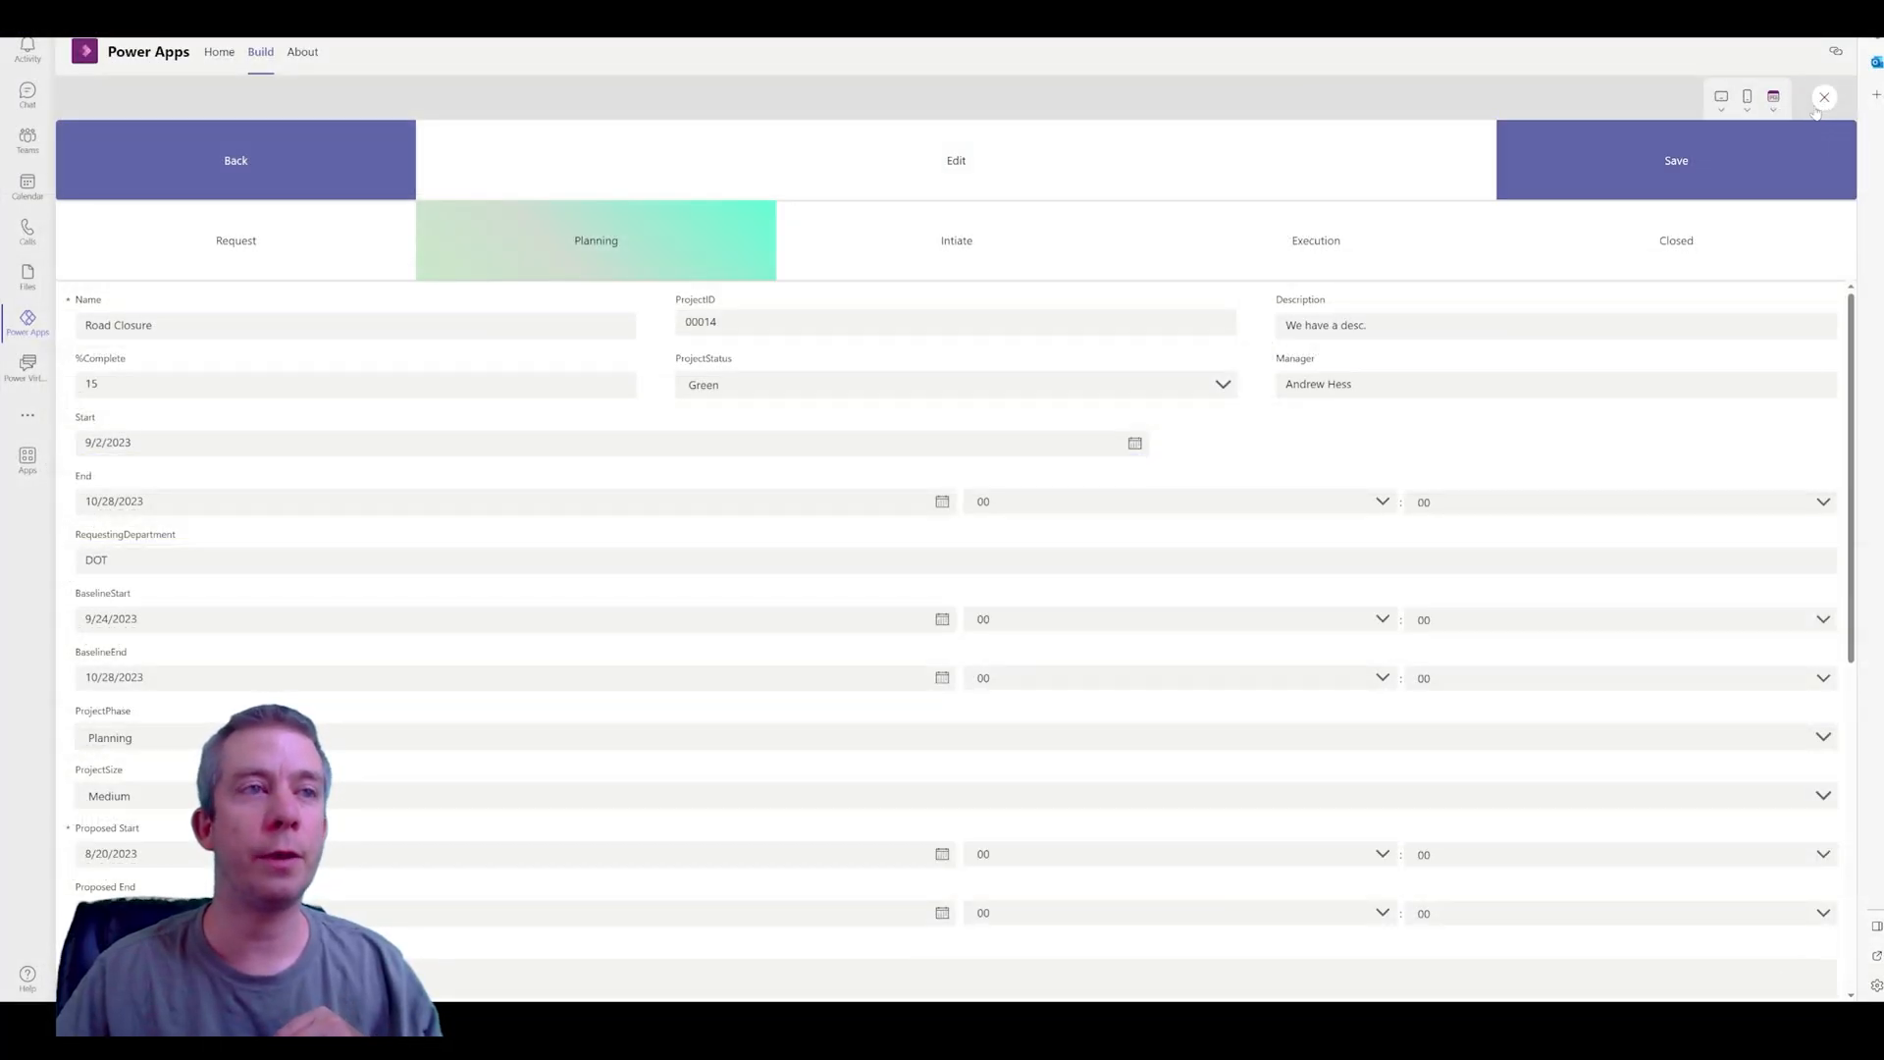
left_click(1823, 96)
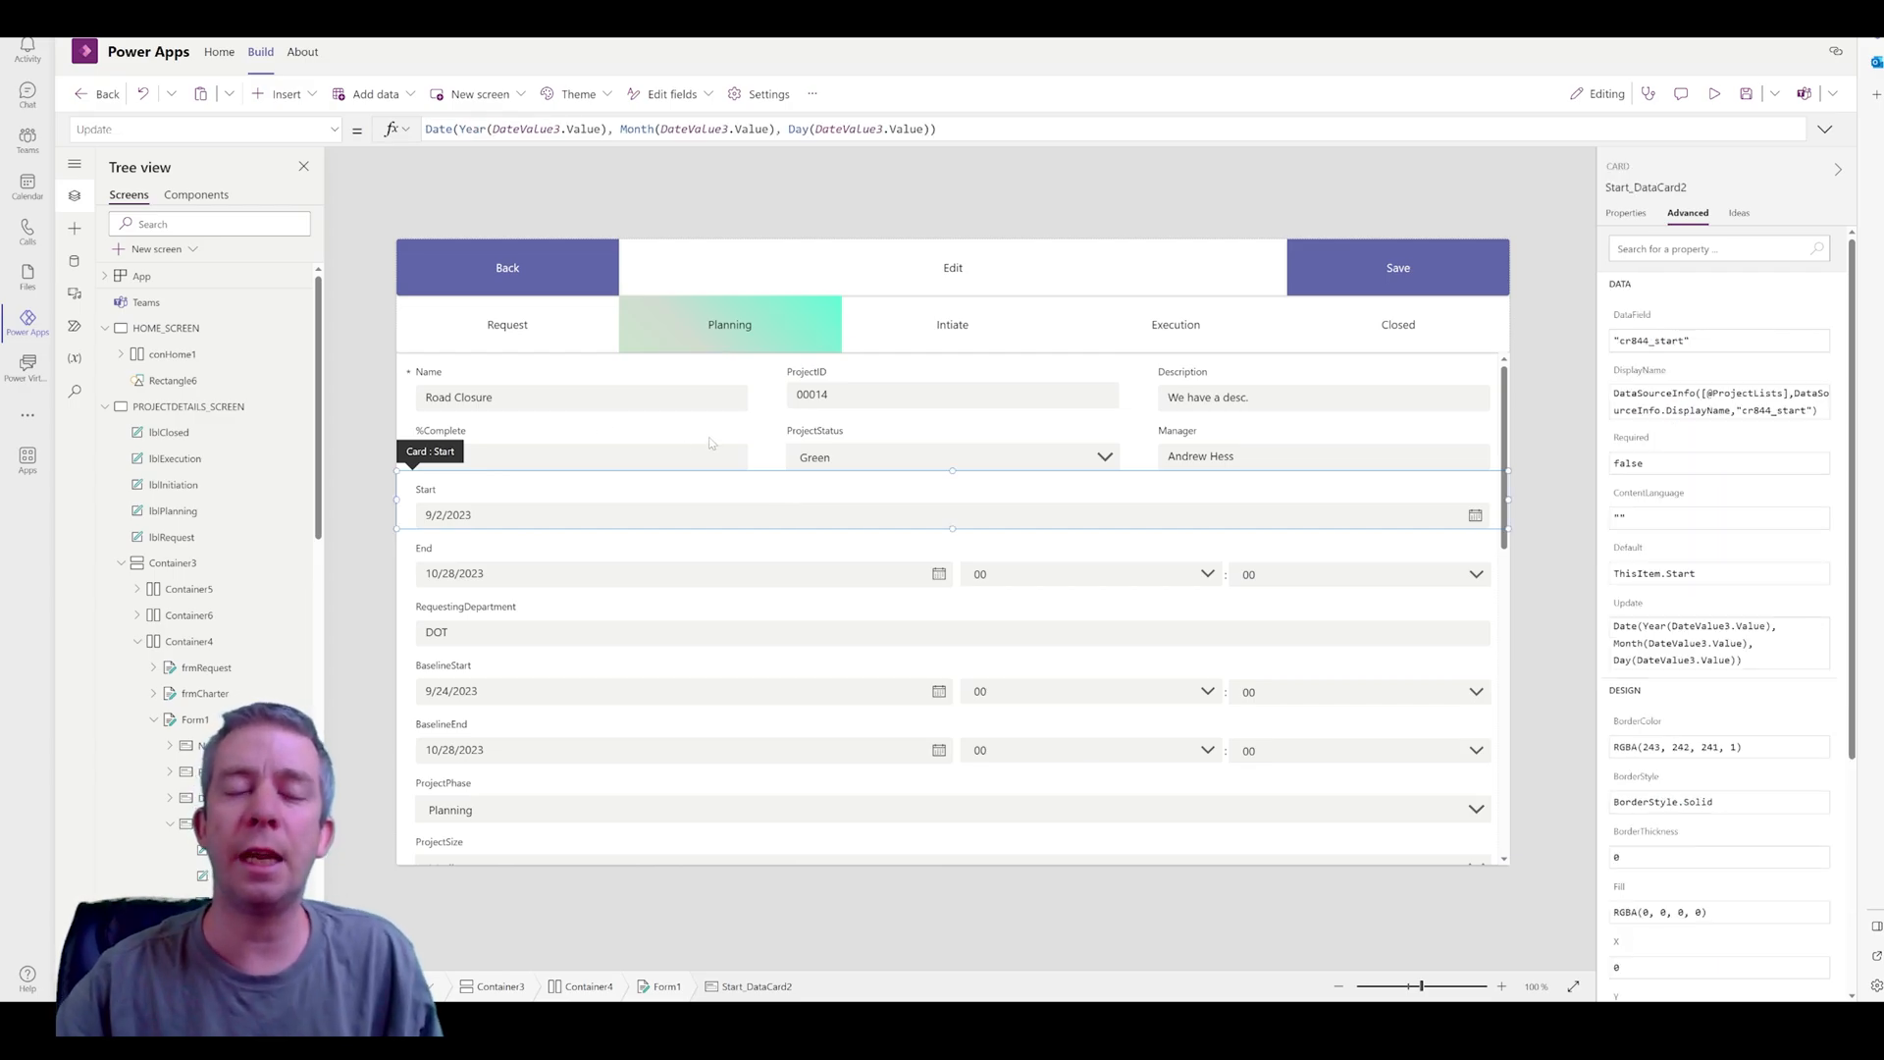
mouse_move(1516, 510)
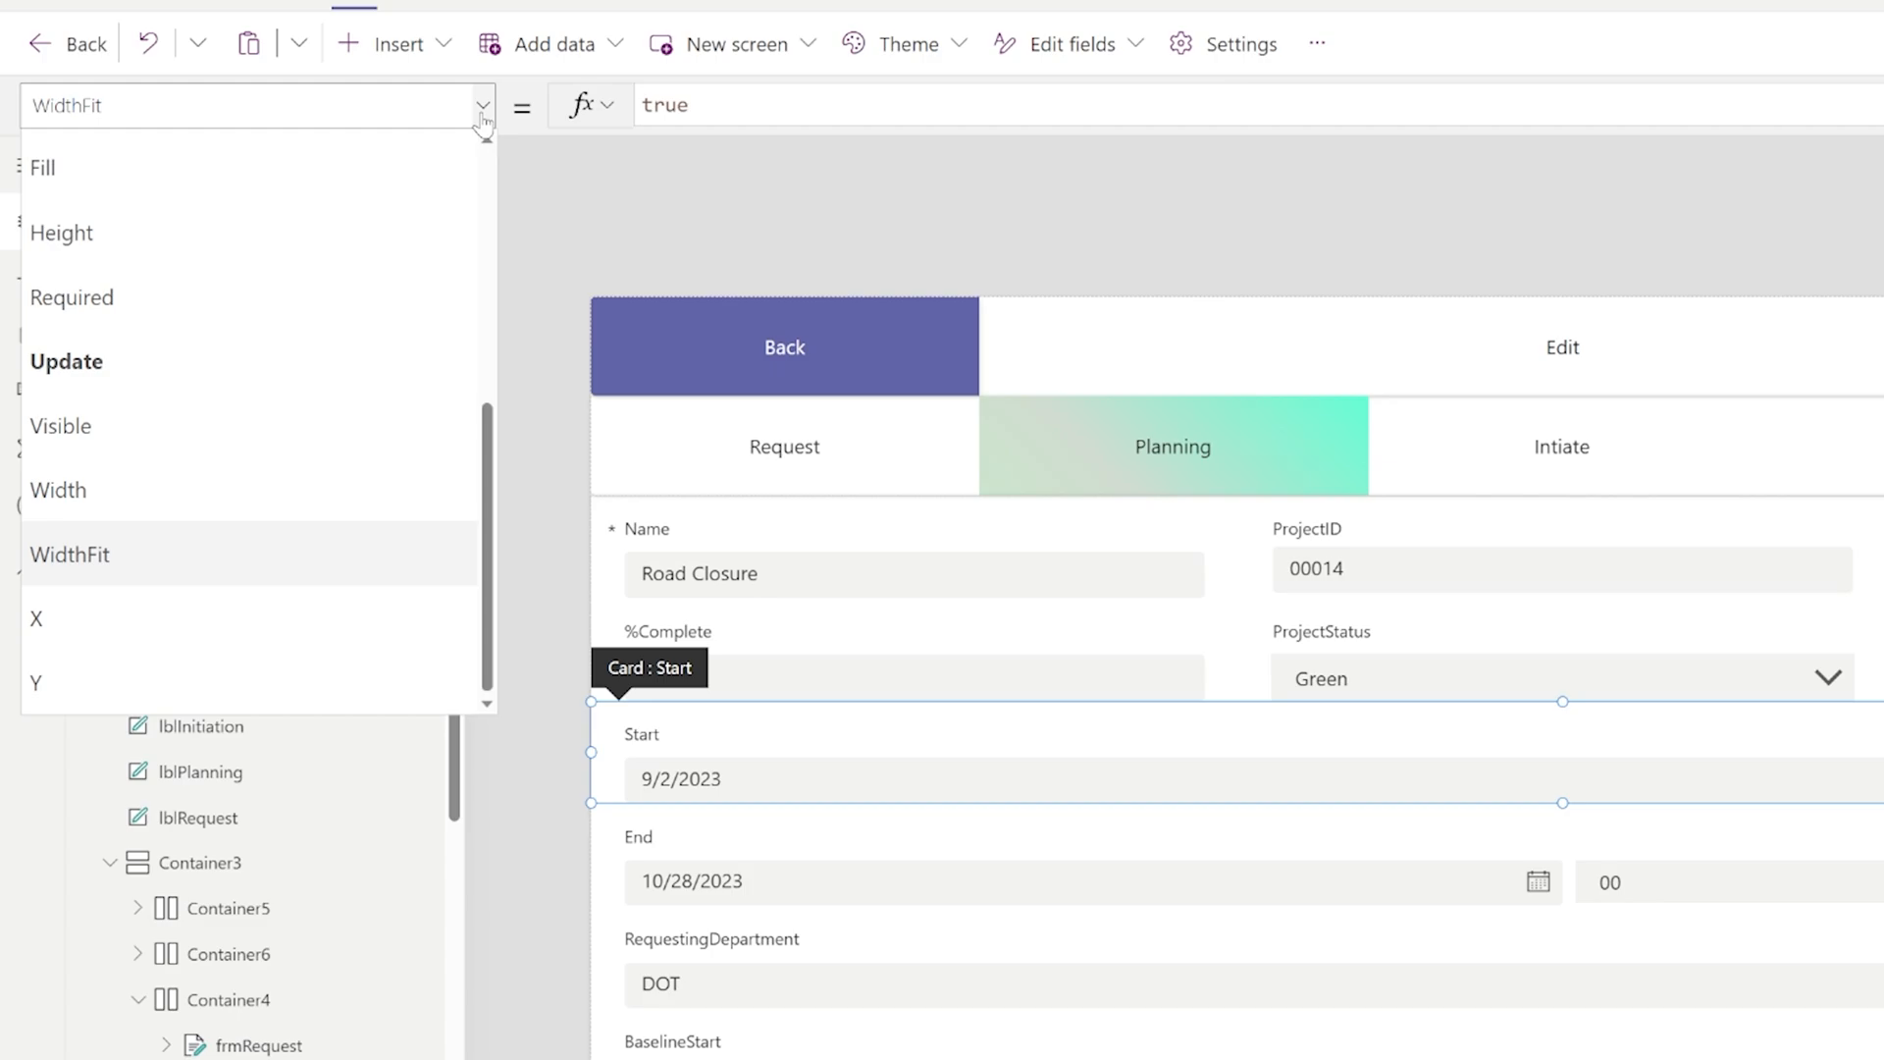
Set the Start card's Width formula to Parent.Width/3
type("fal")
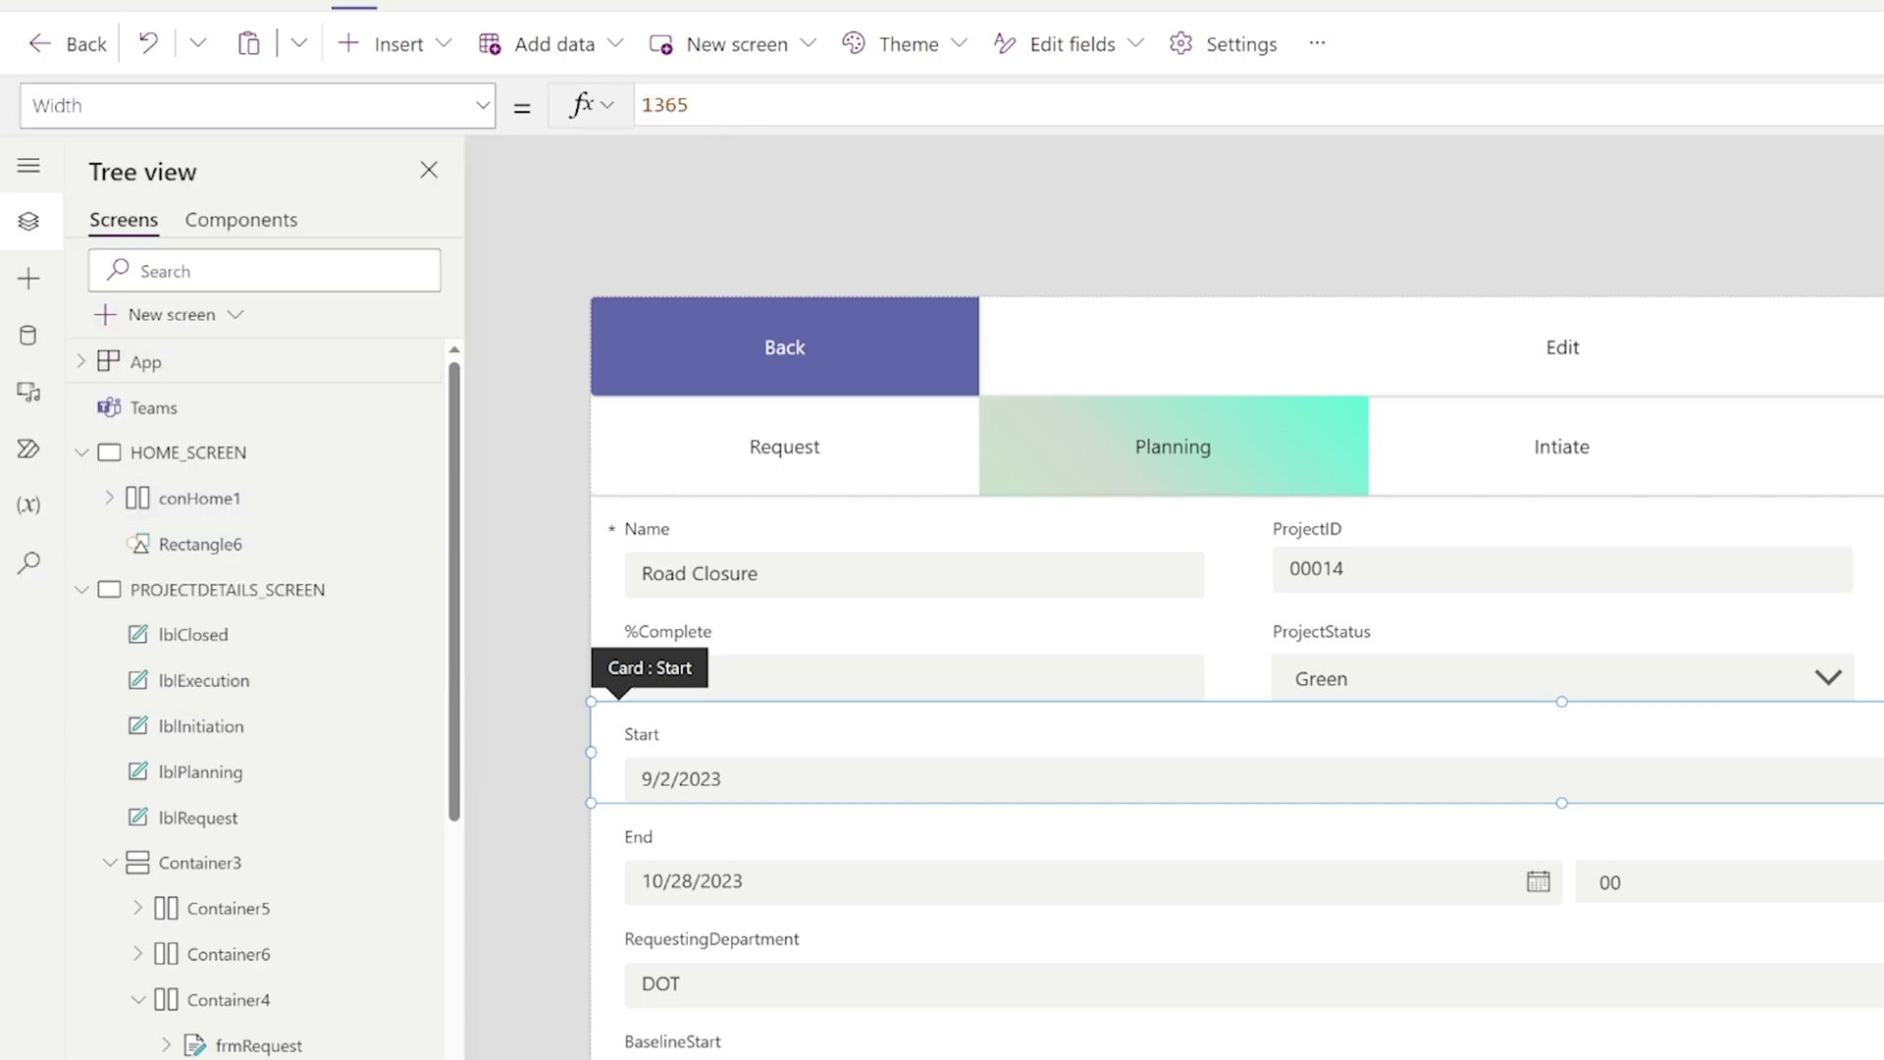
type("Parent.")
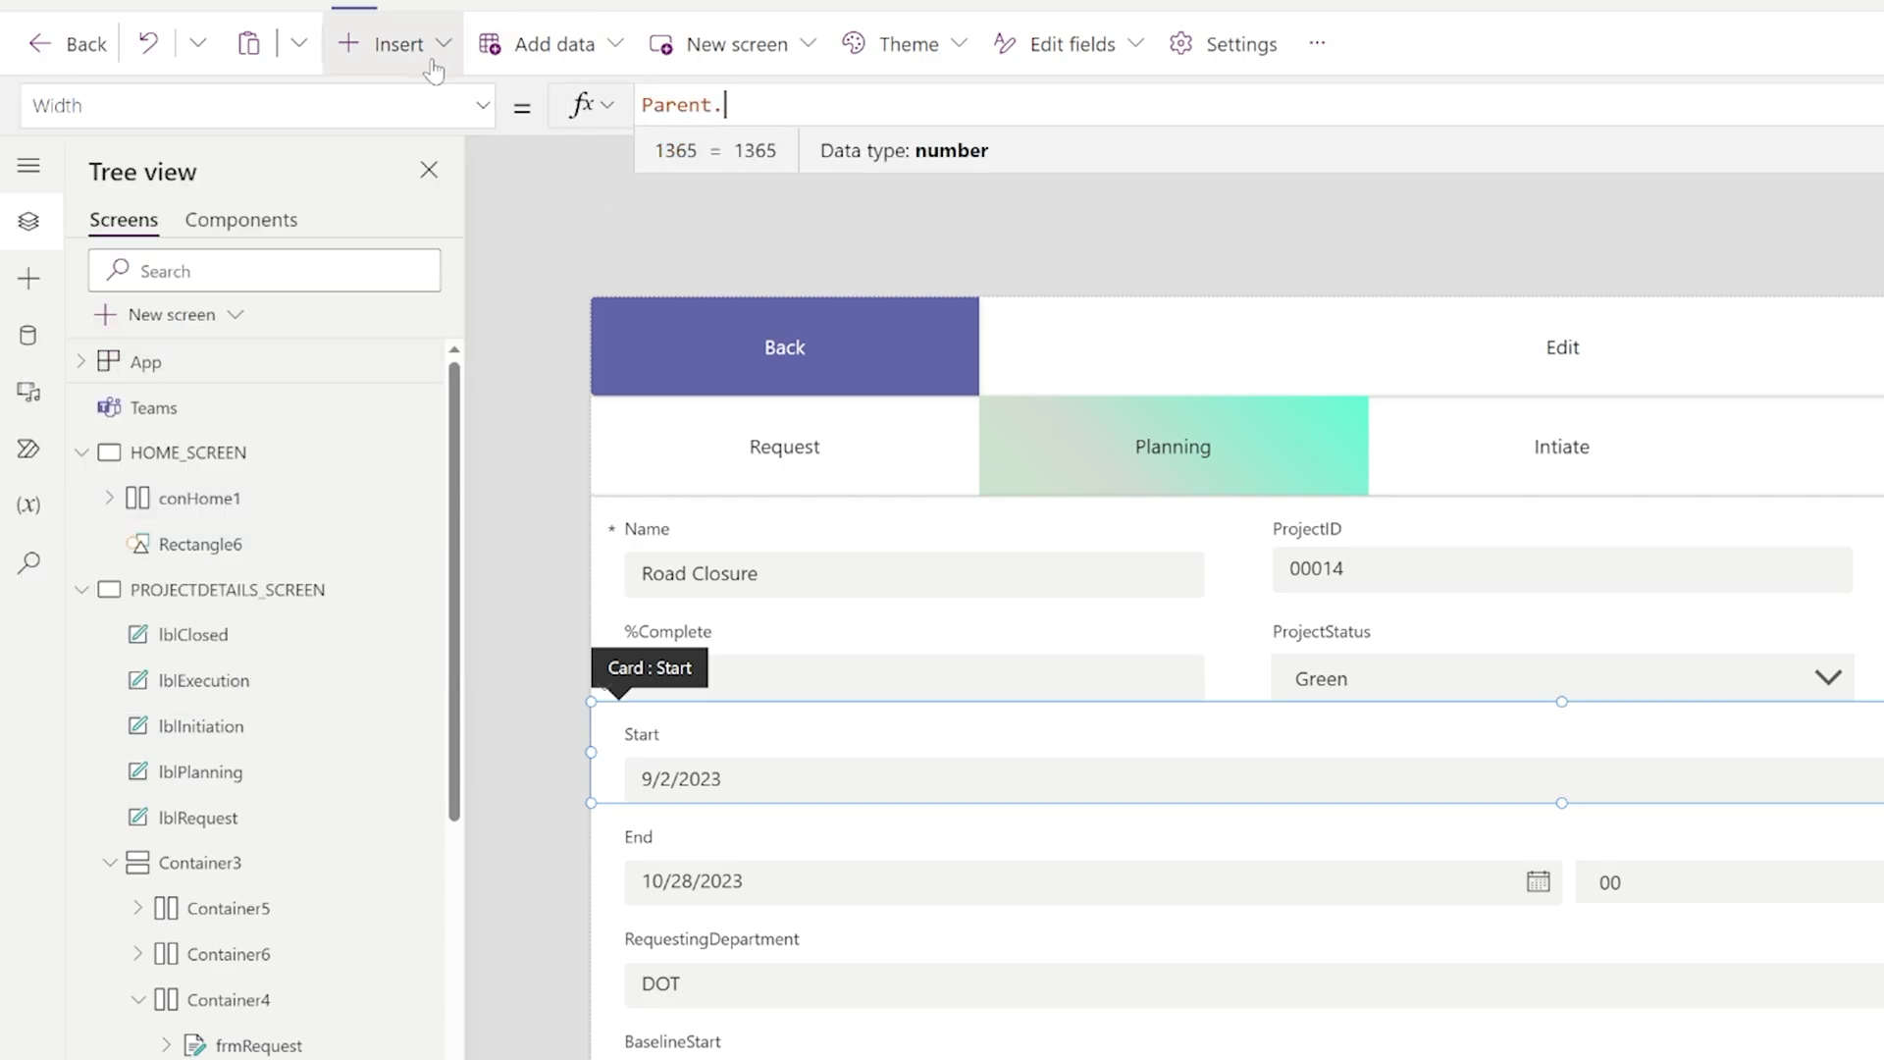
type("Width")
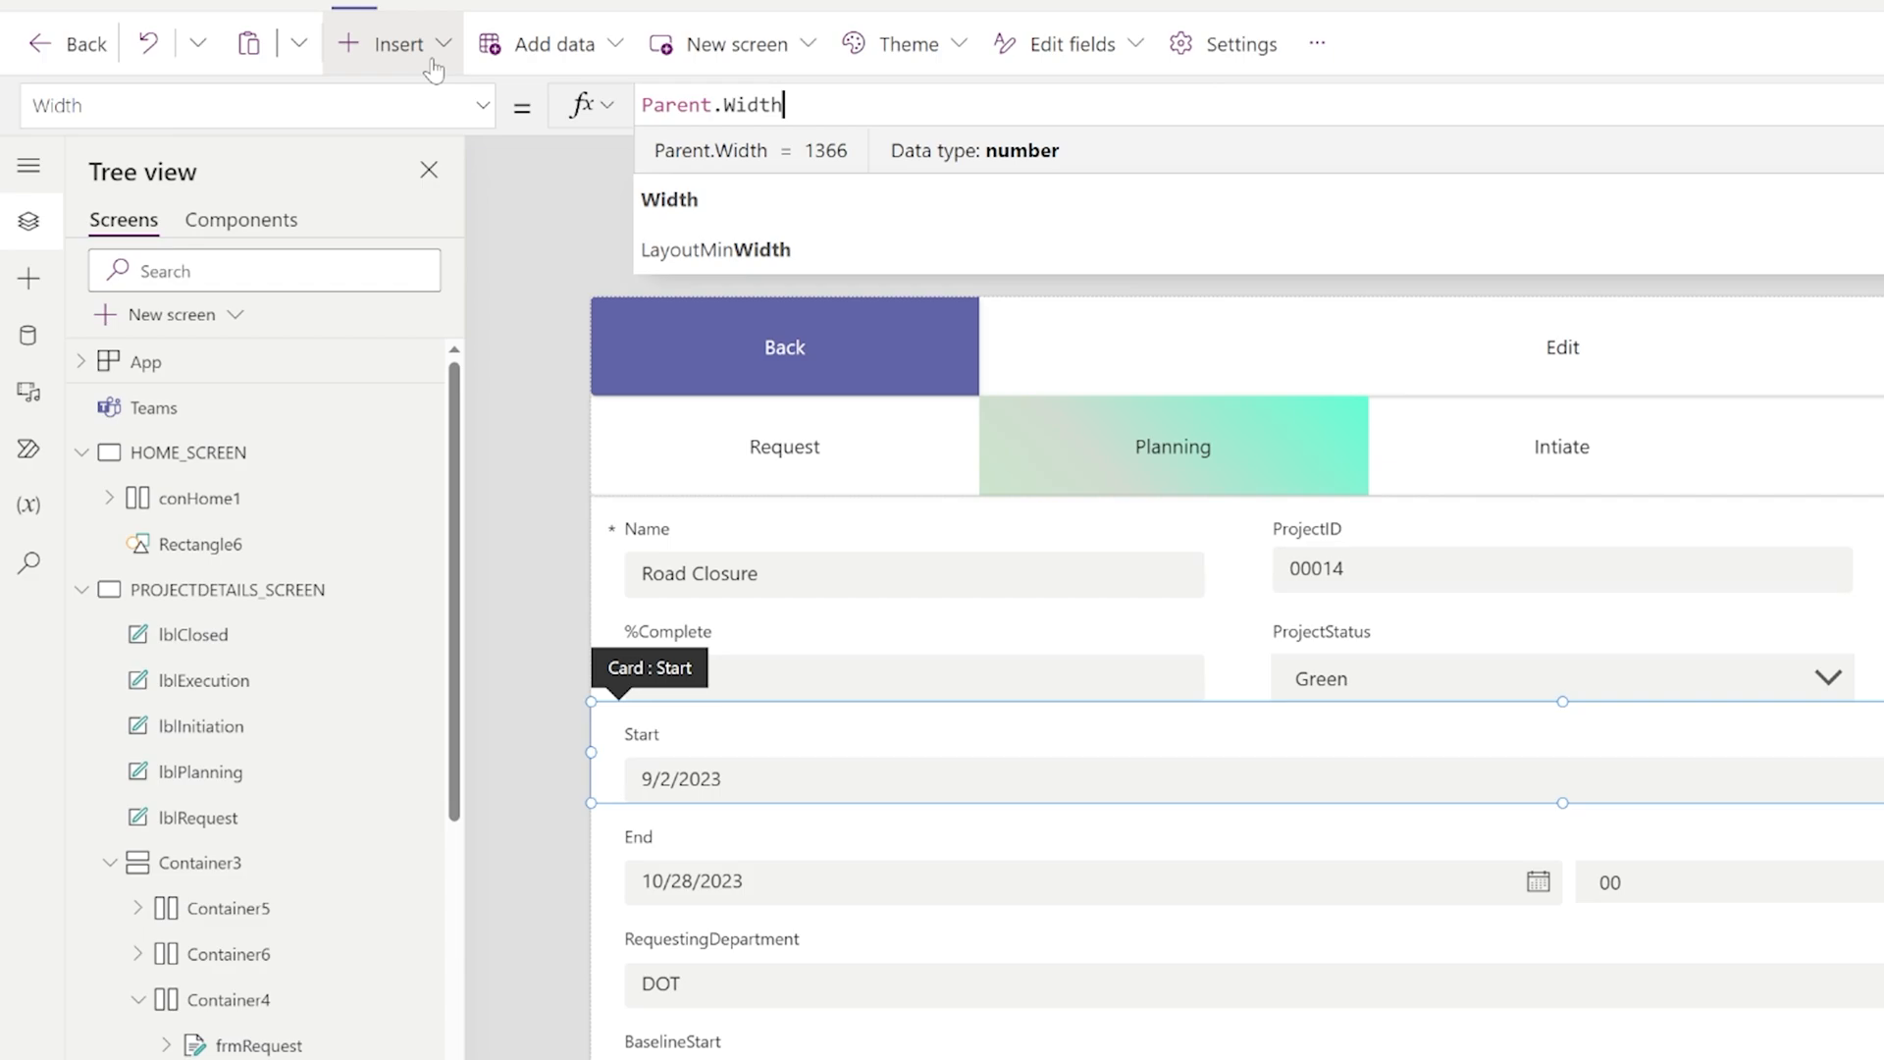
type("/3")
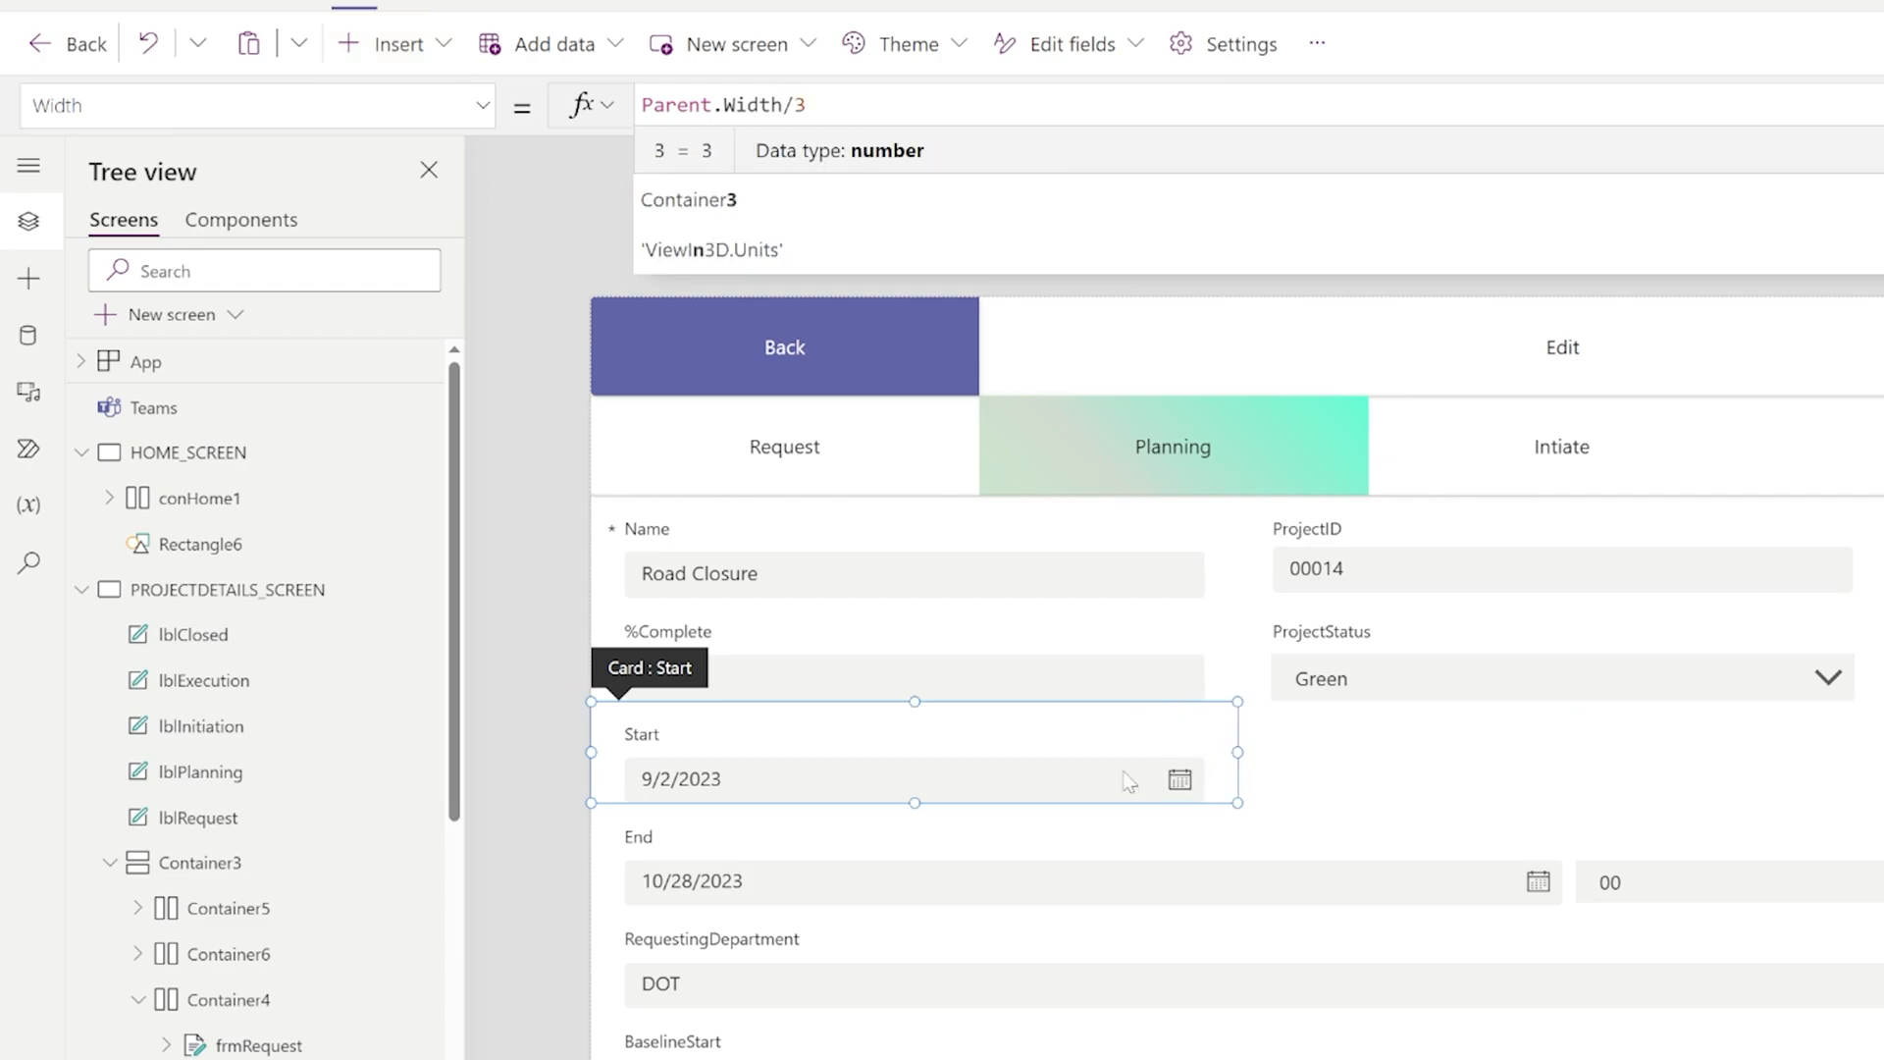
mouse_move(1189, 773)
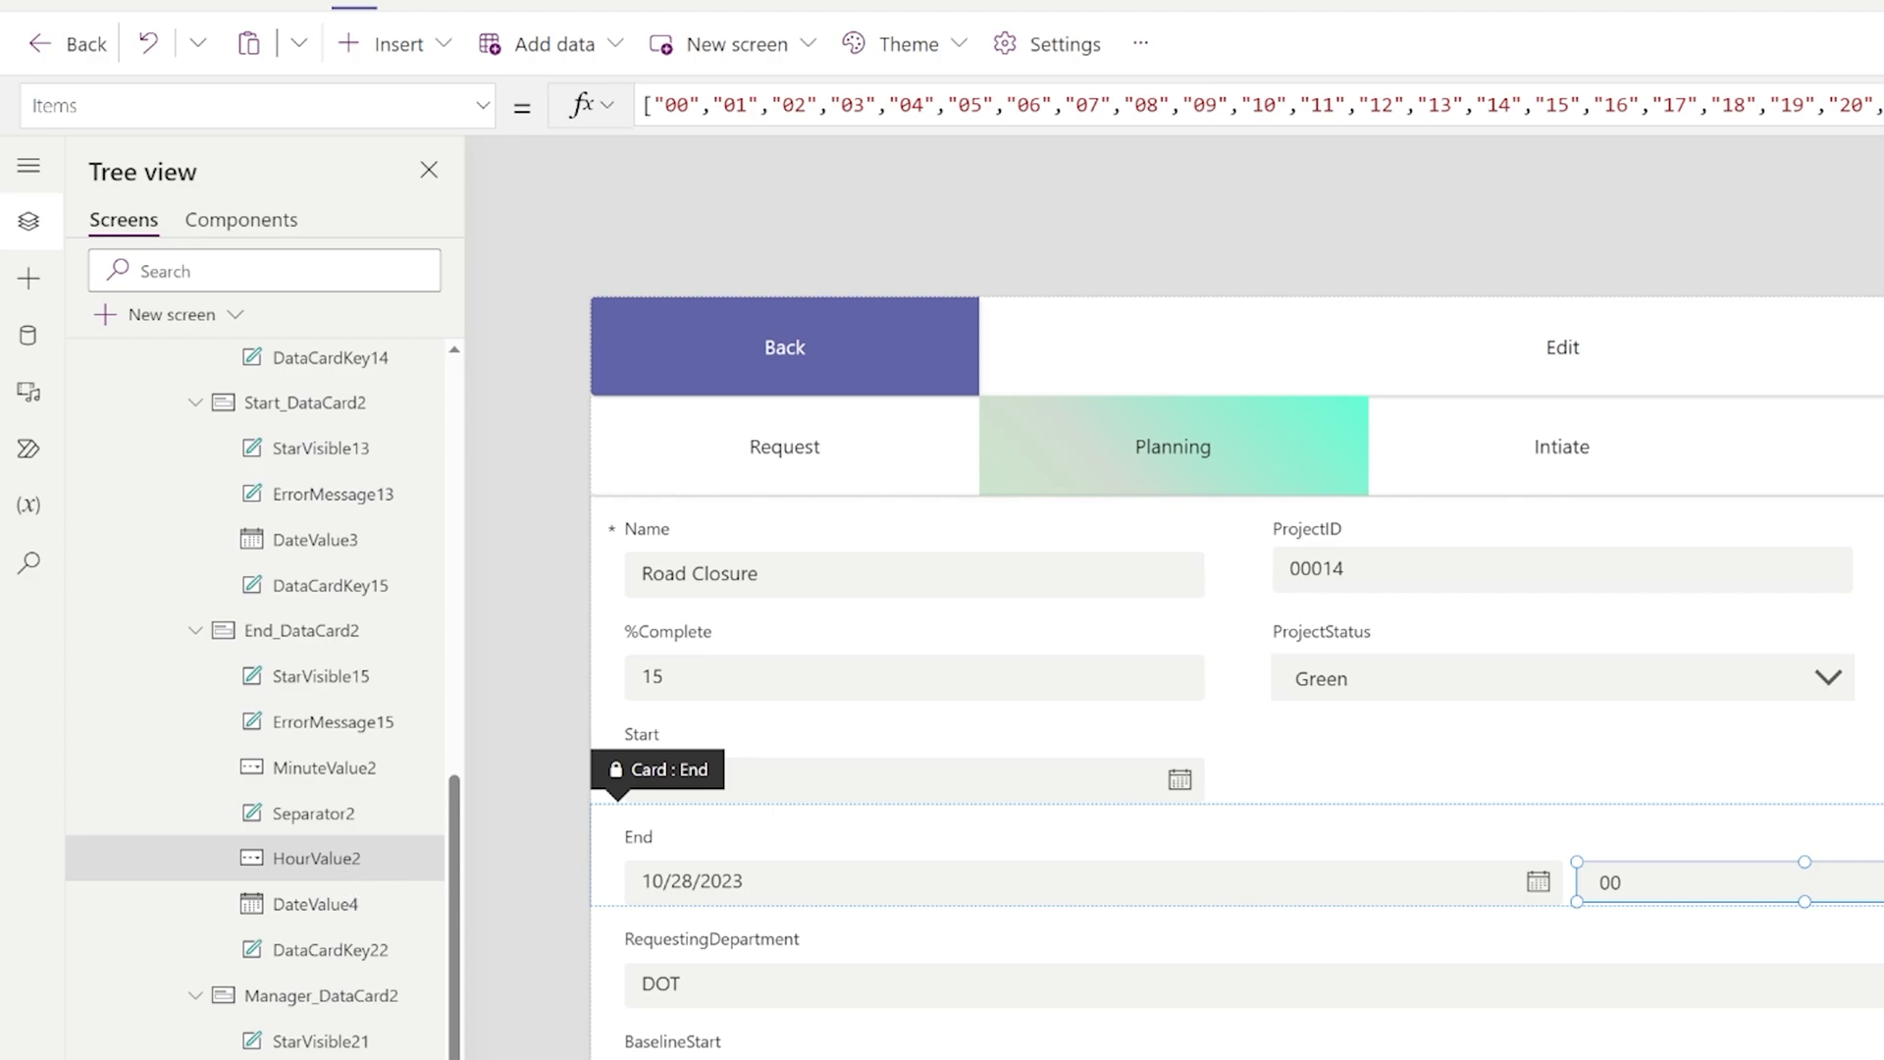
Remove End_DataCard2's HourValue, Separator and MinuteValue and set its Width to Parent.Width/3
left_click(303, 630)
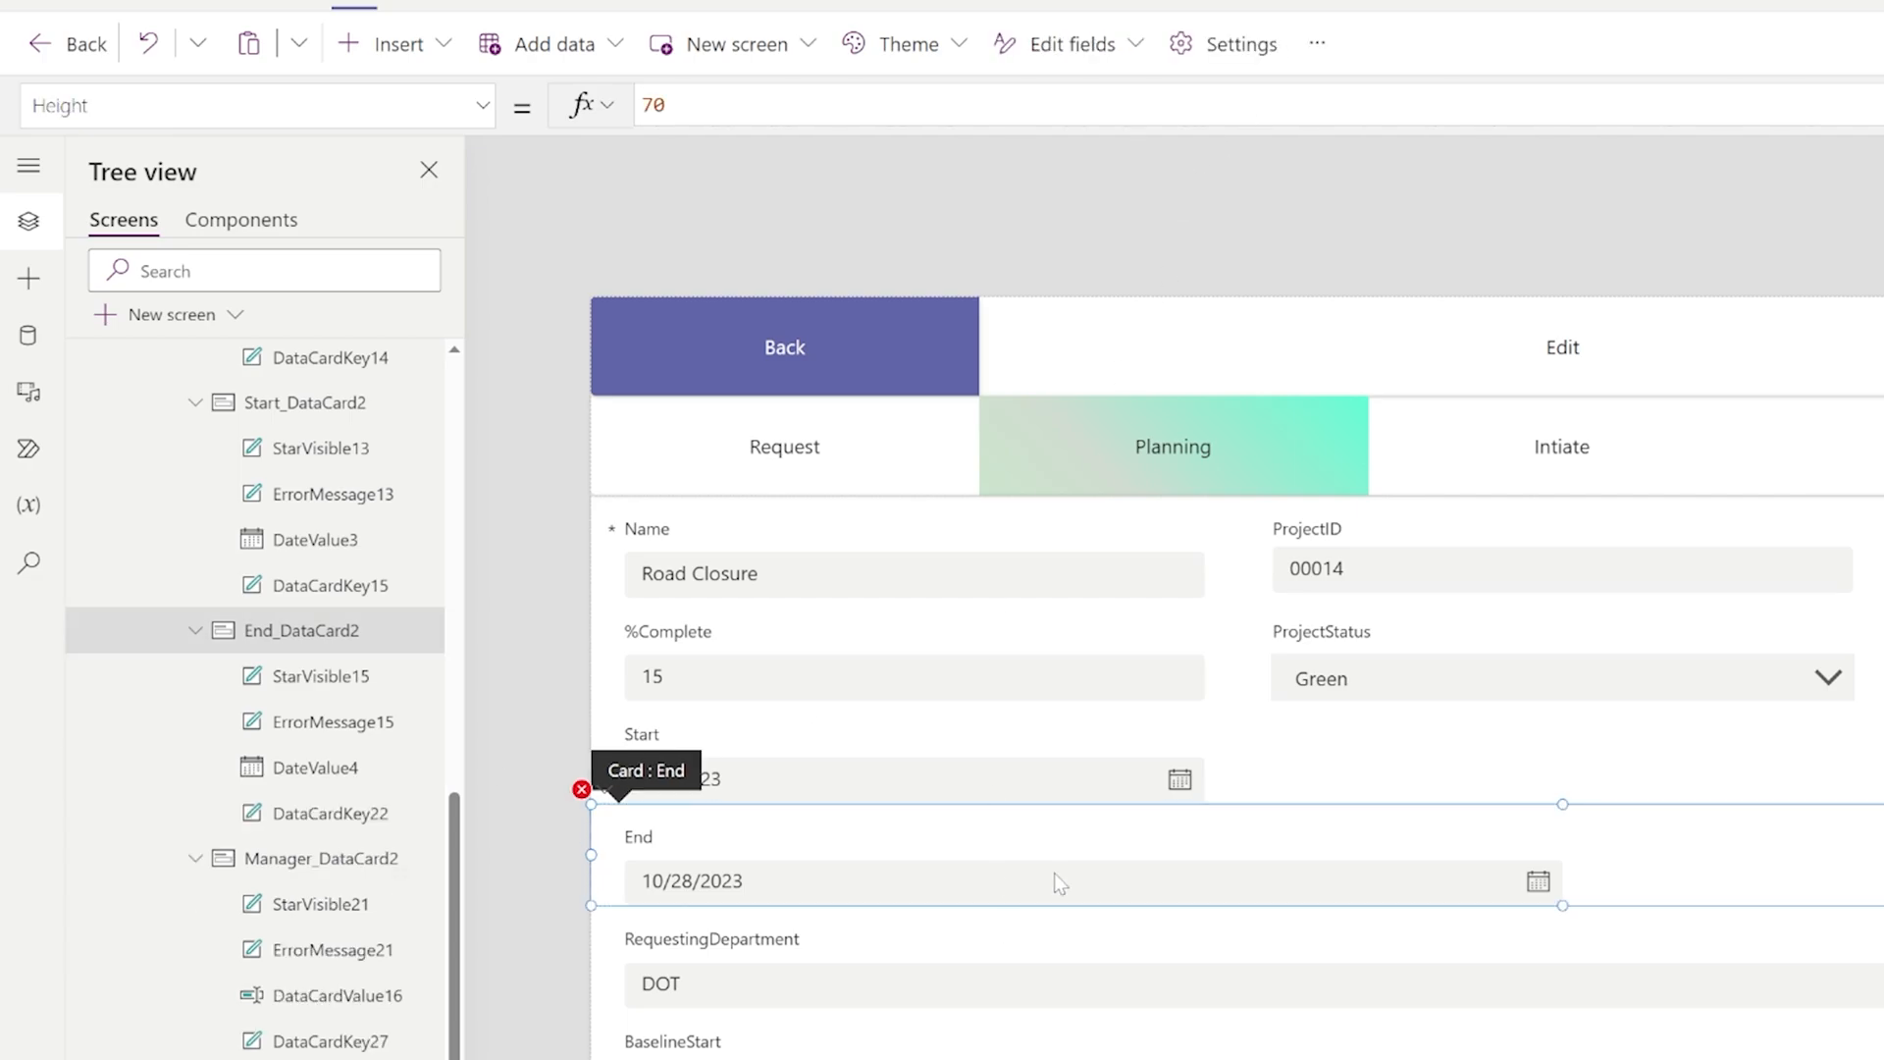
left_click(1057, 881)
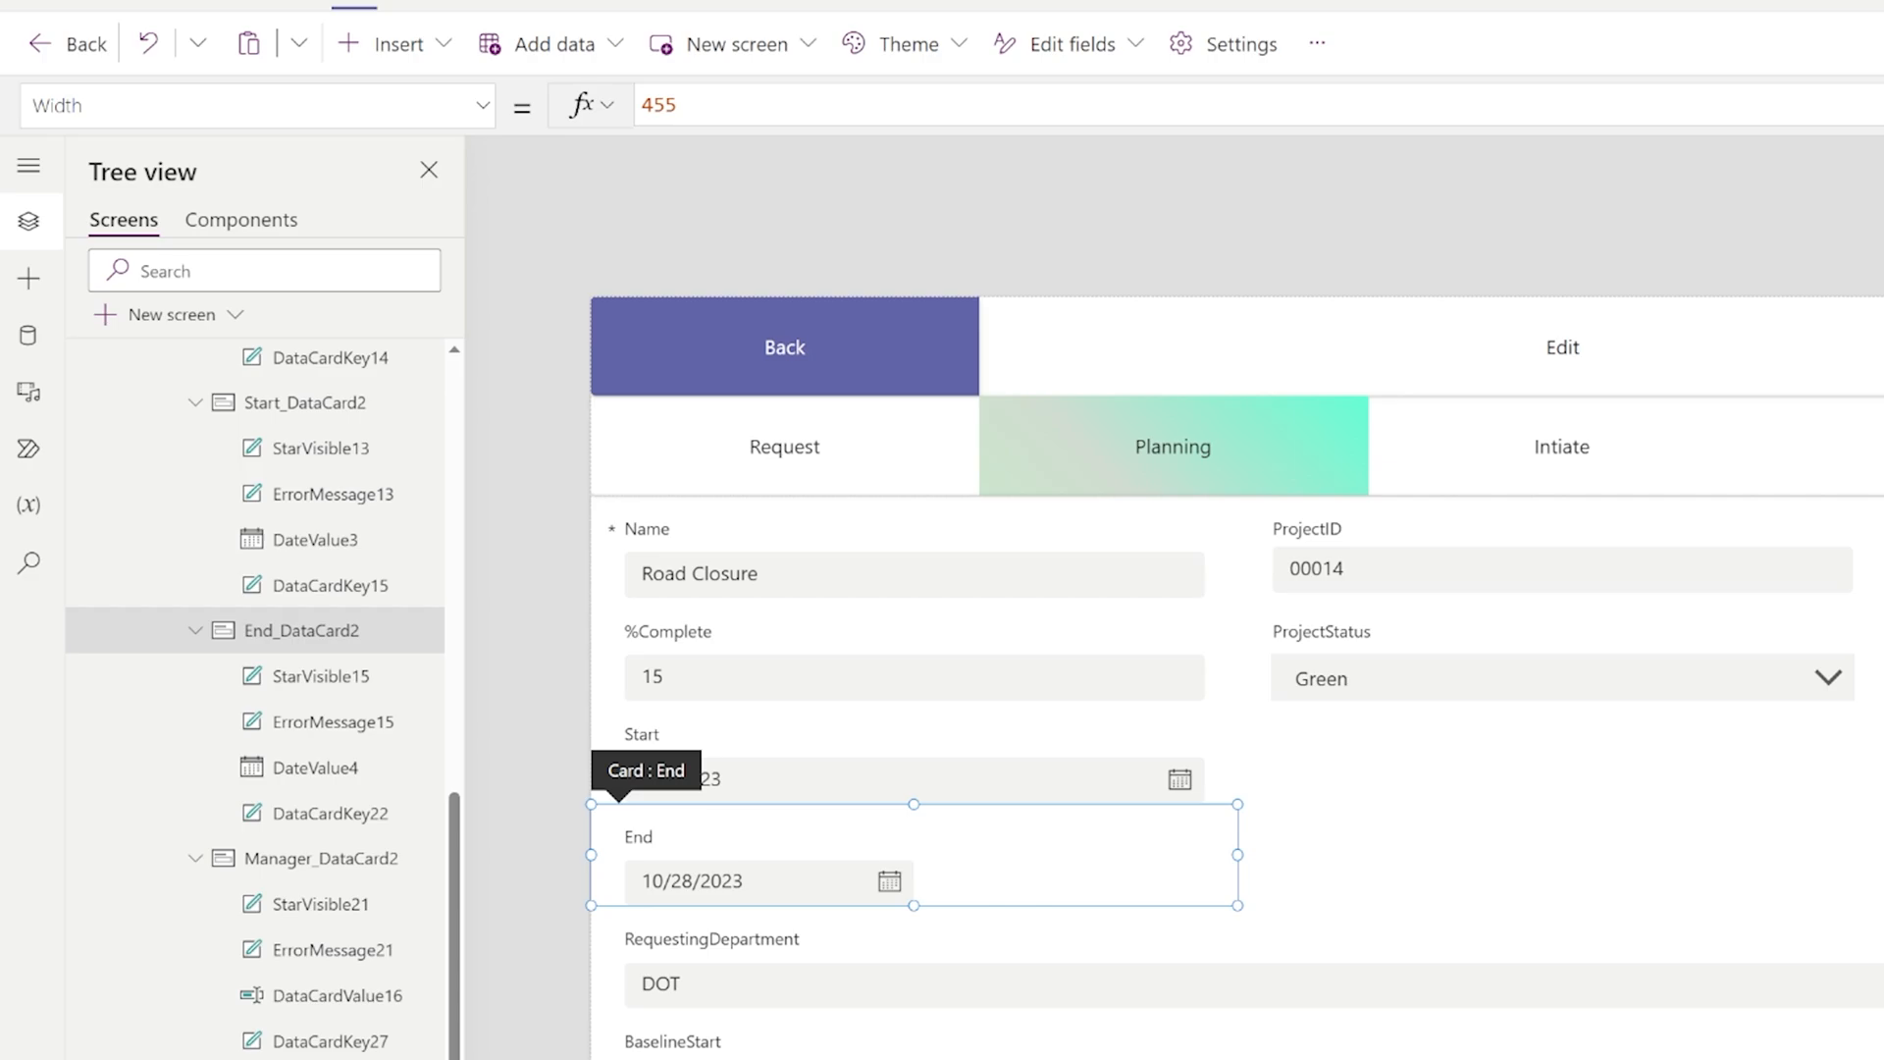
type("Parent")
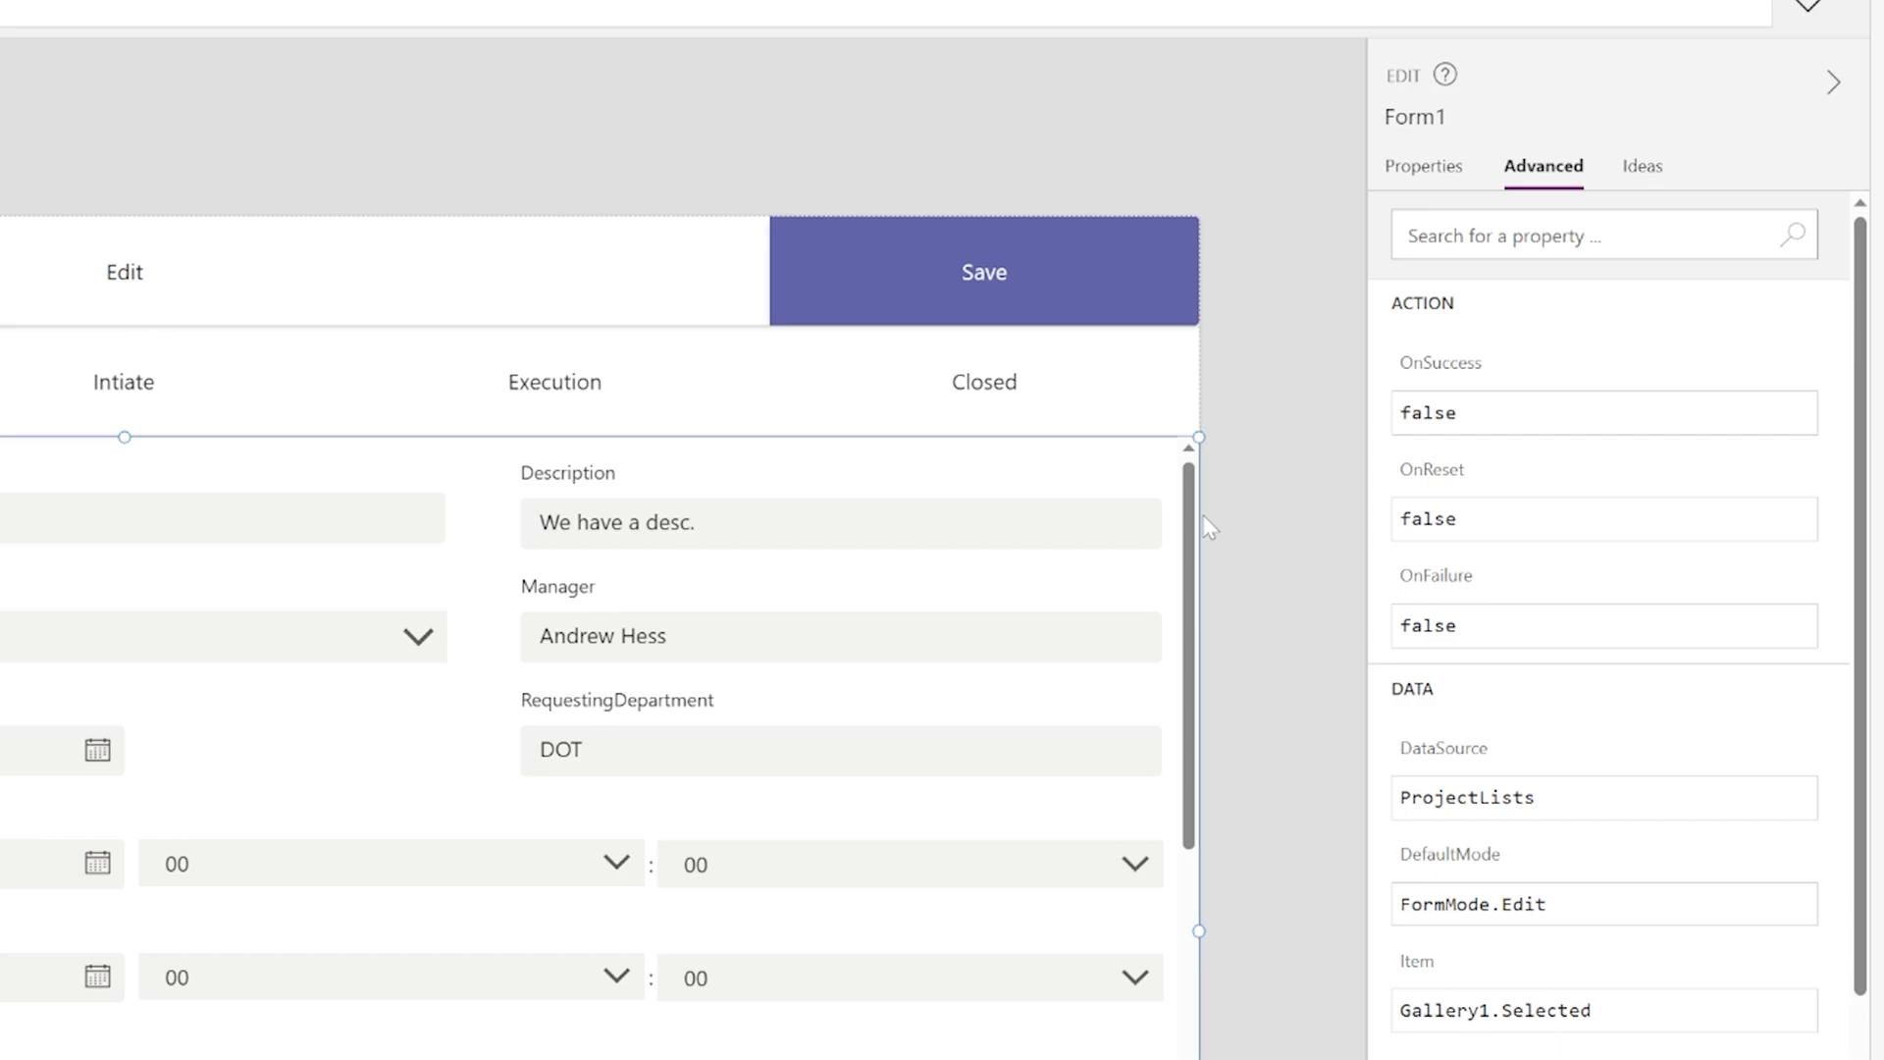
Add a blank custom card from Edit fields and move RequestingDepartment up beside Manager
left_click(1422, 165)
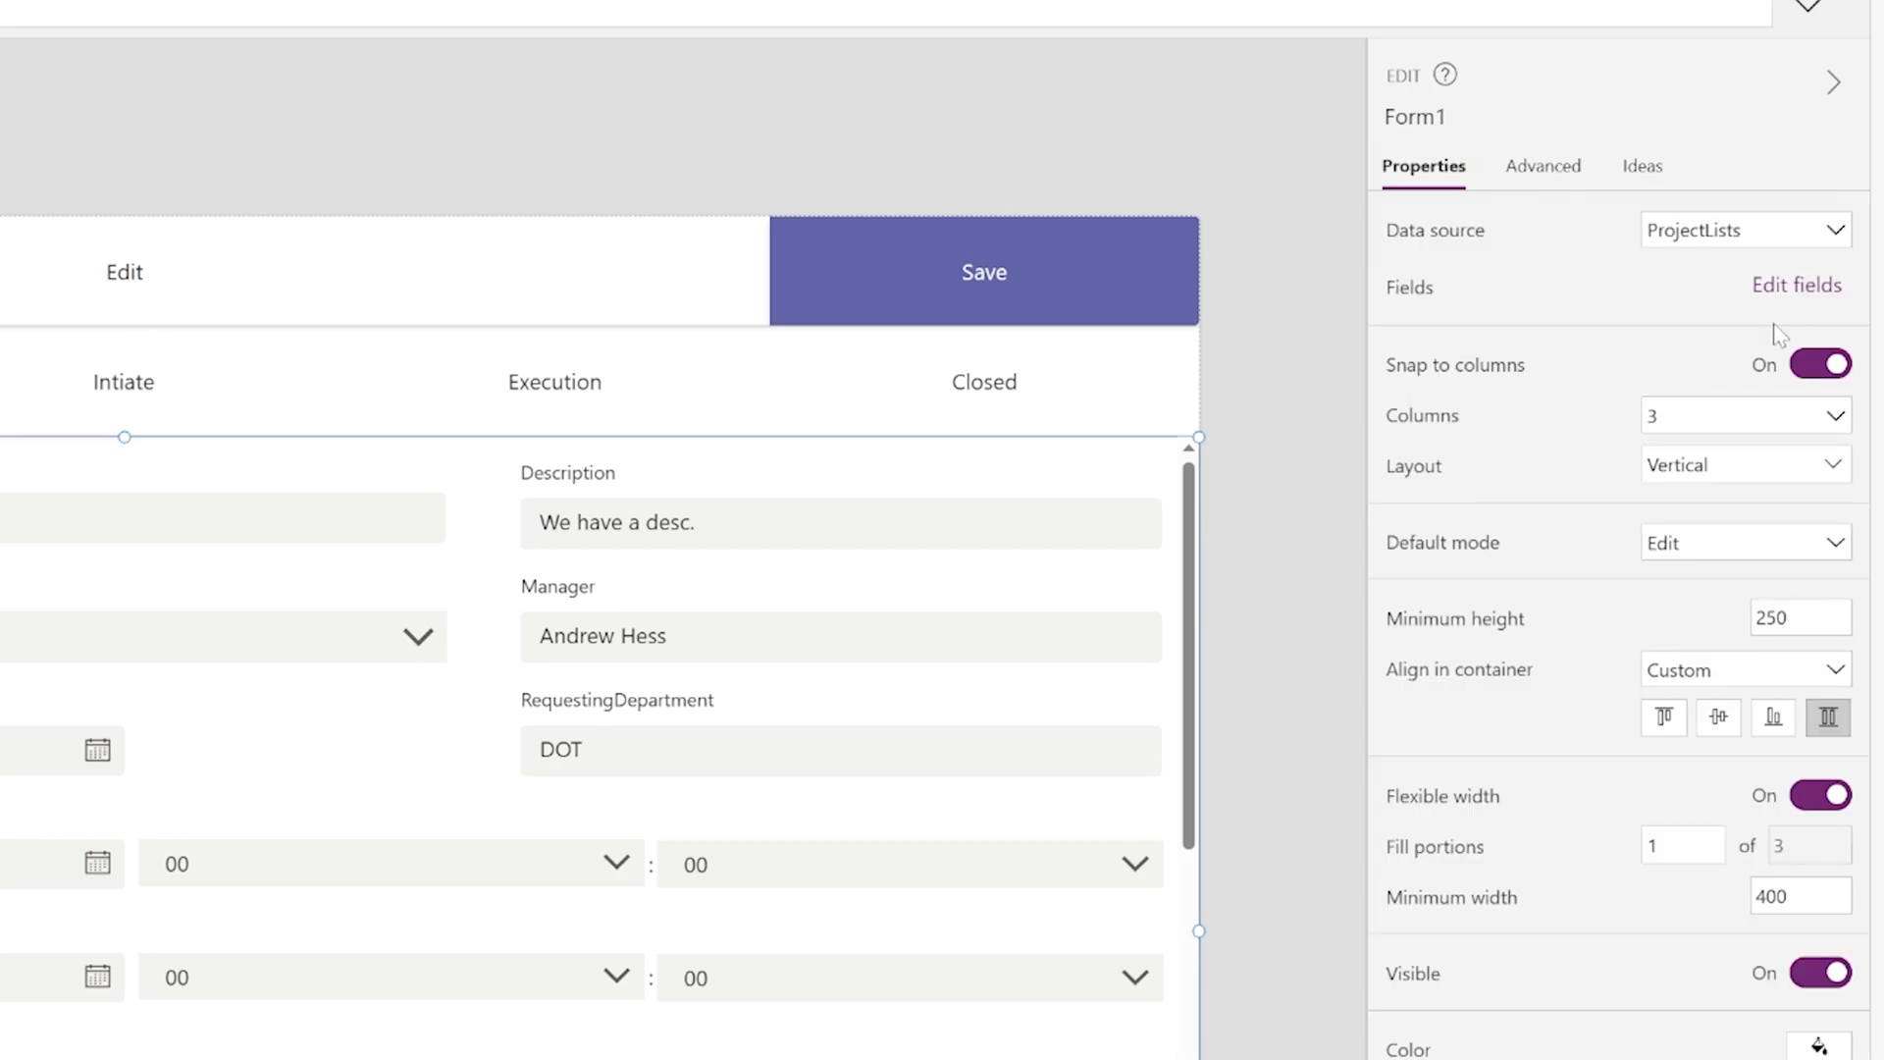
left_click(1796, 284)
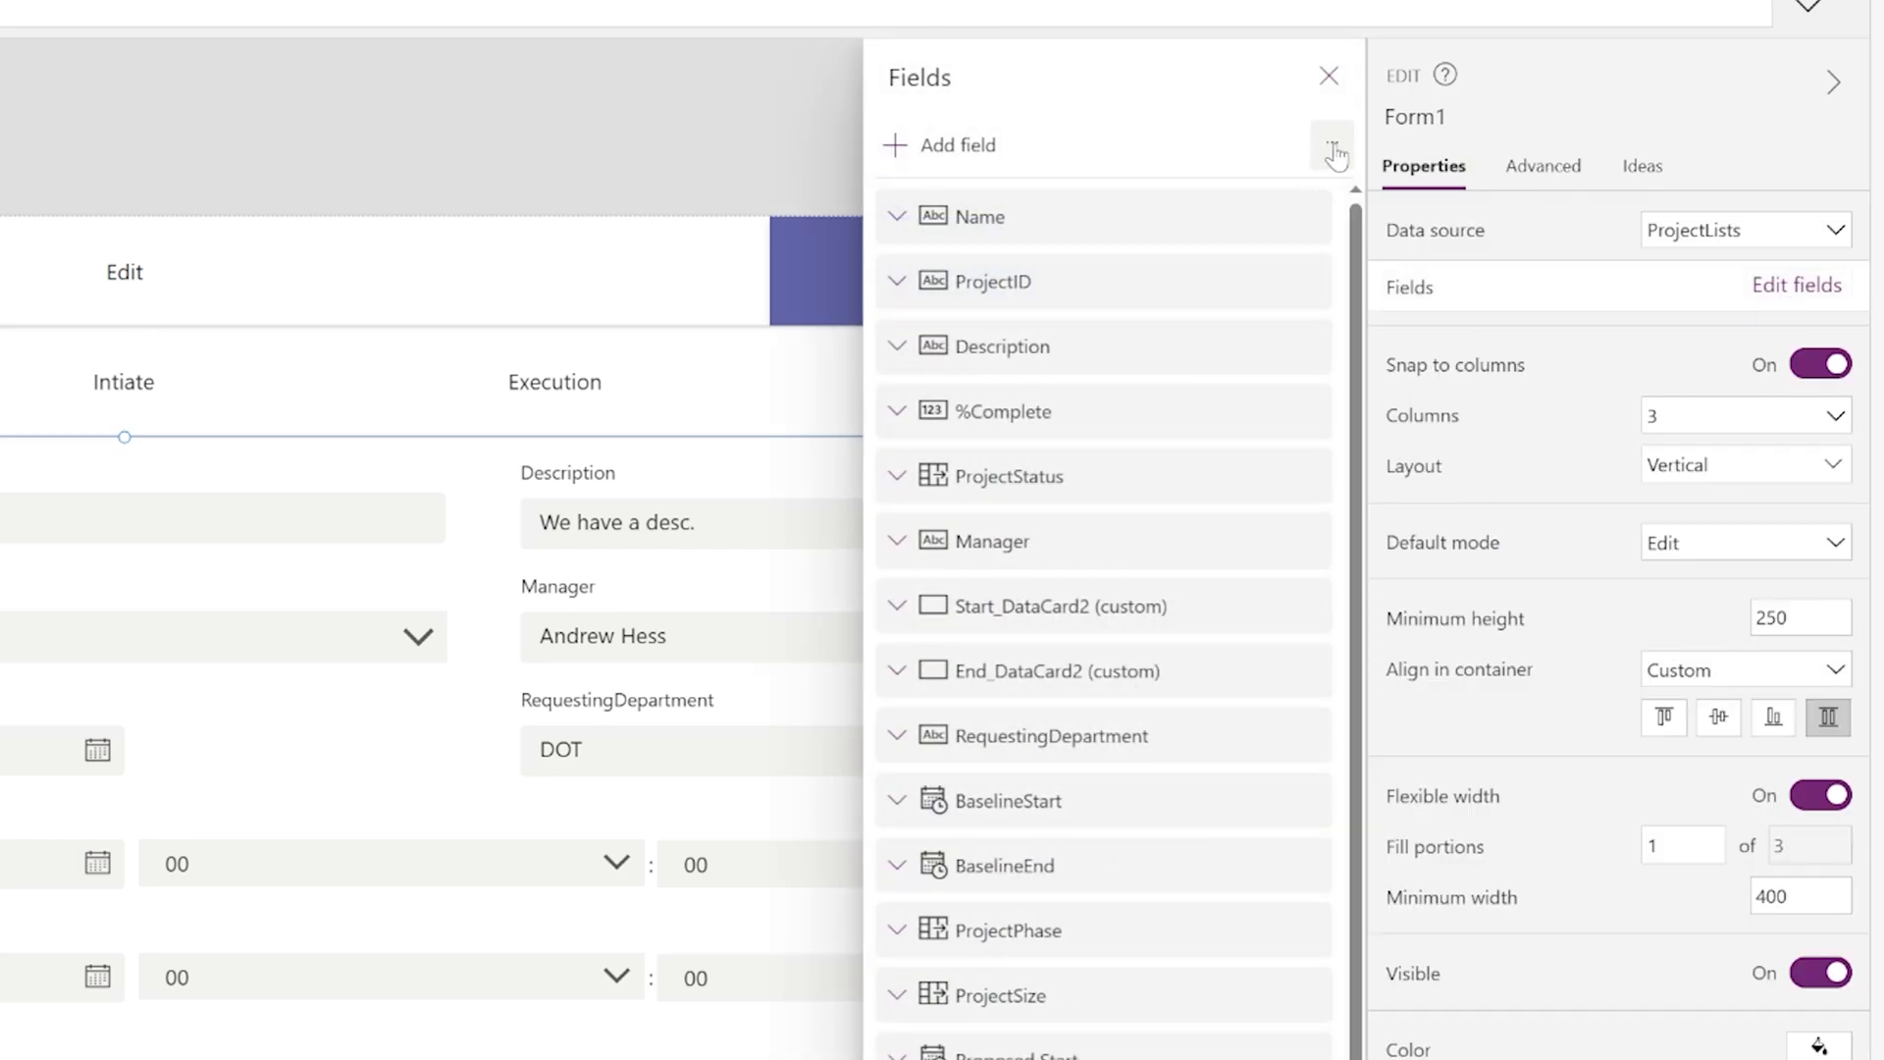
left_click(1331, 143)
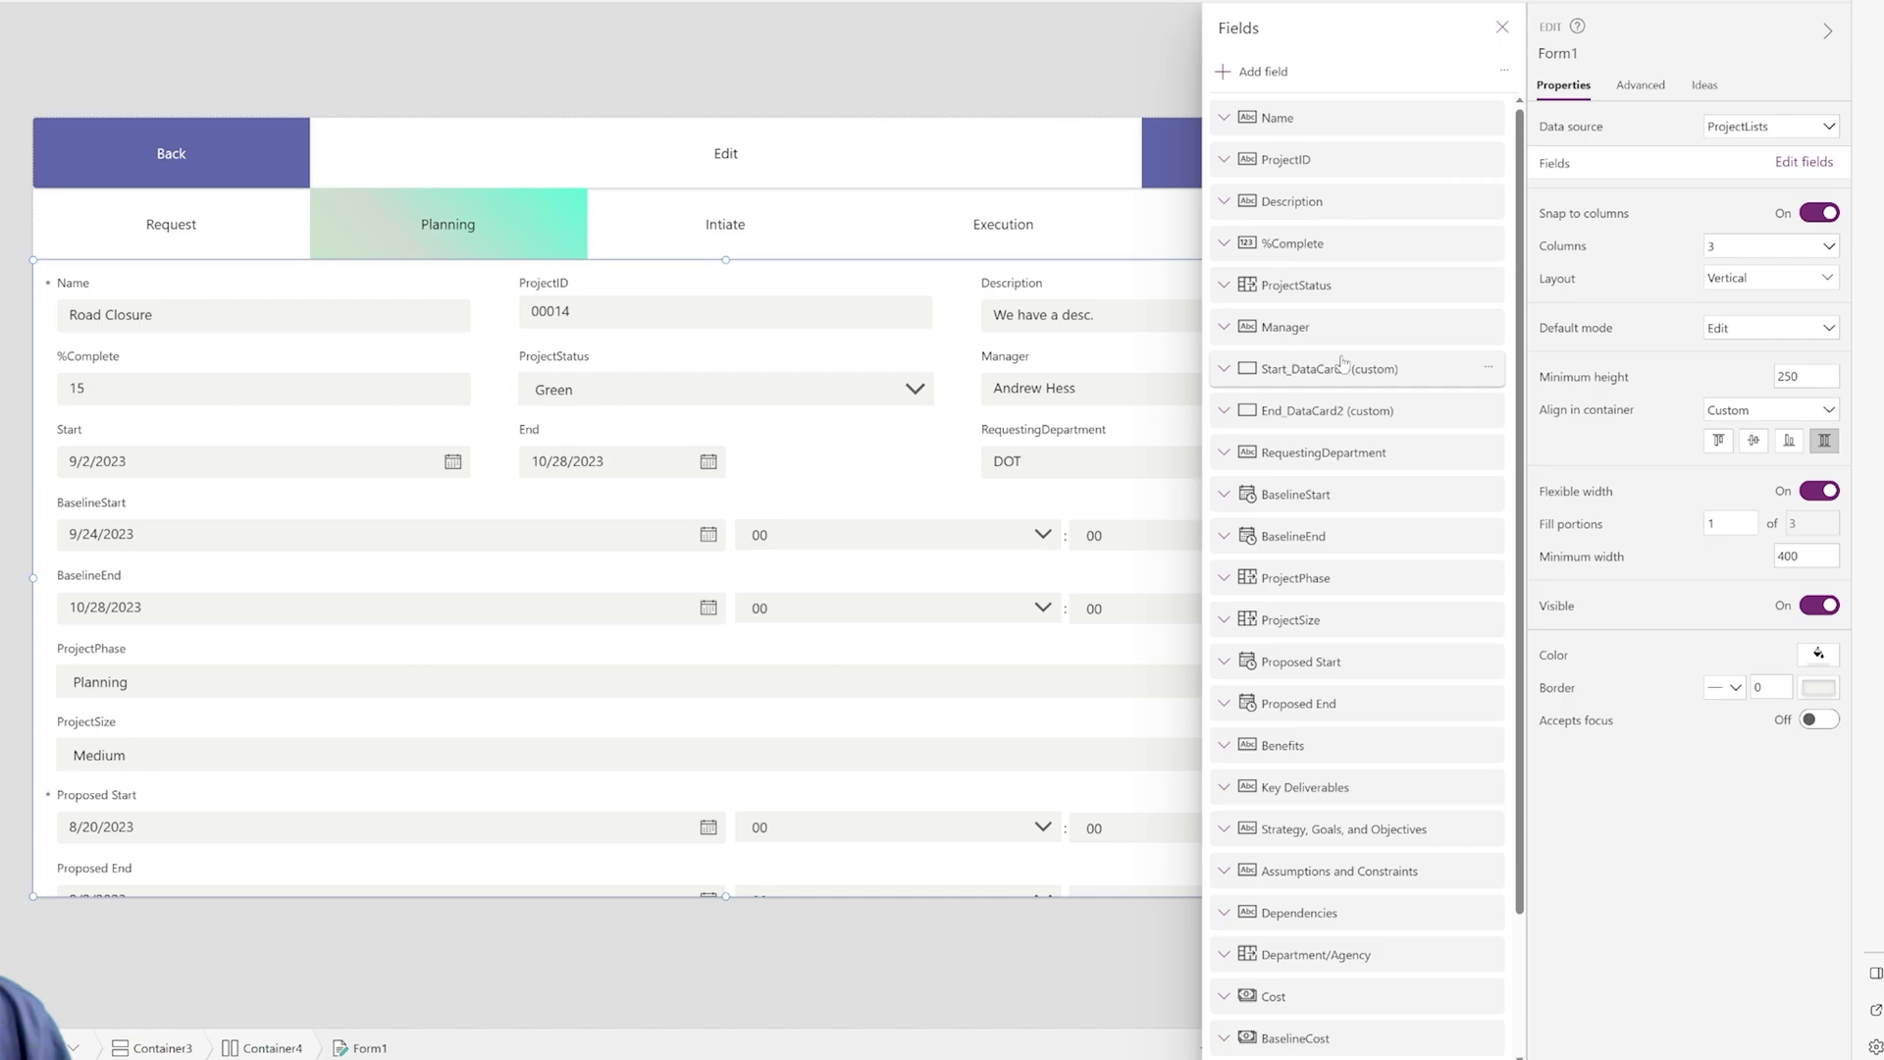
scroll("down", 3)
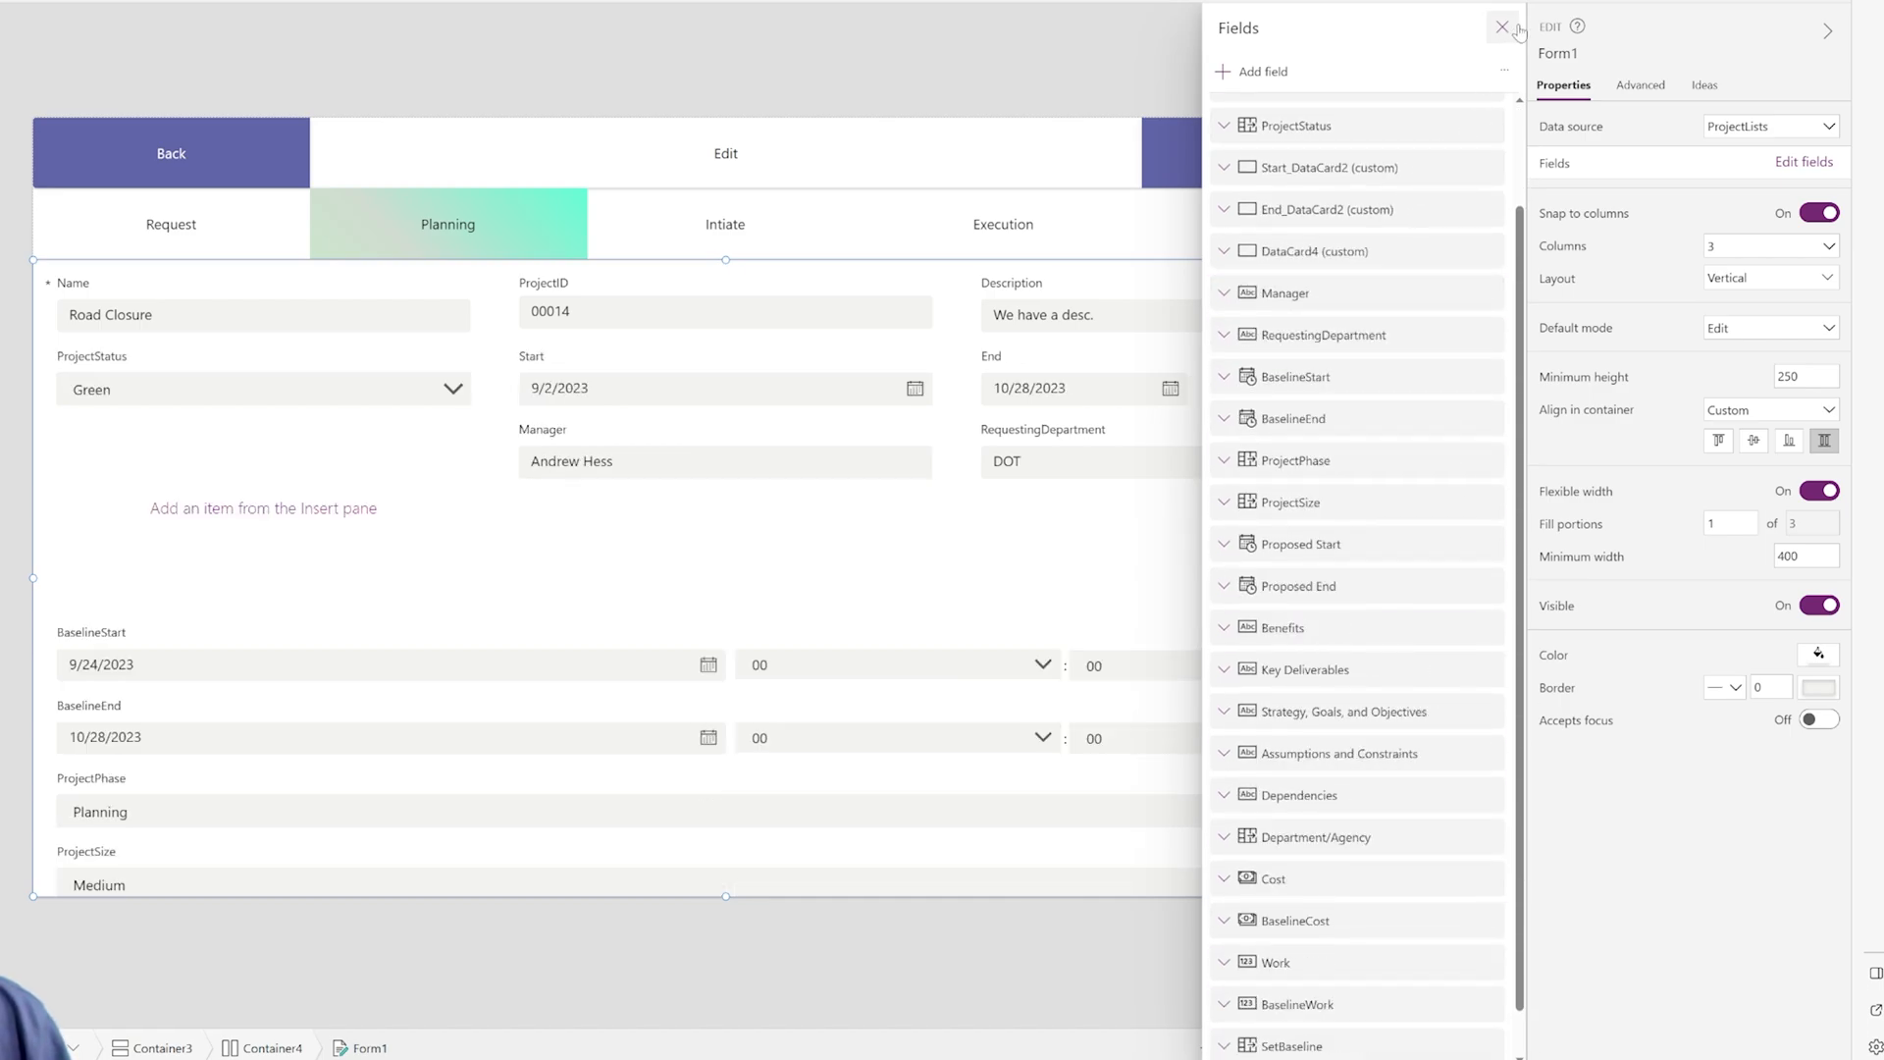
left_click(1501, 26)
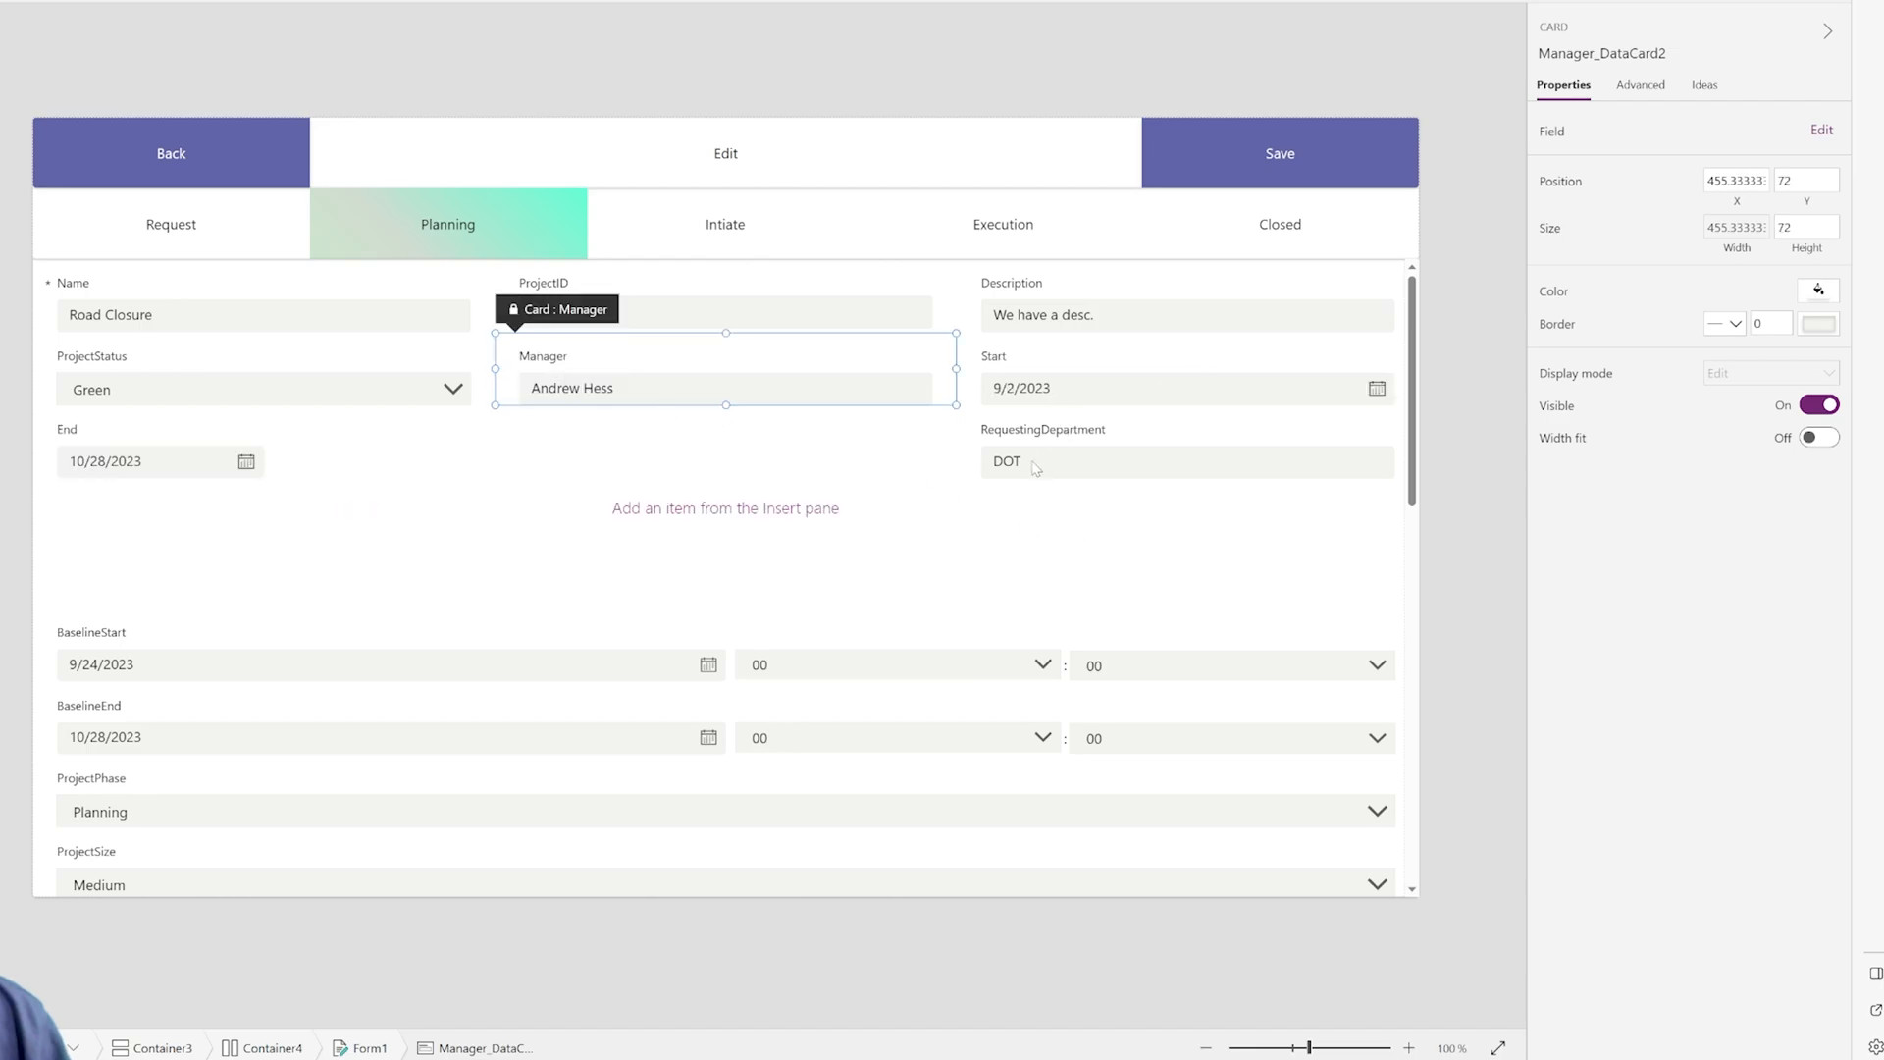
left_click(1186, 387)
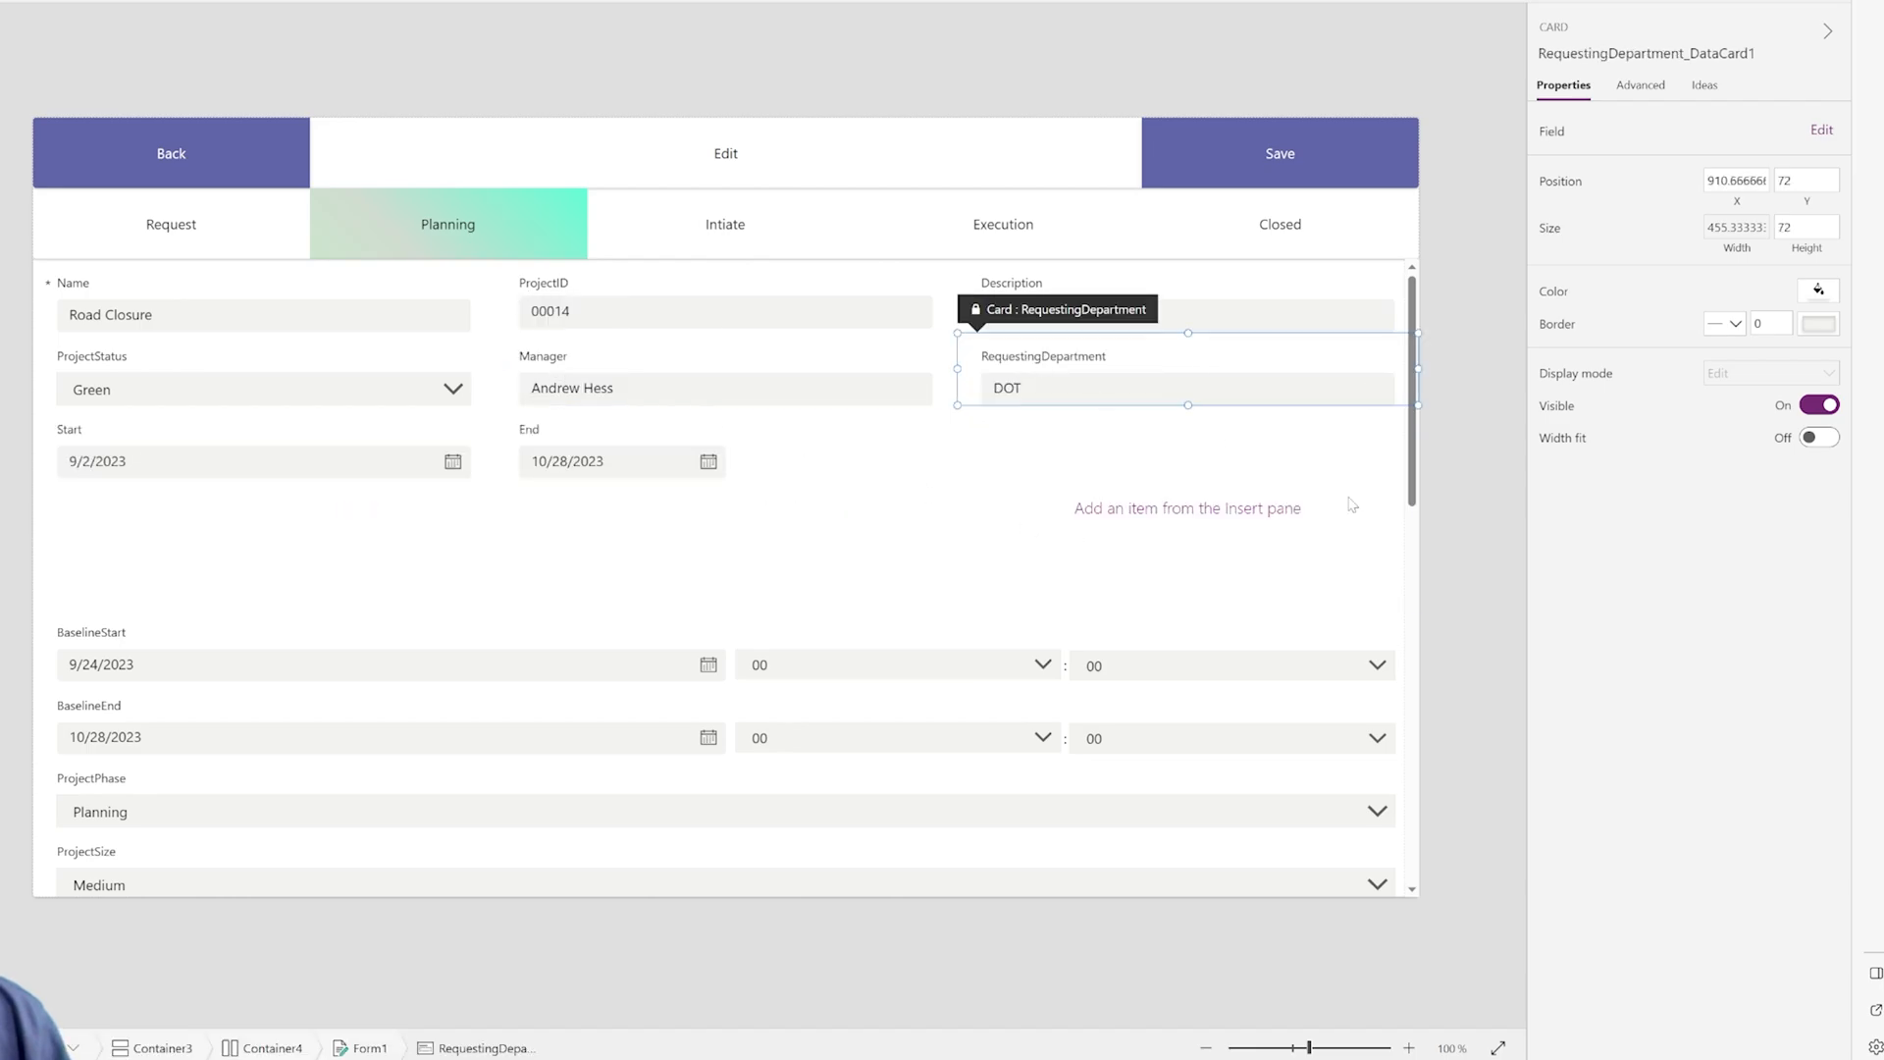
mouse_move(1081, 580)
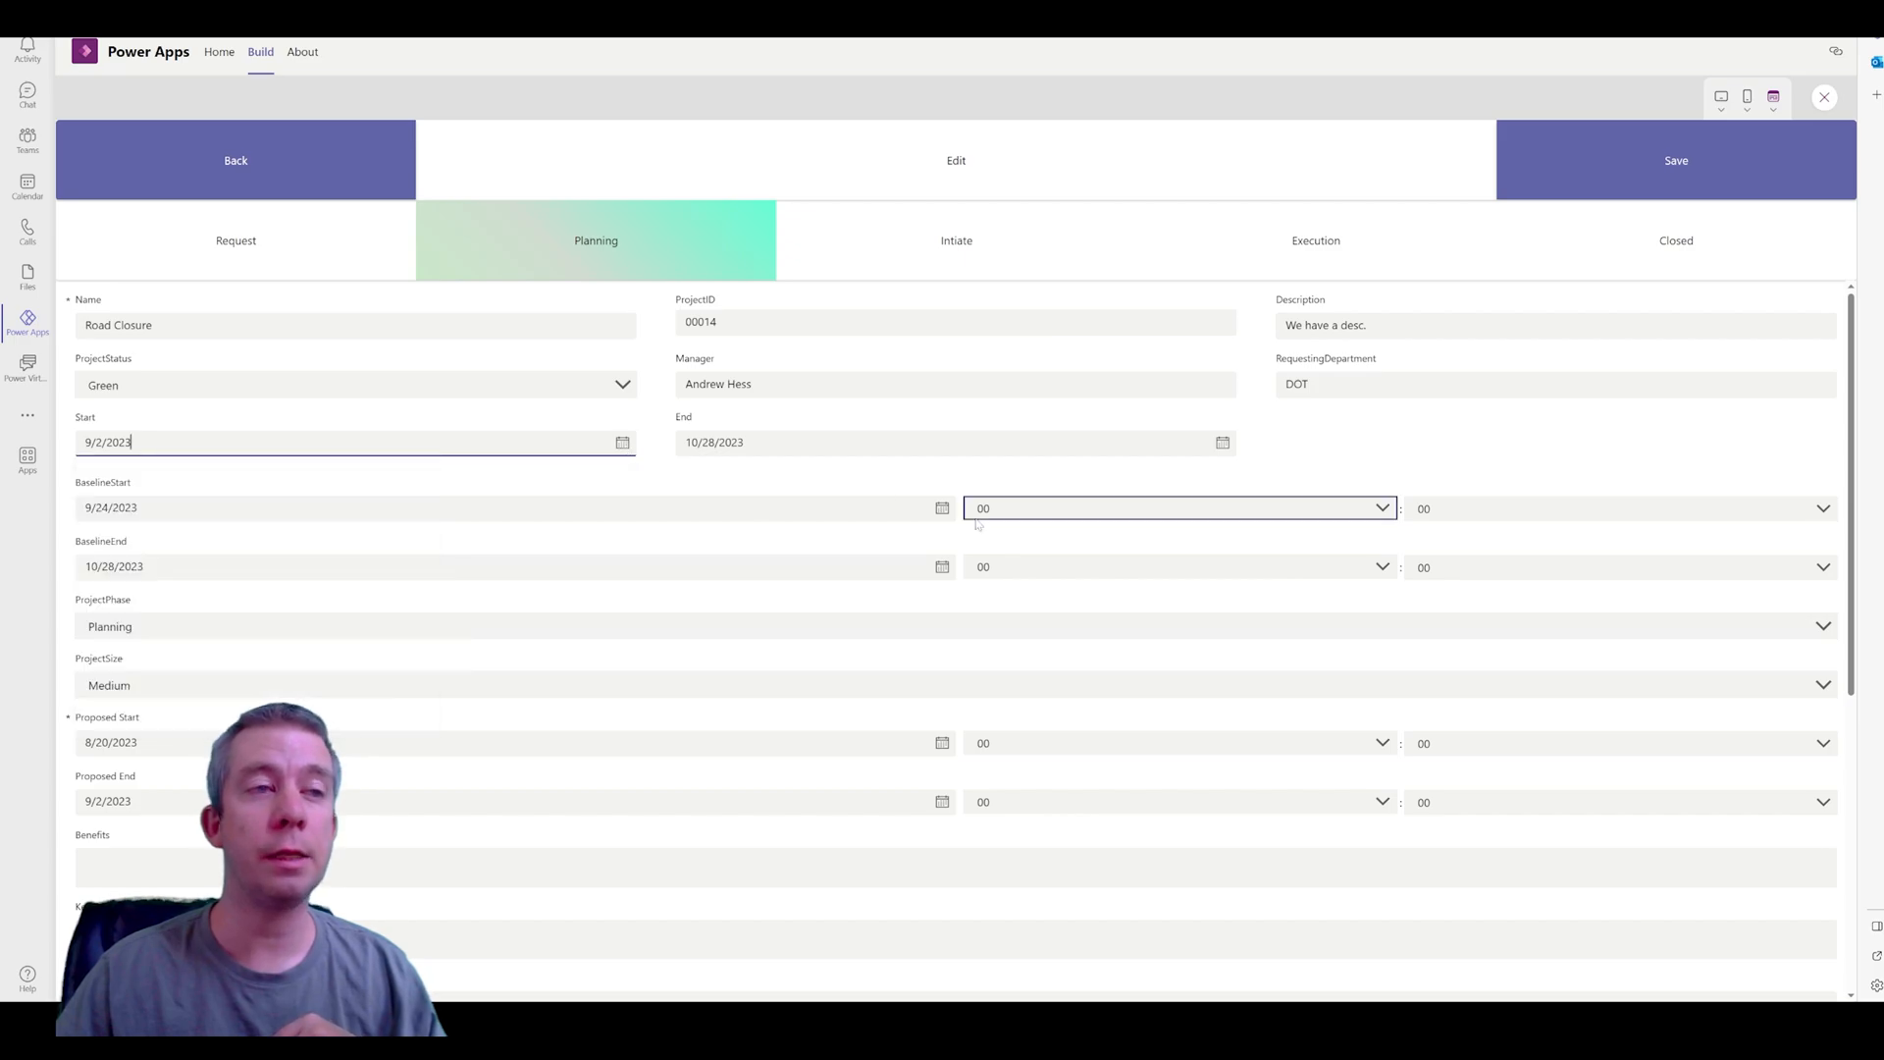
left_click(1178, 565)
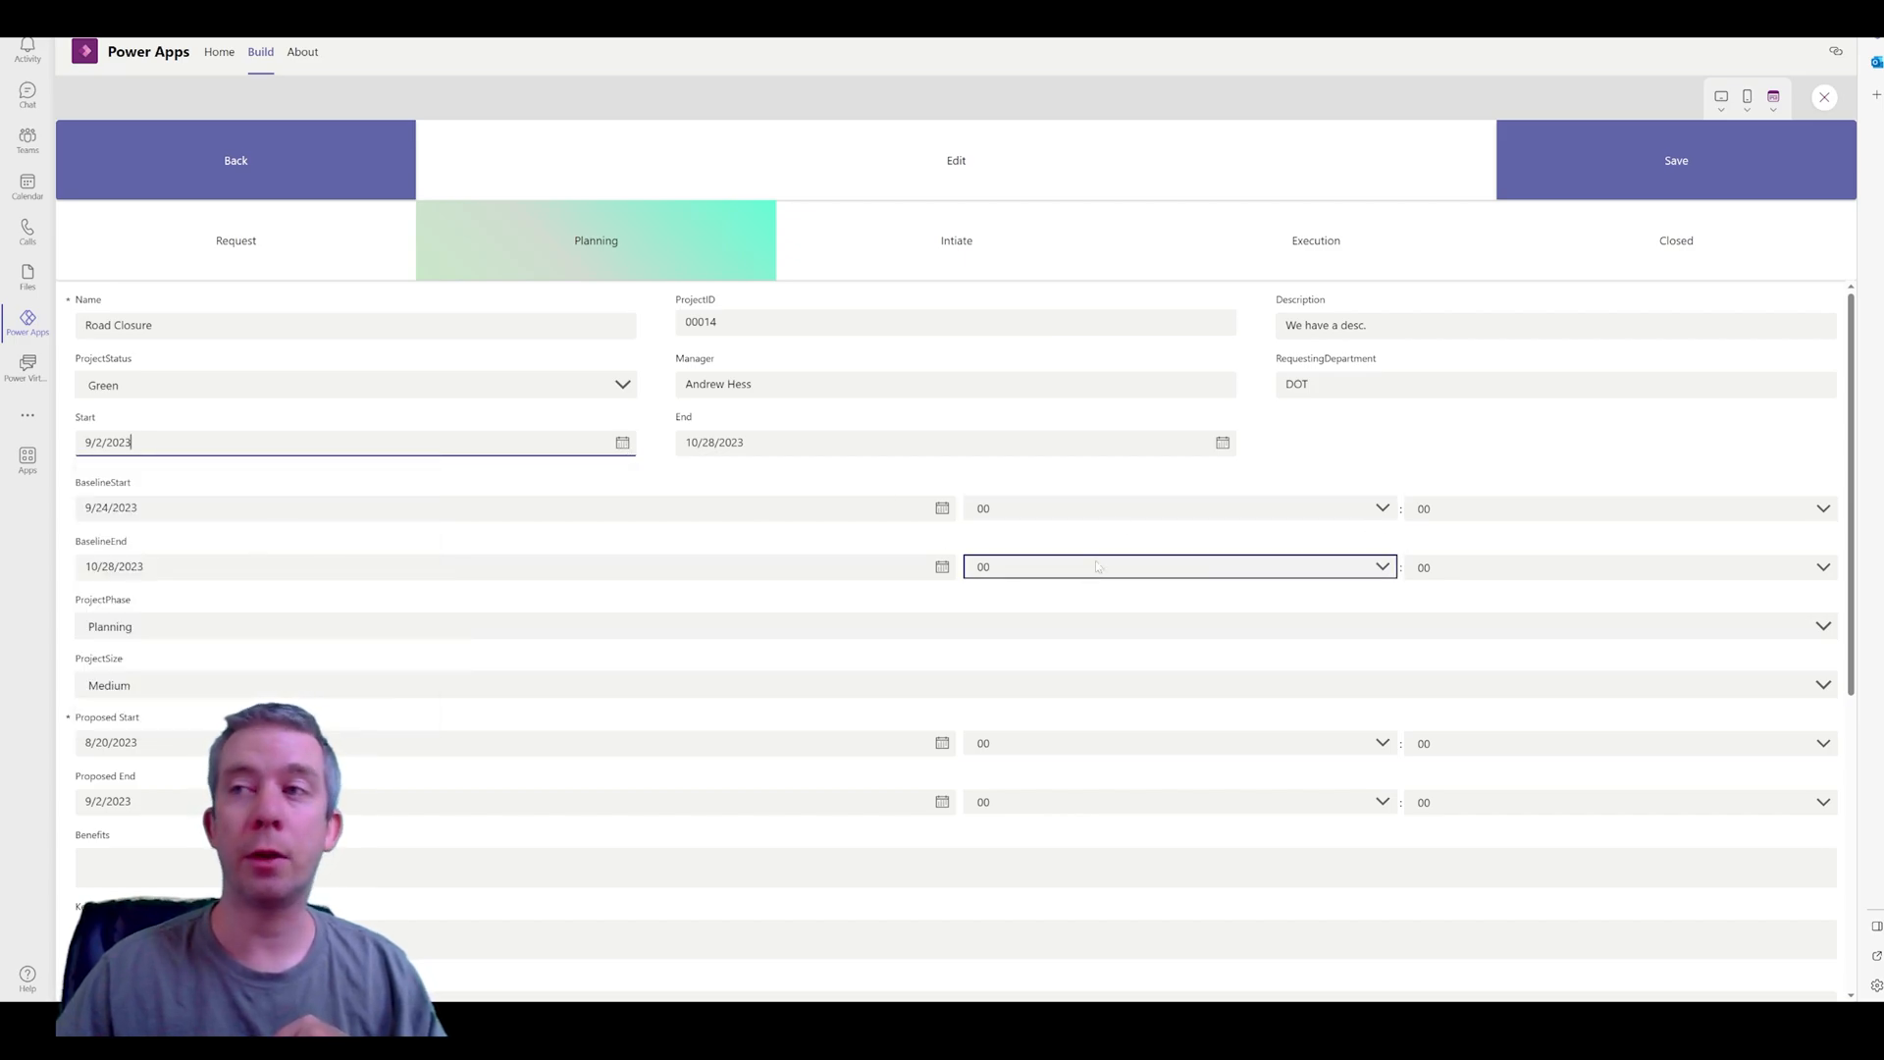
left_click(622, 442)
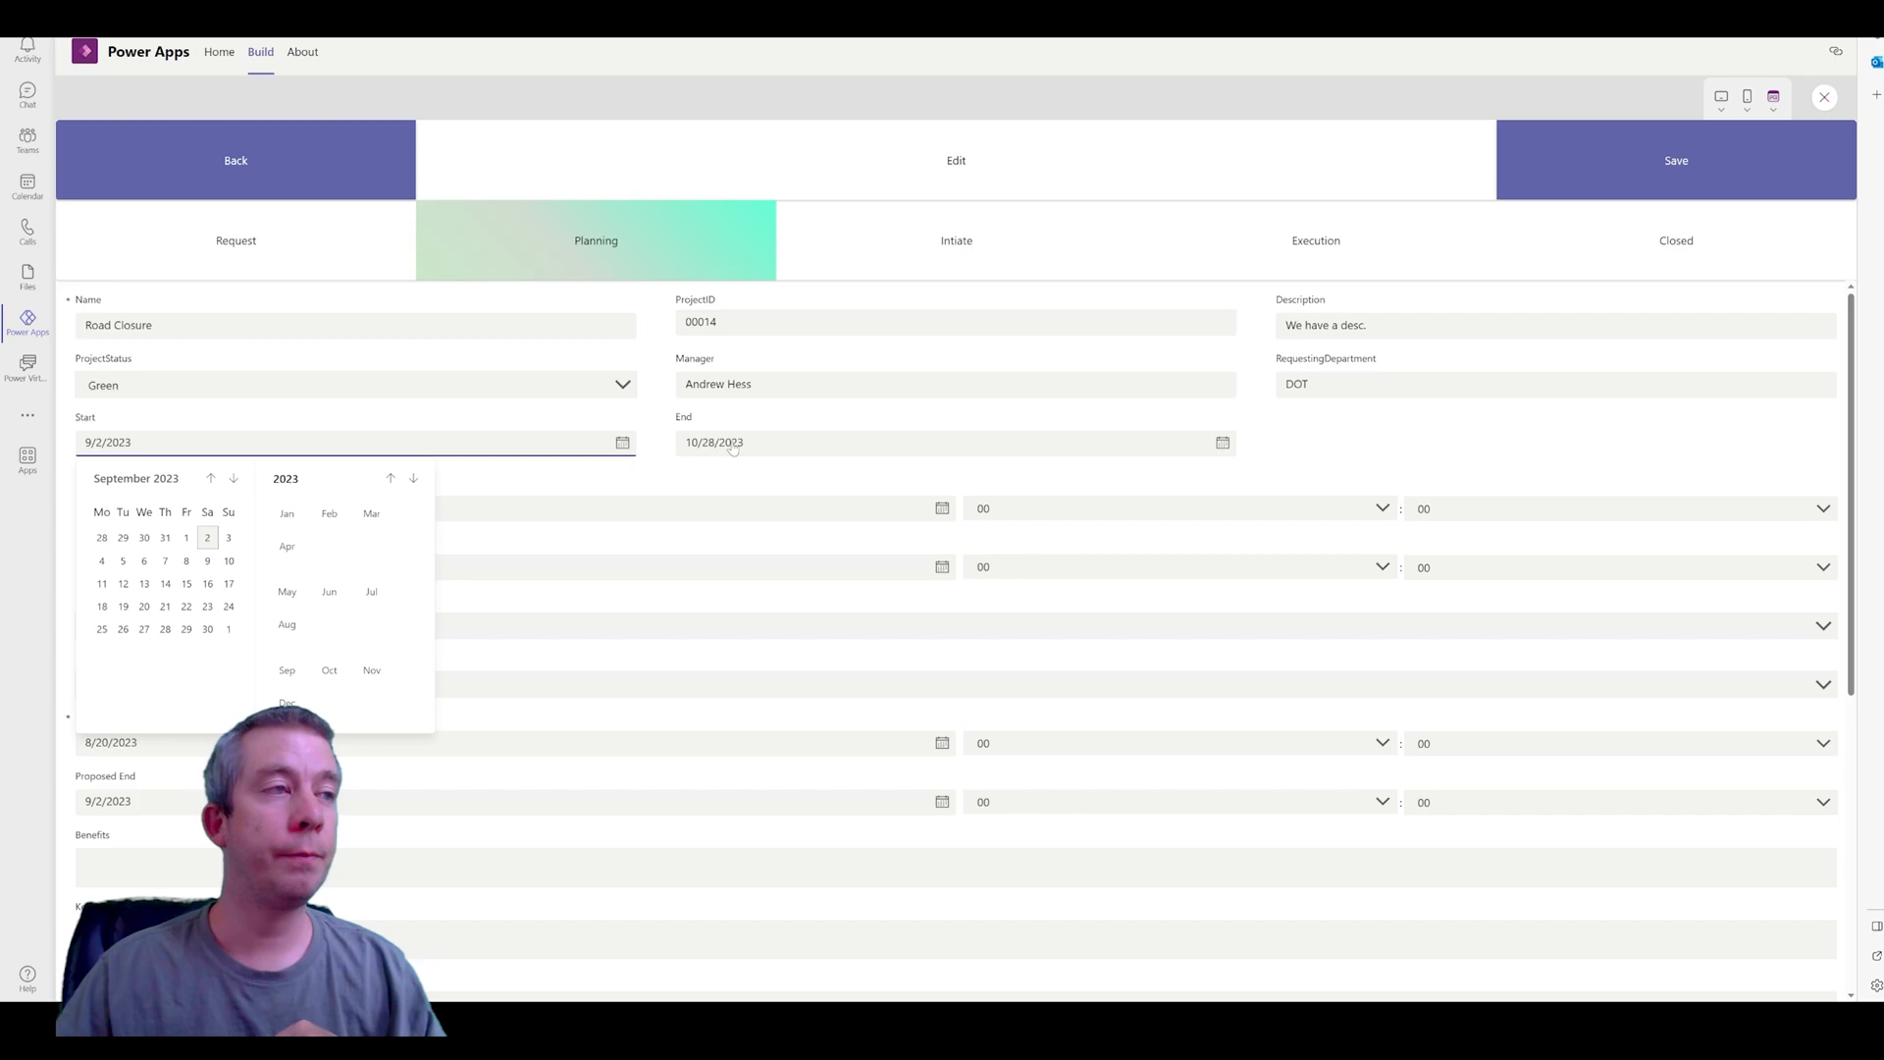
left_click(1223, 442)
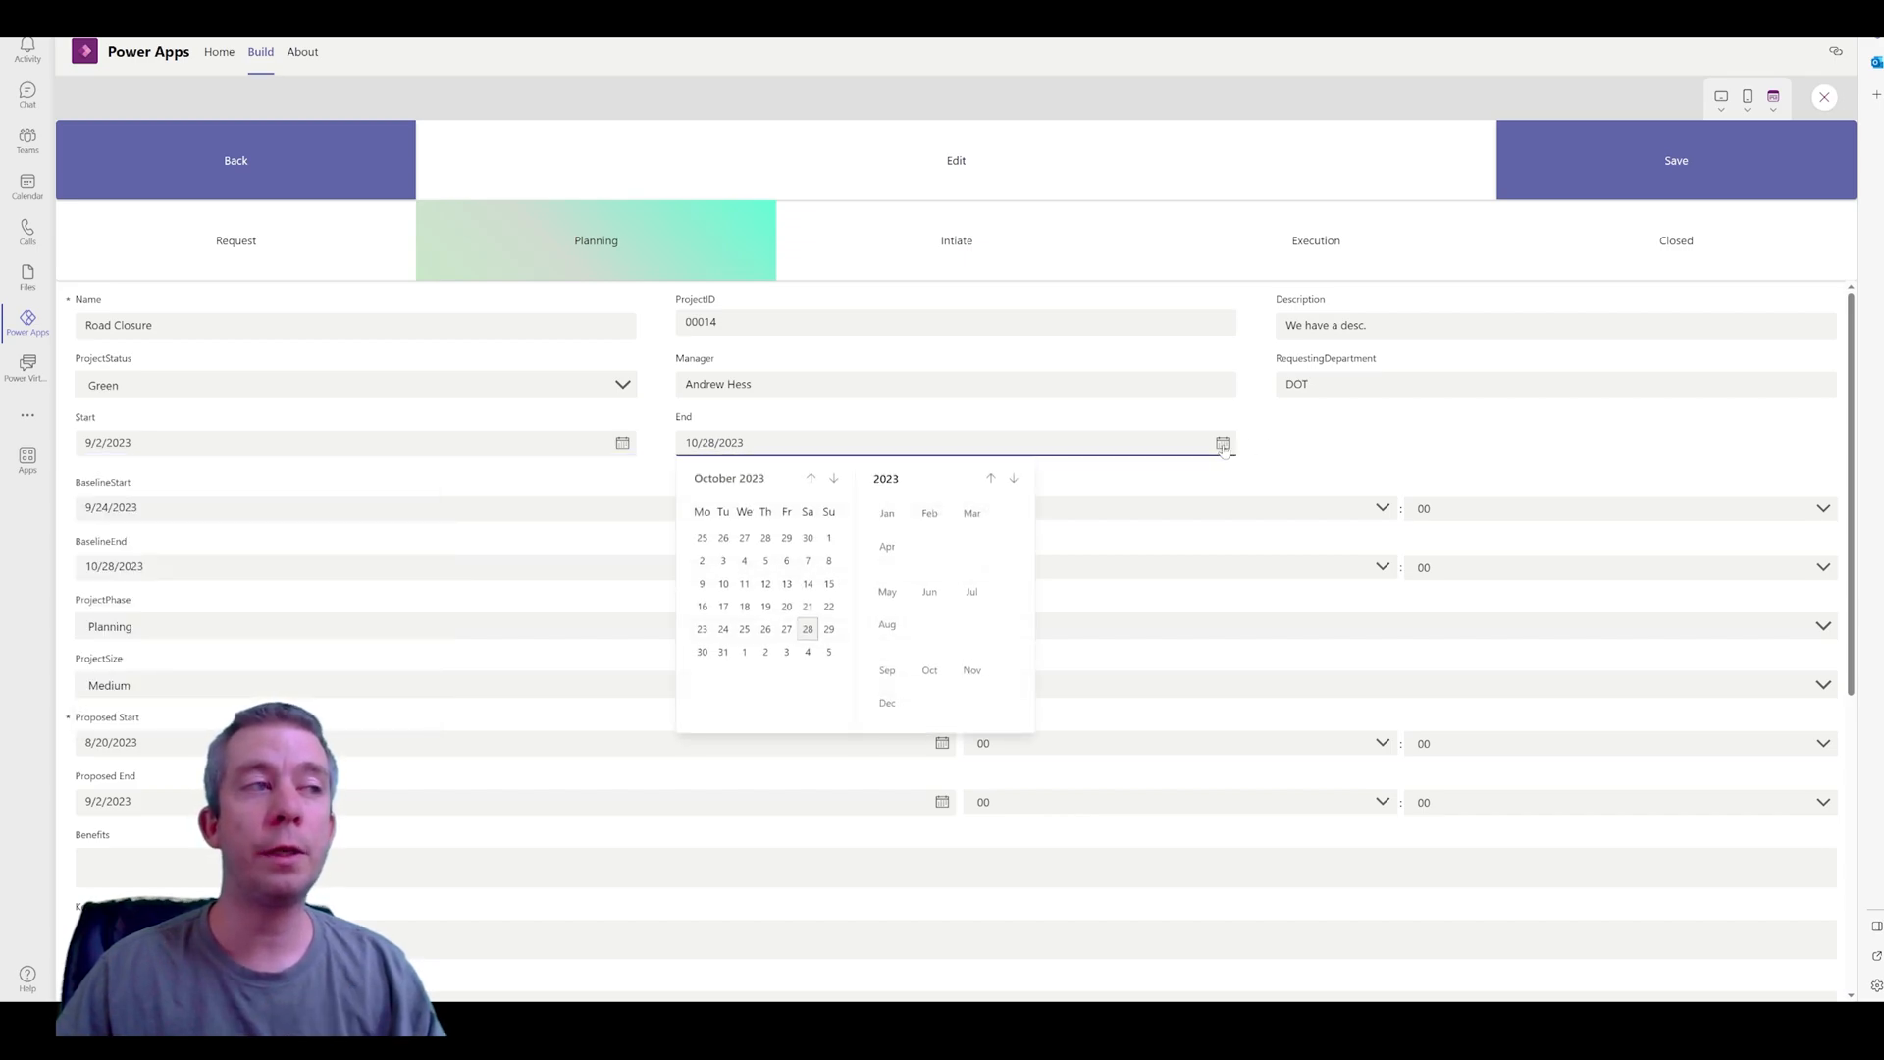
mouse_move(1222, 442)
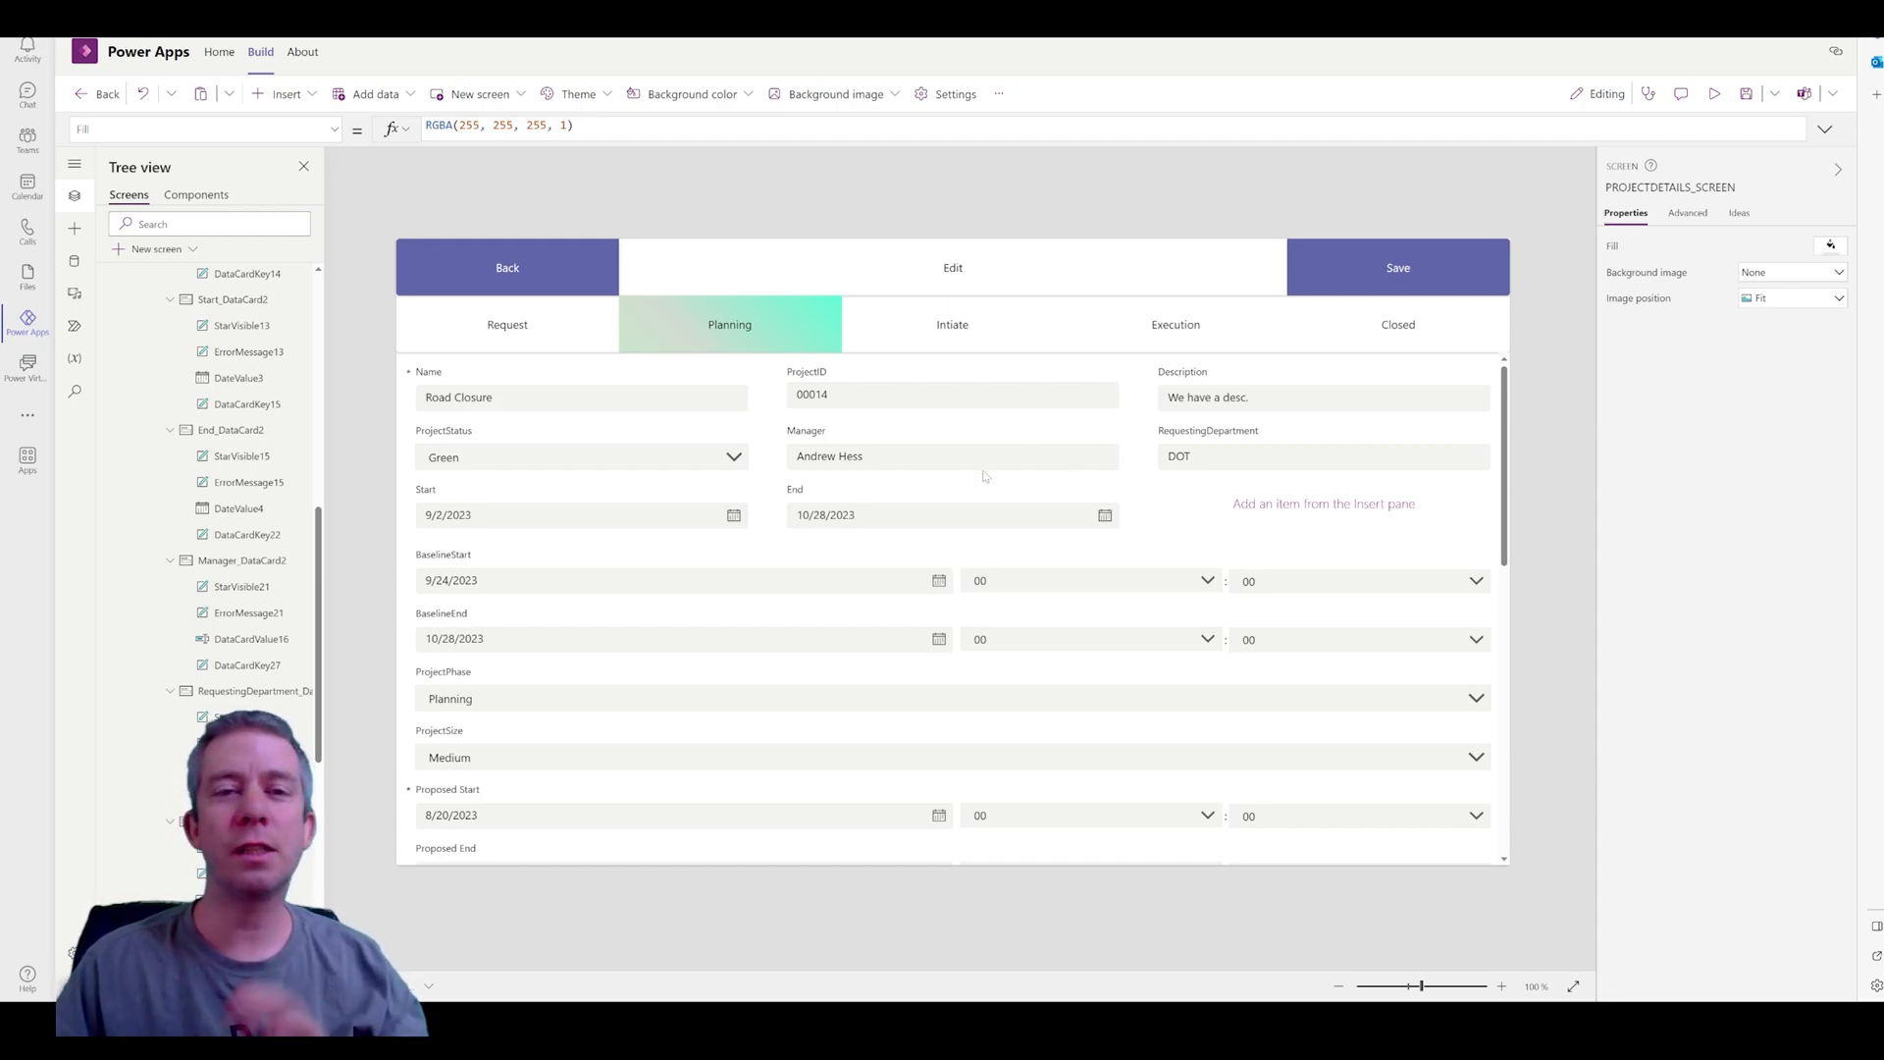
From Form1's Edit fields, add the Start field back as a second card
left_click(950, 514)
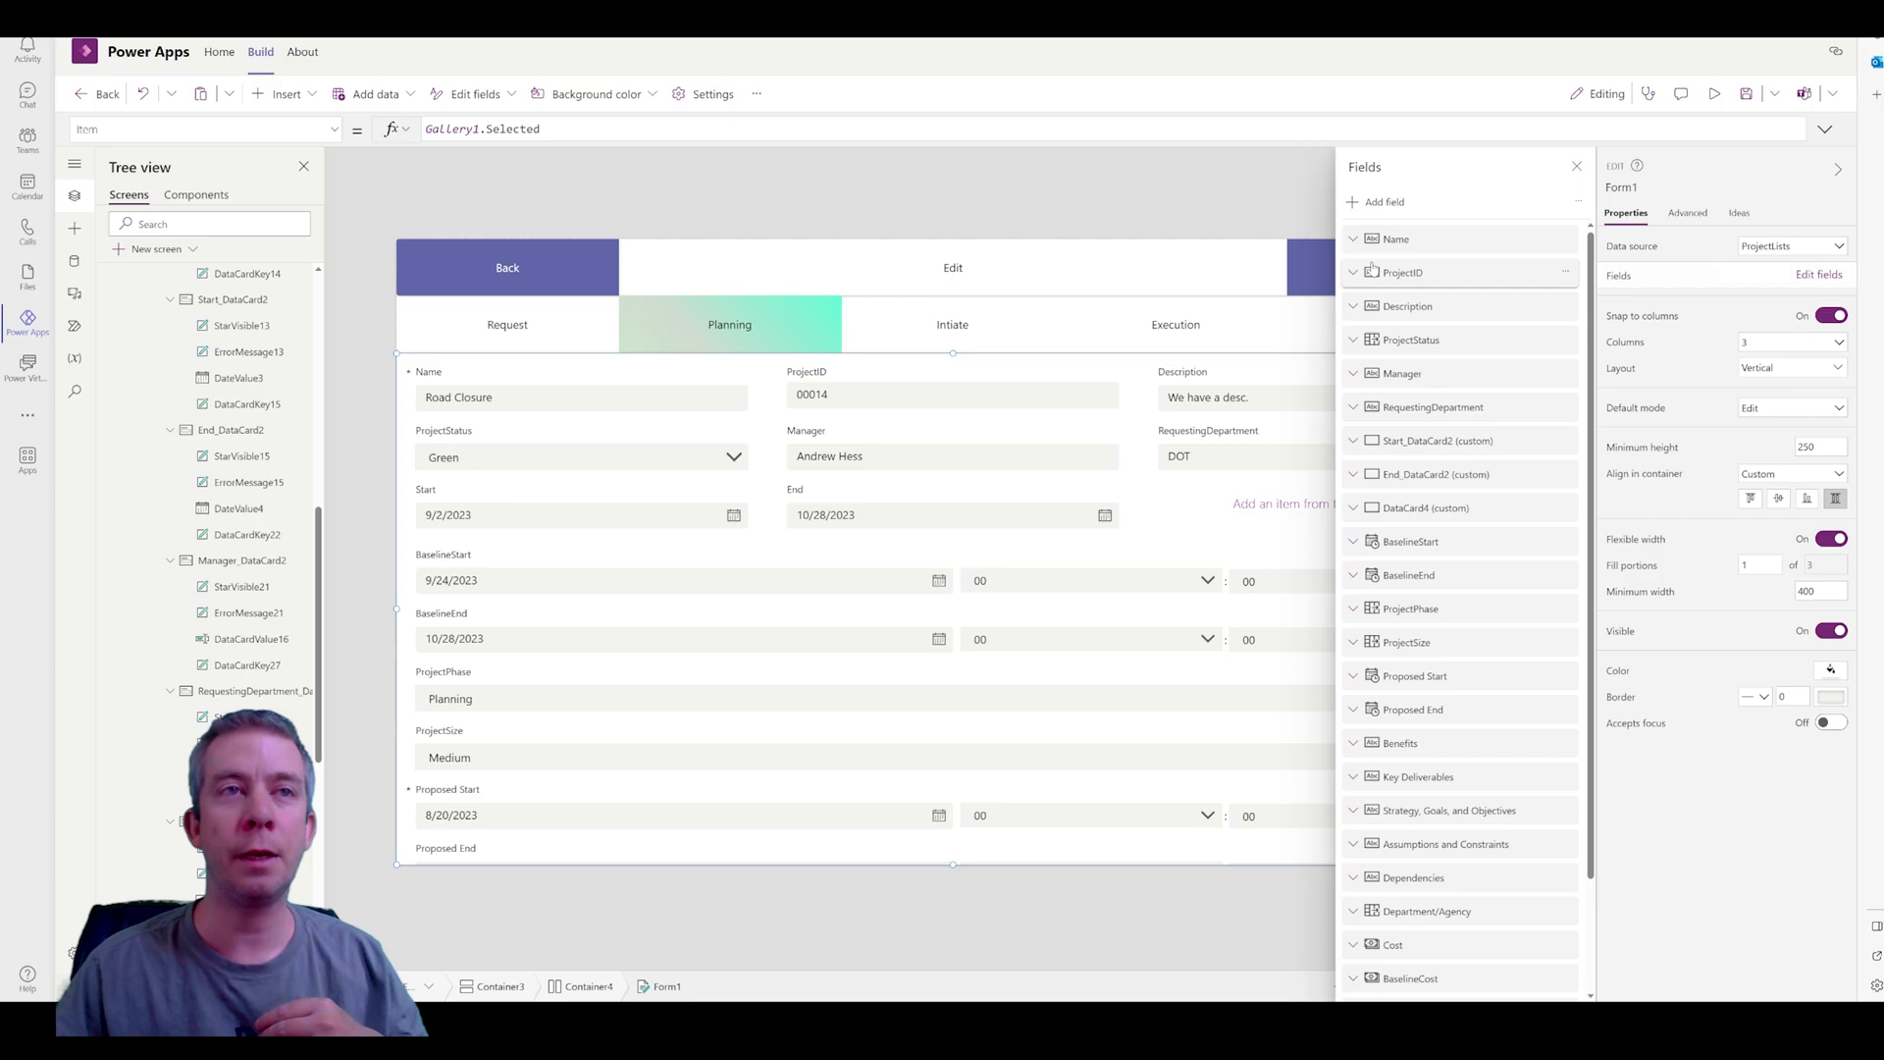
left_click(1383, 200)
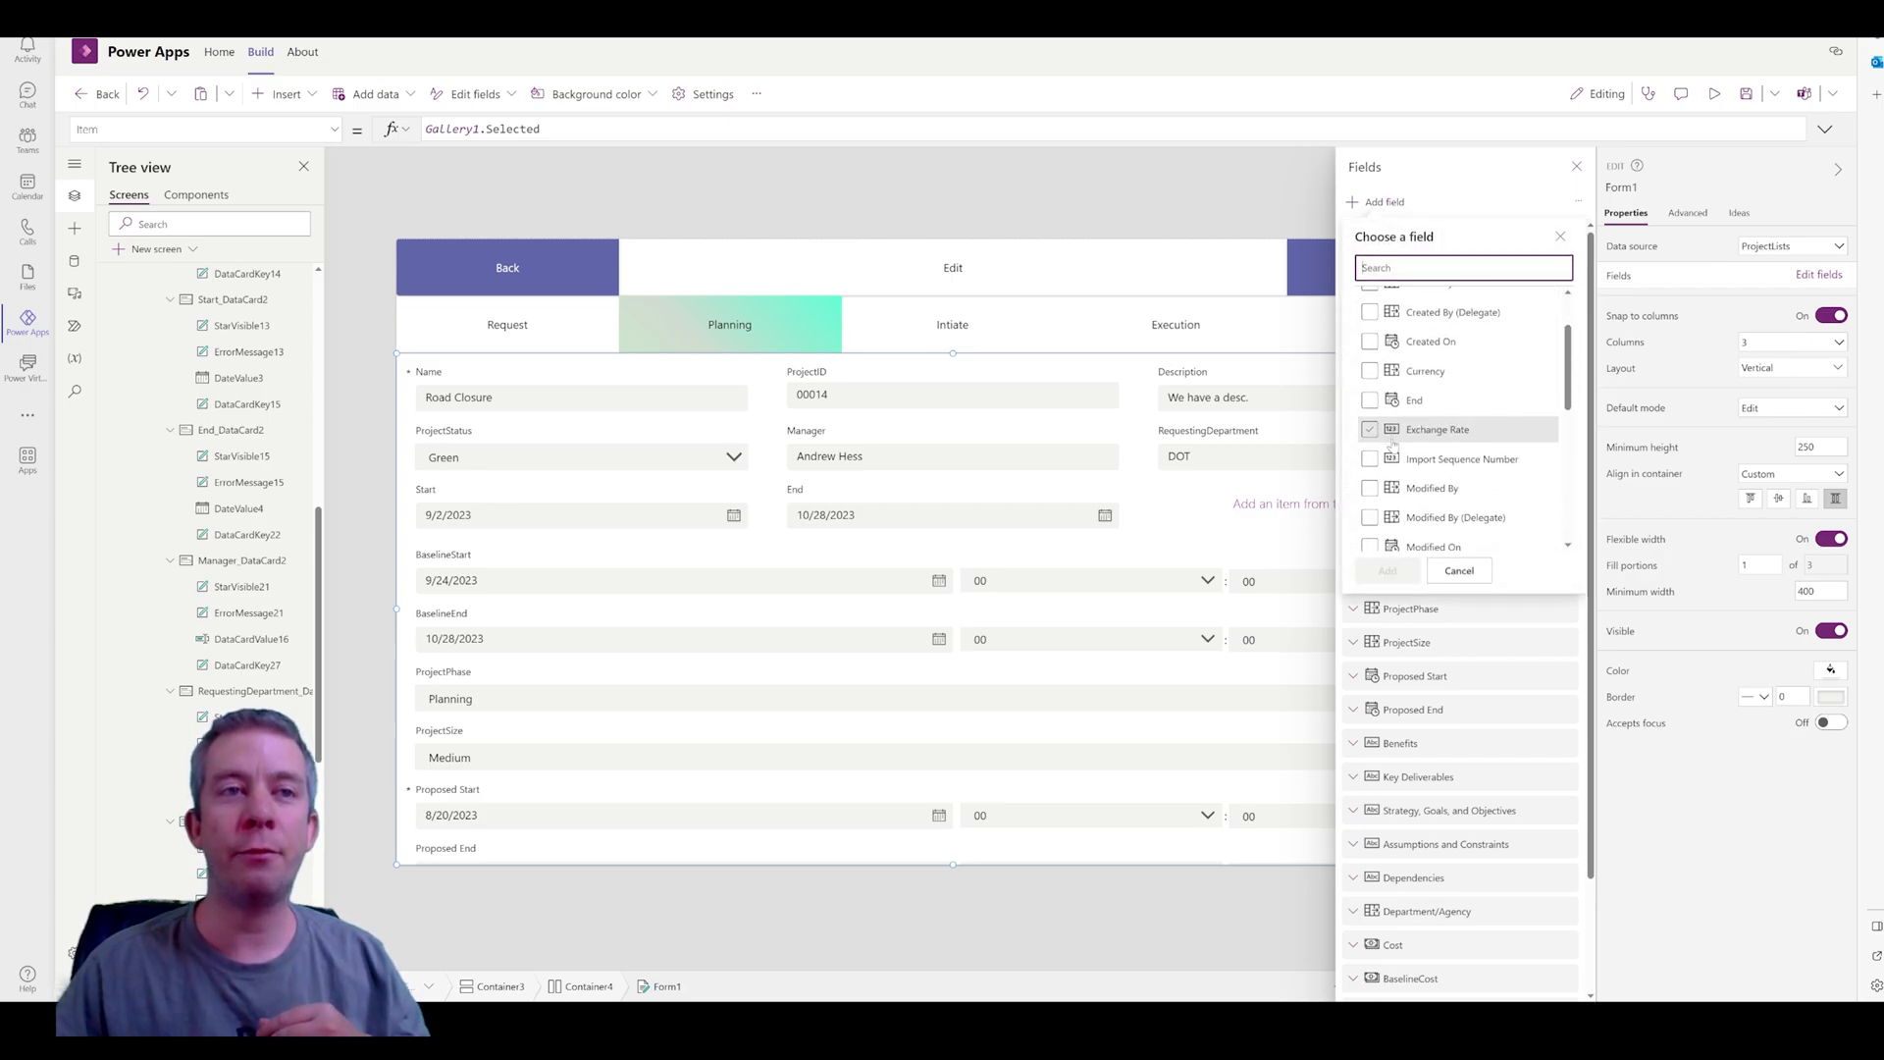
scroll("down", 3)
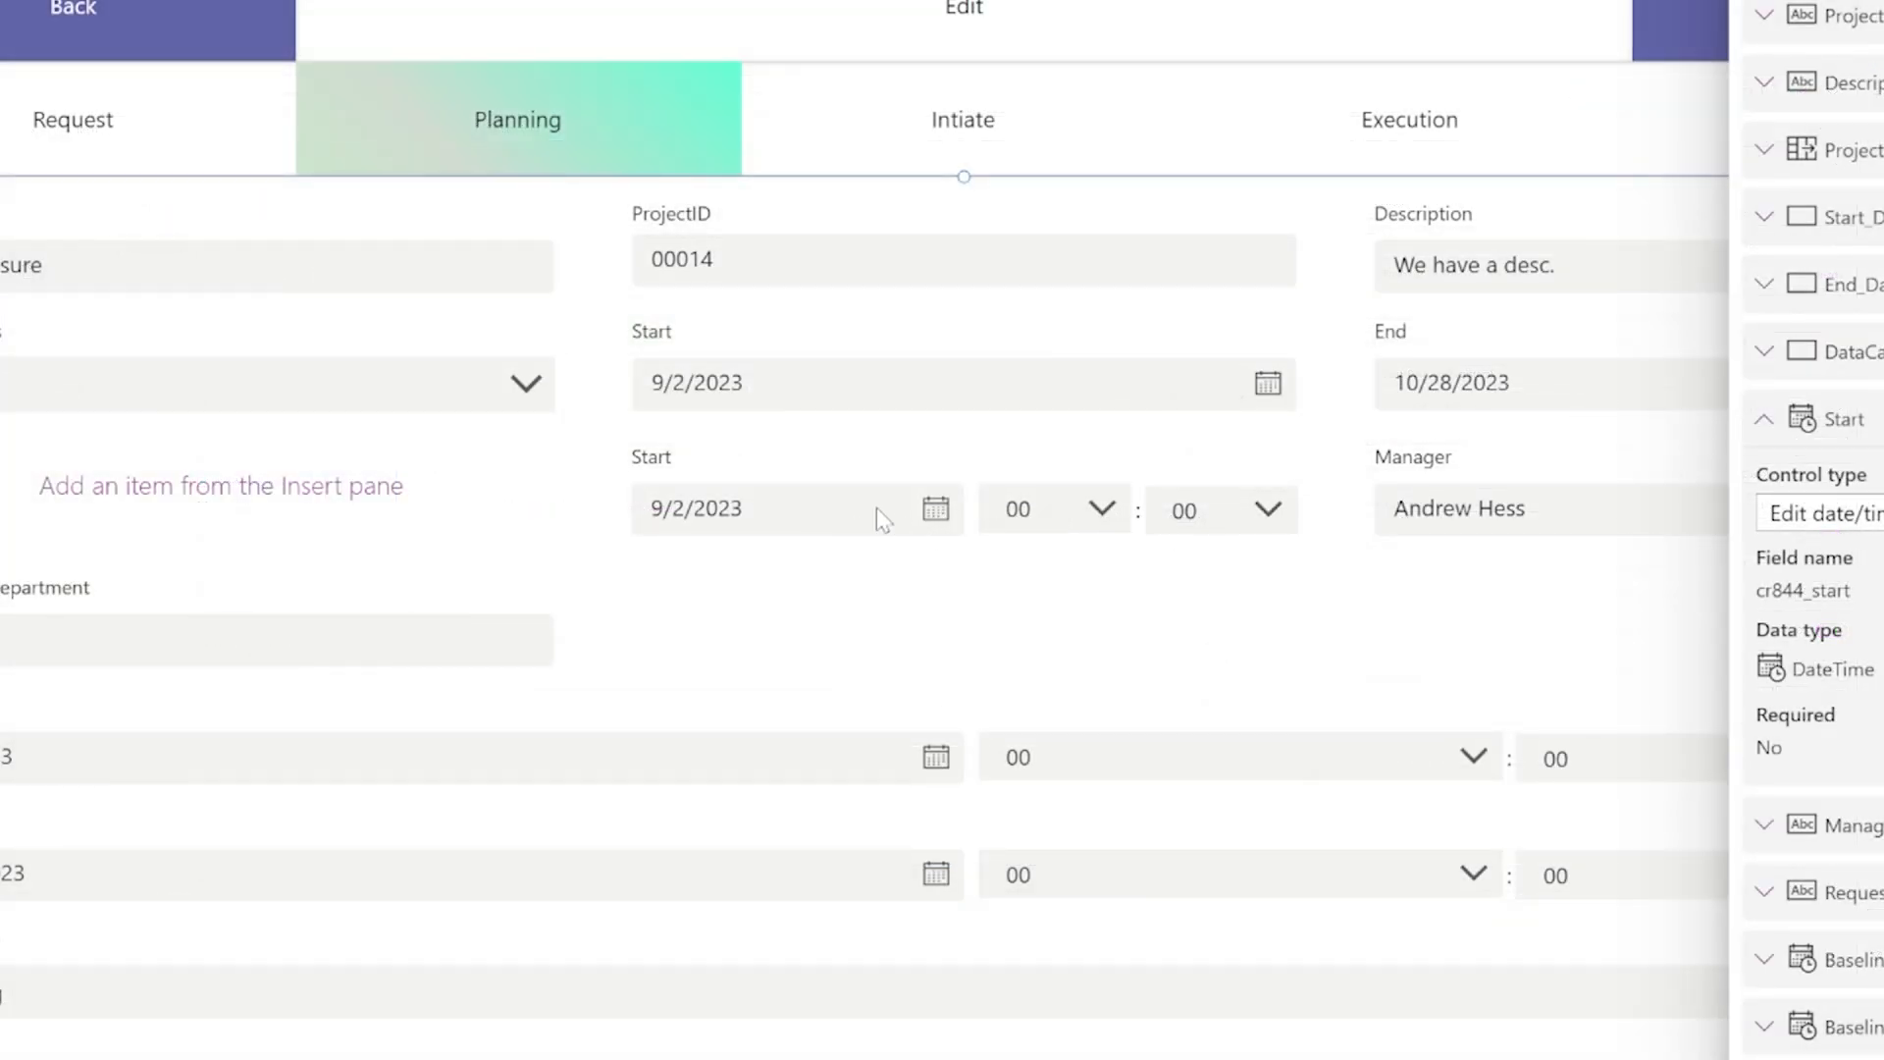
mouse_move(828, 382)
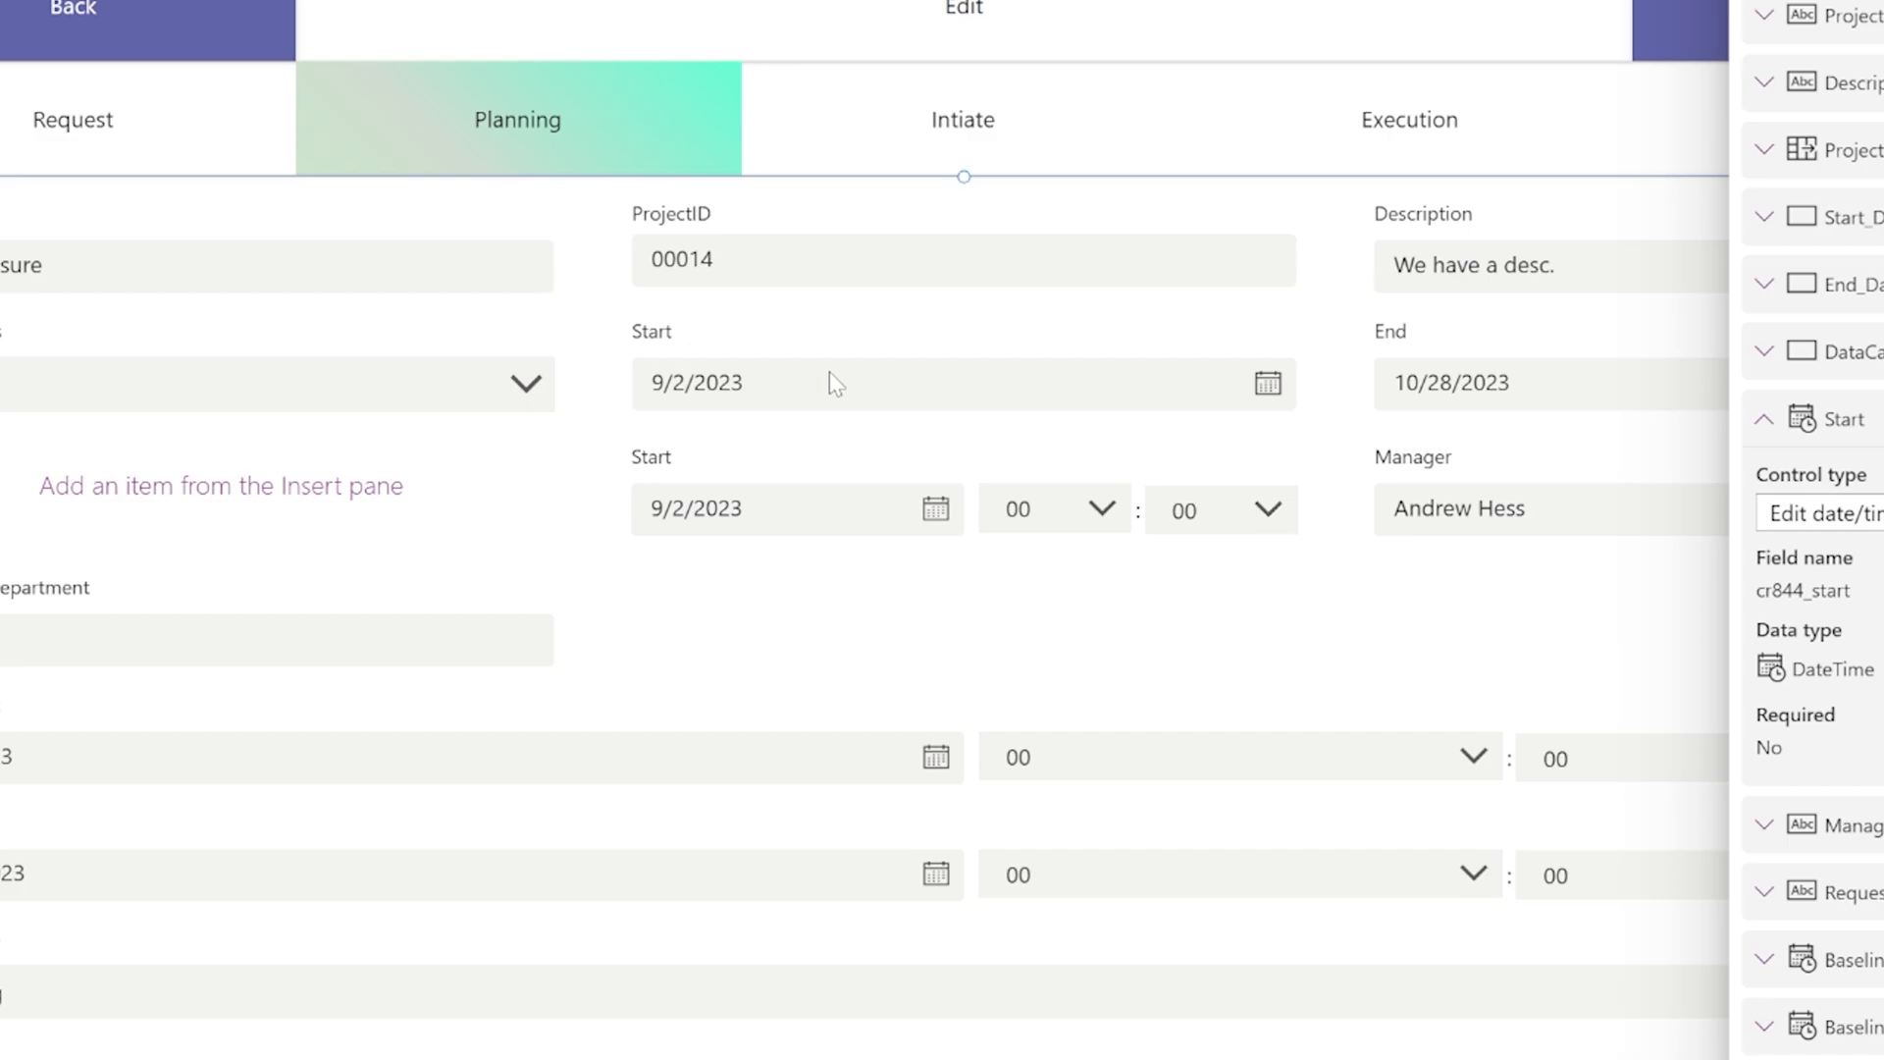
mouse_move(770, 504)
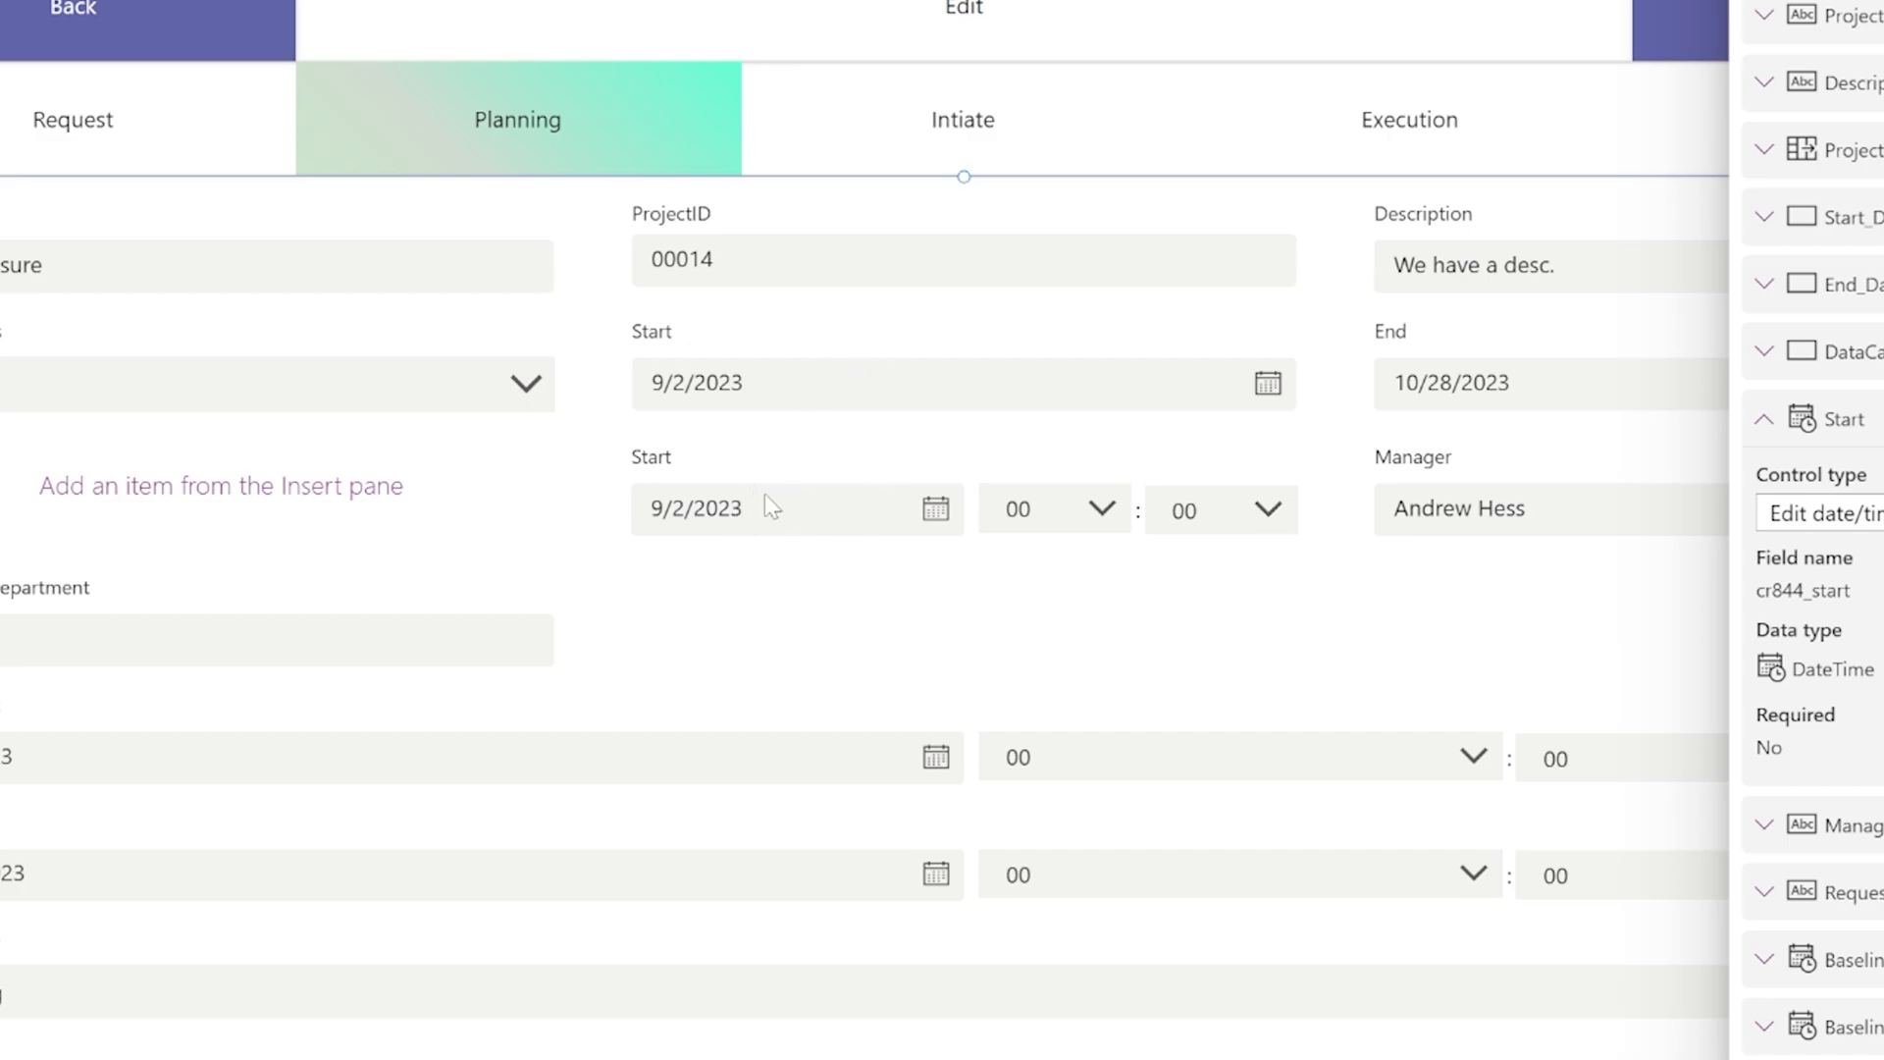
mouse_move(969, 484)
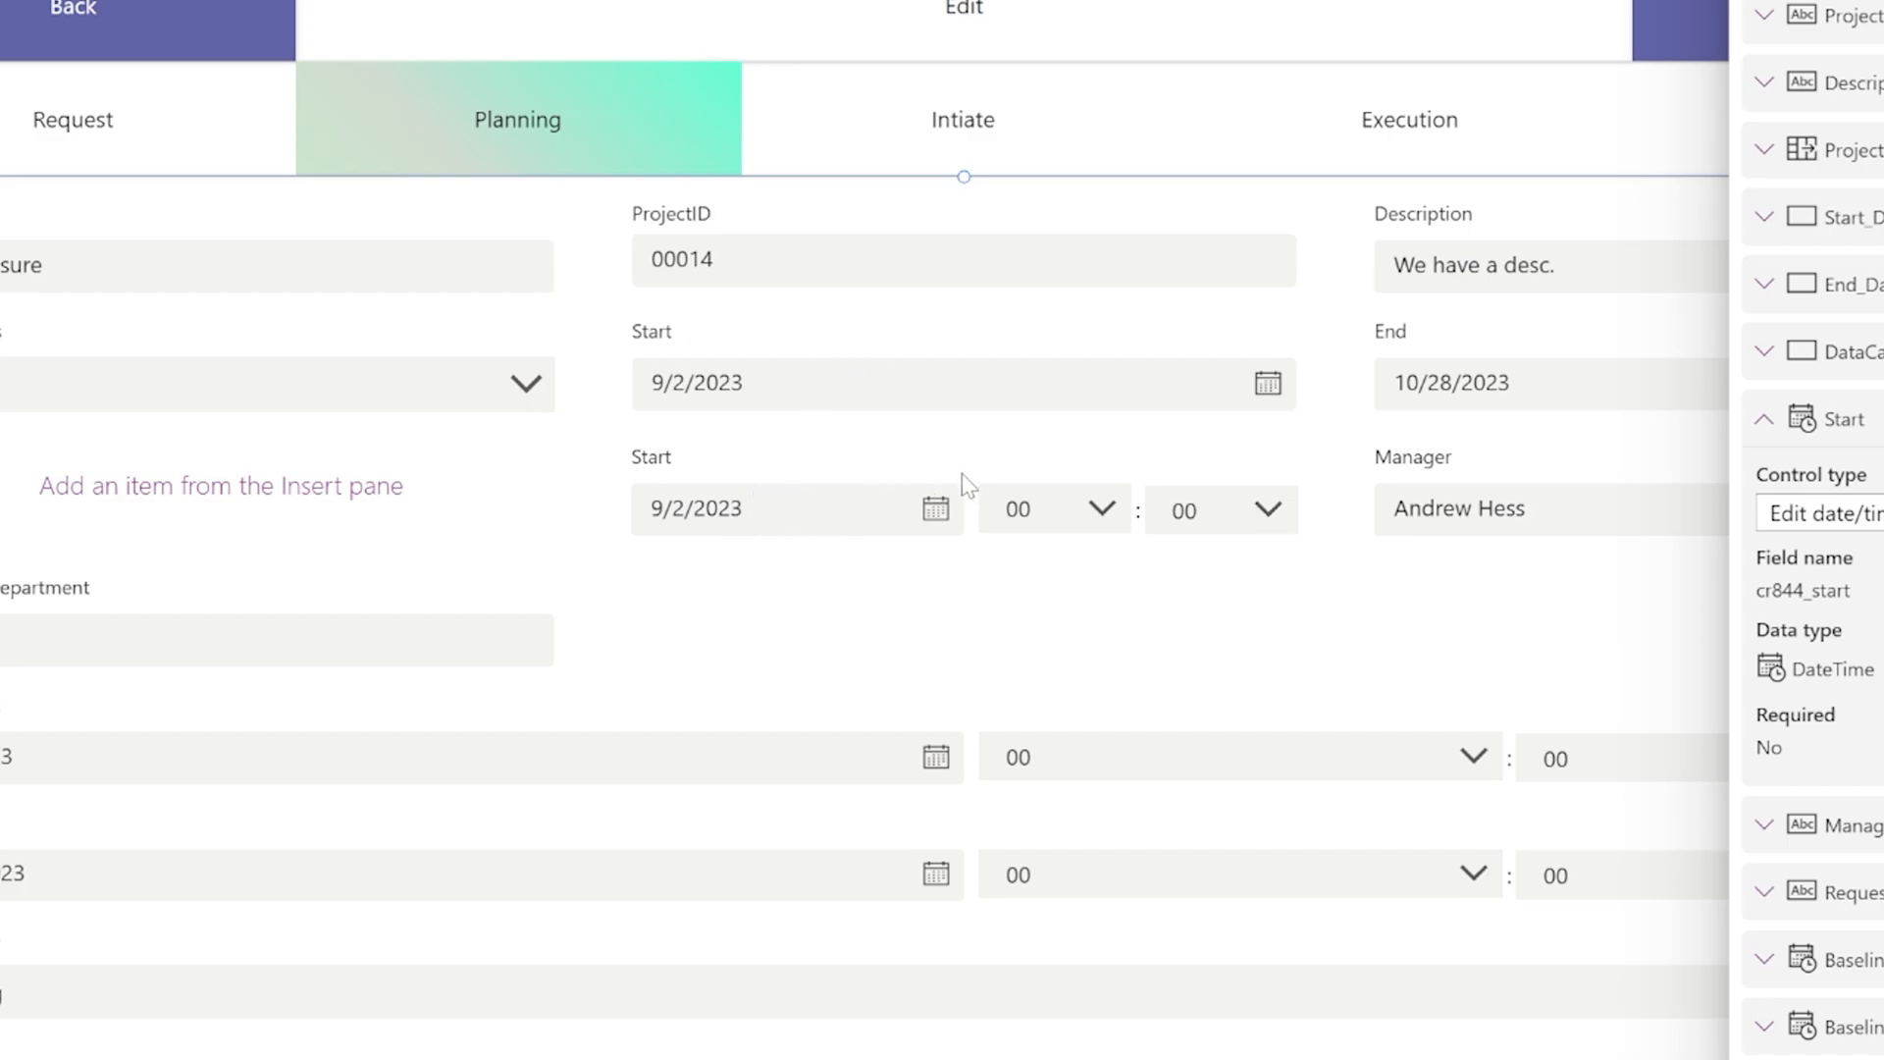
left_click(792, 508)
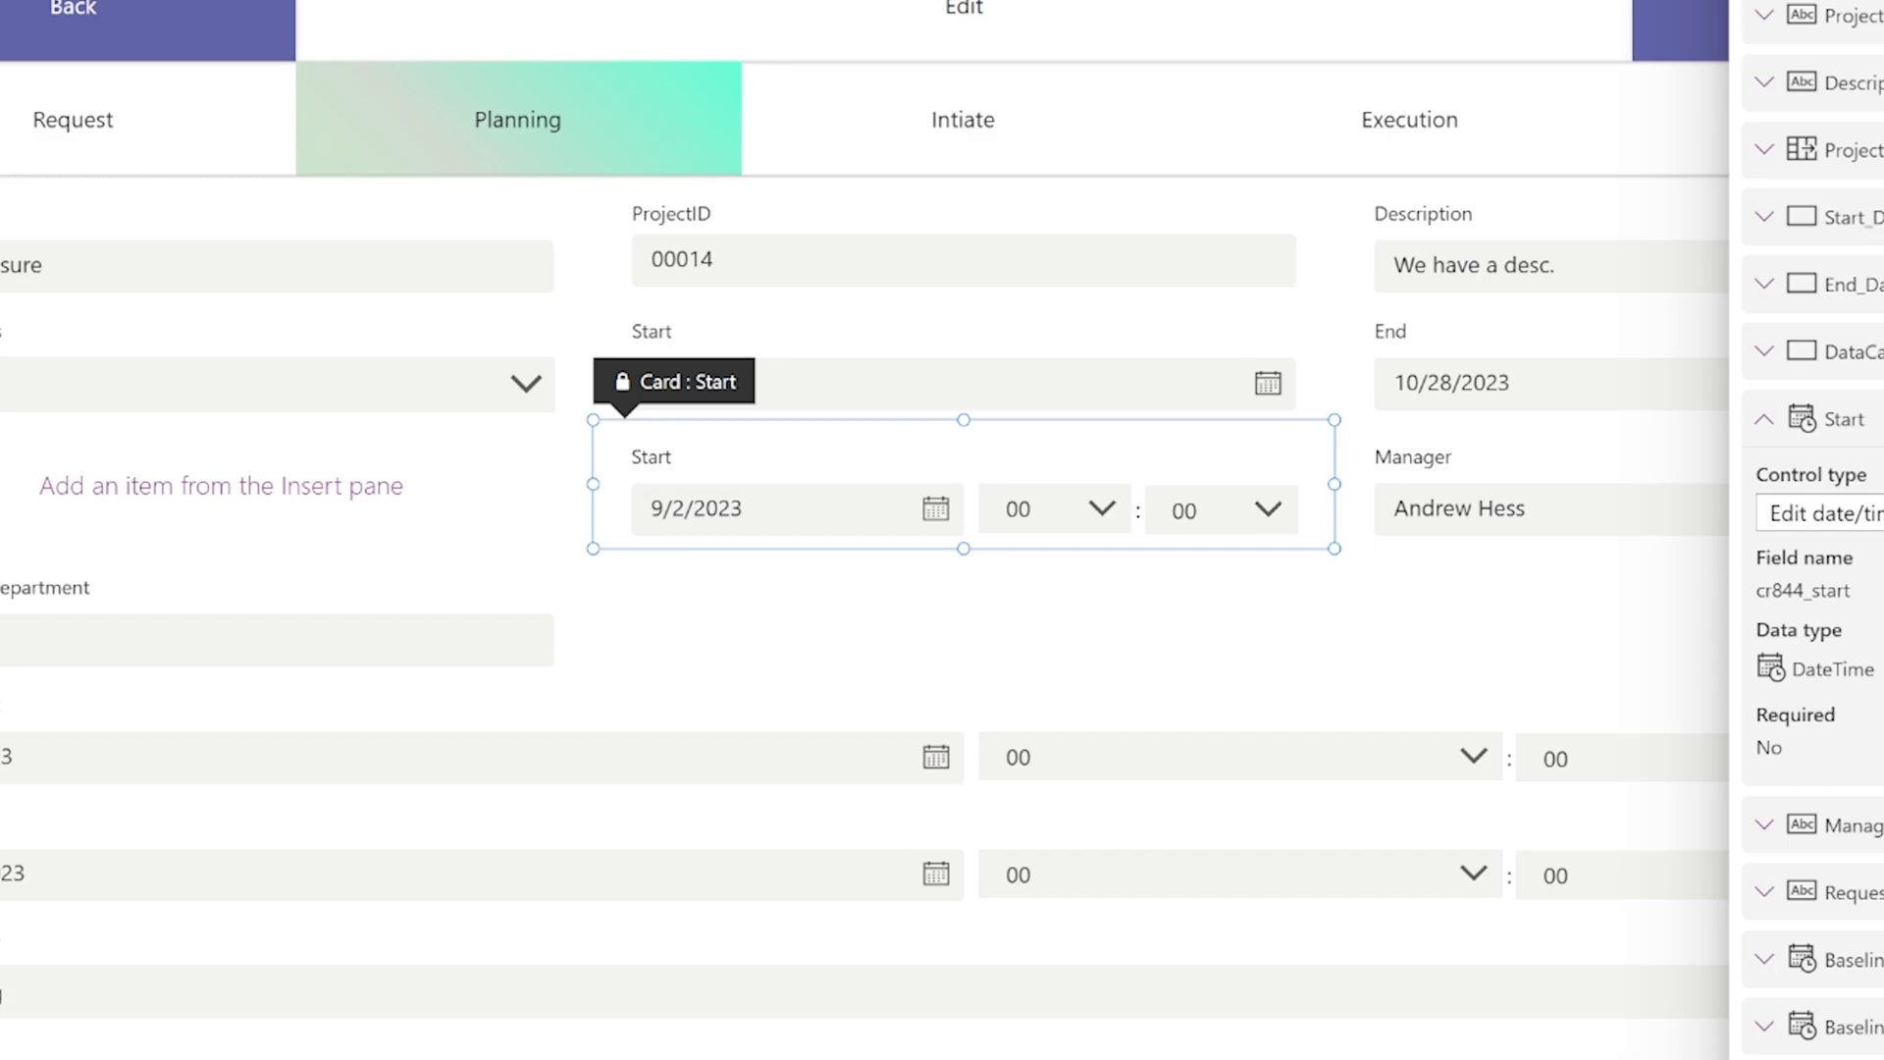